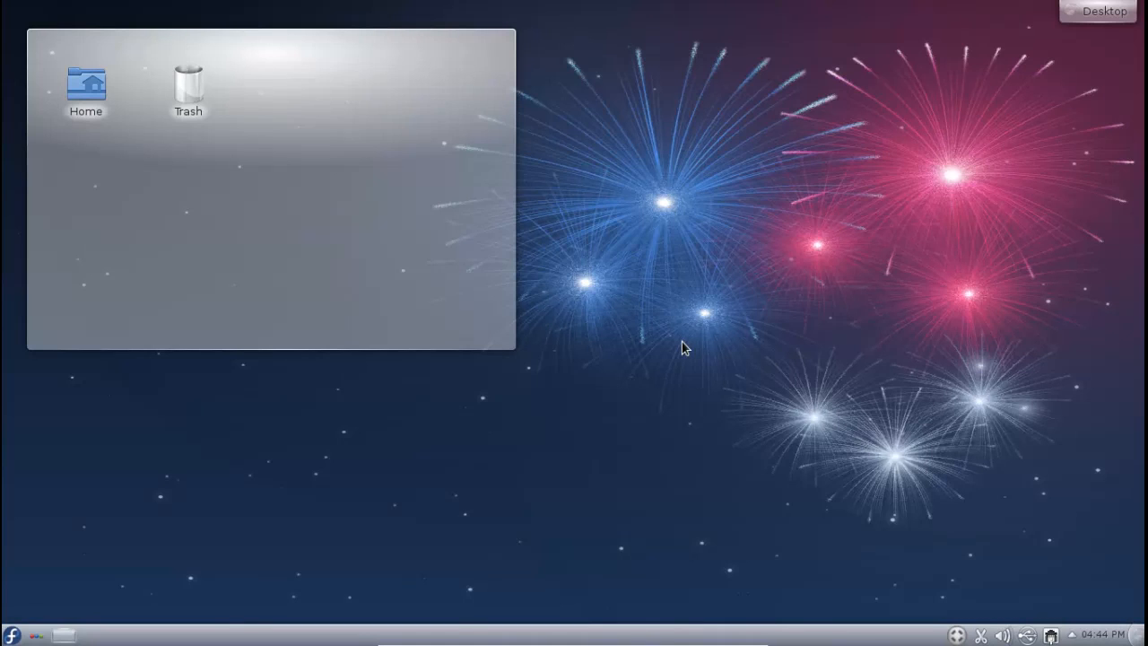
{"action": "mouse_move", "coordinate": [666, 346]}
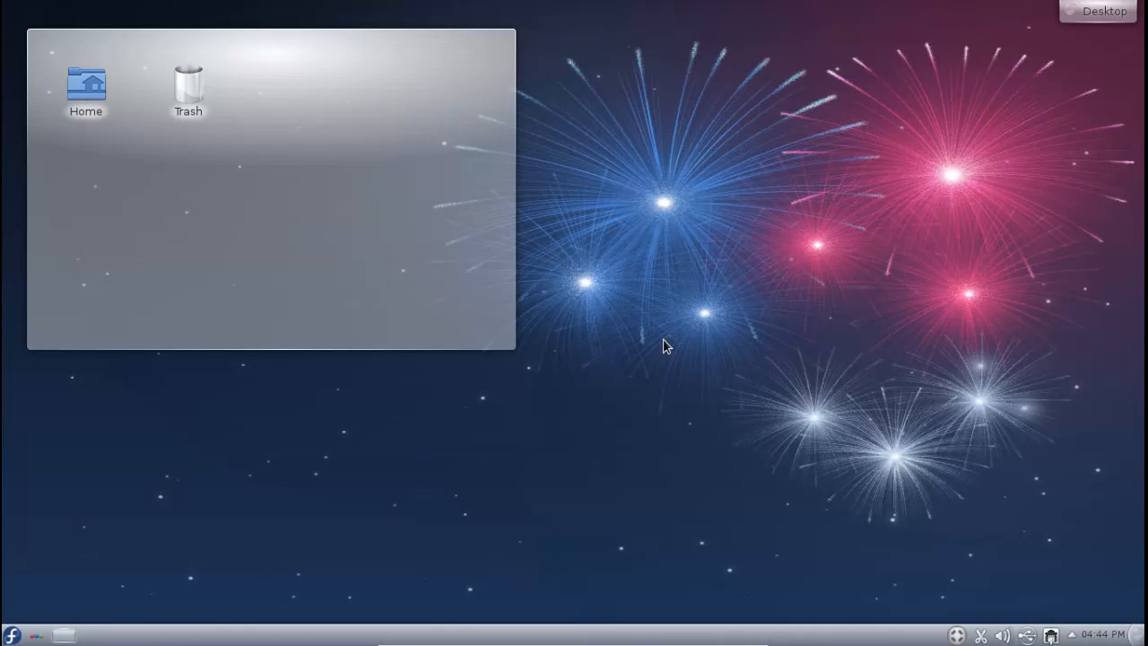
{"action": "mouse_move", "coordinate": [710, 320]}
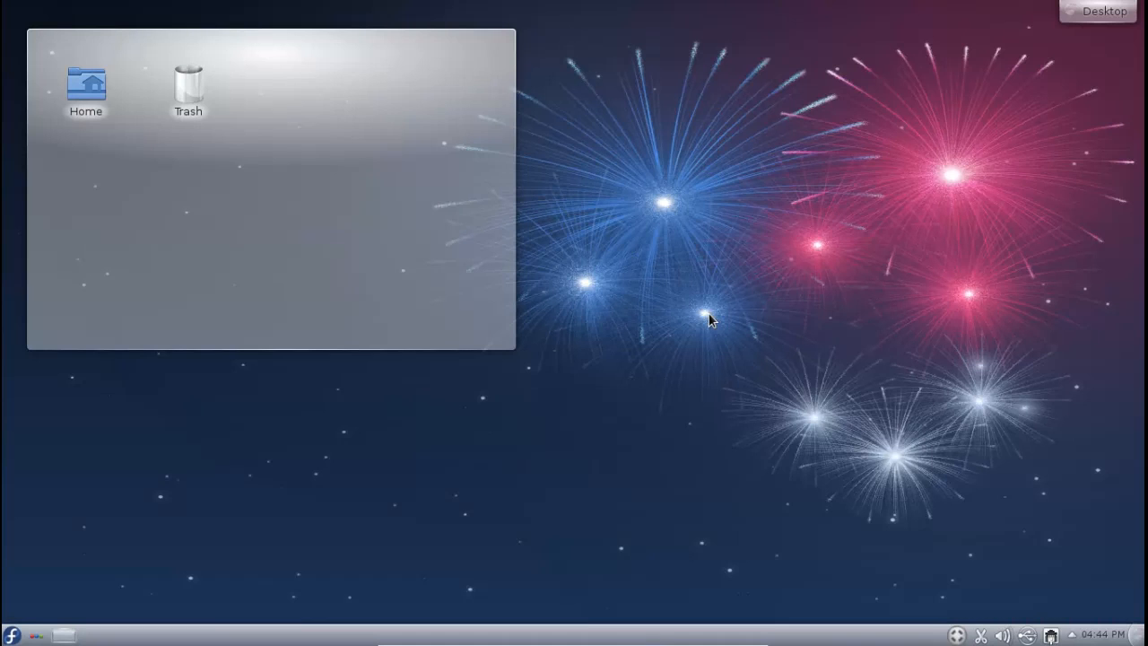
{"action": "mouse_move", "coordinate": [688, 327]}
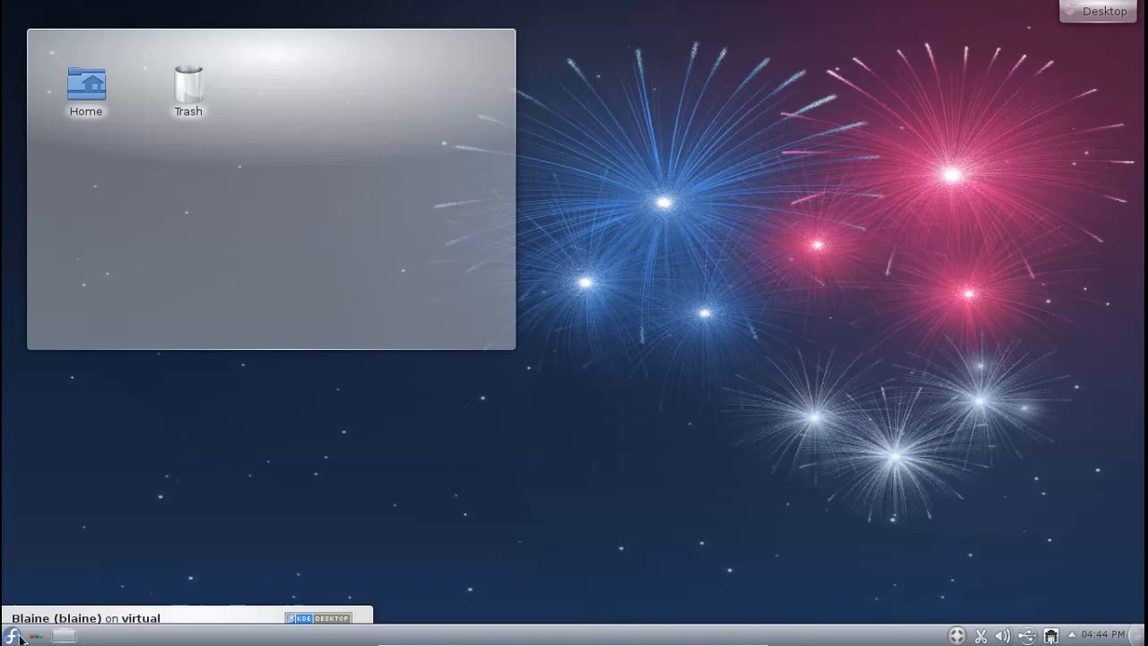
Open Dolphin on the Home folder, then view and close the About KDE window
{"action": "left_click", "coordinate": [12, 635]}
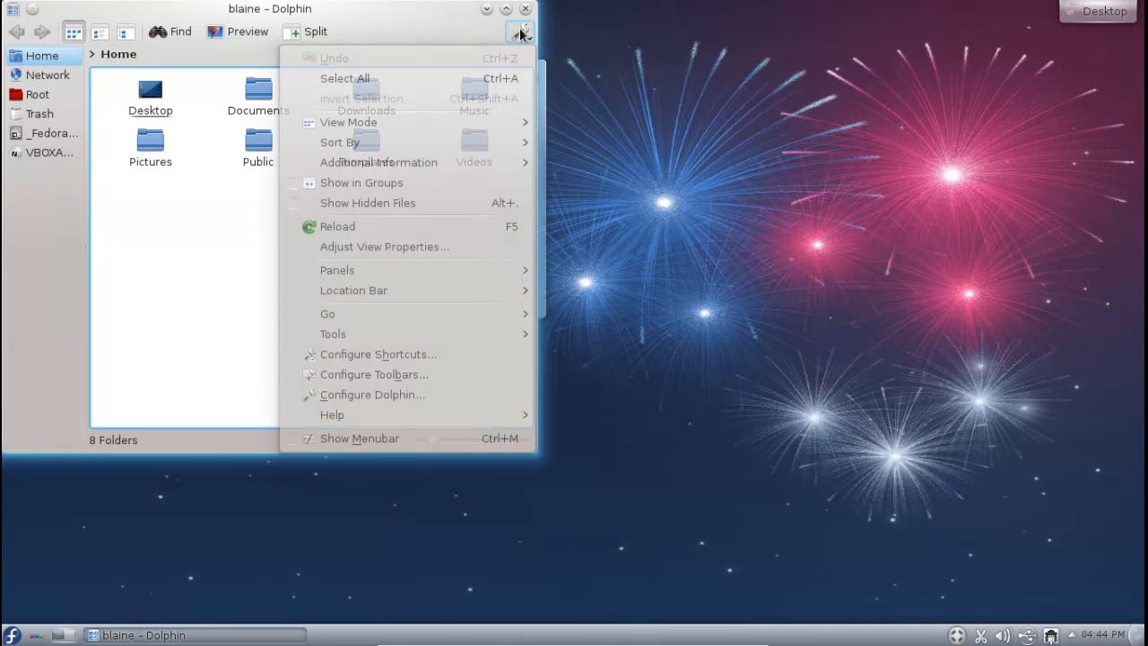
{"action": "left_click", "coordinate": [331, 414]}
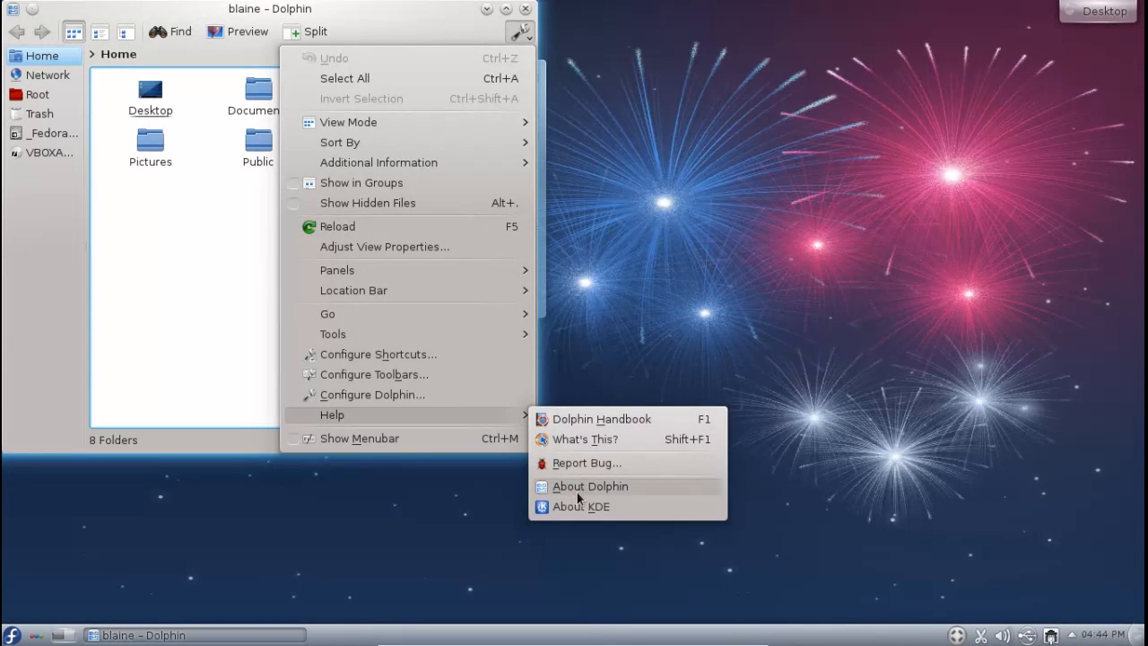
{"action": "left_click", "coordinate": [581, 505]}
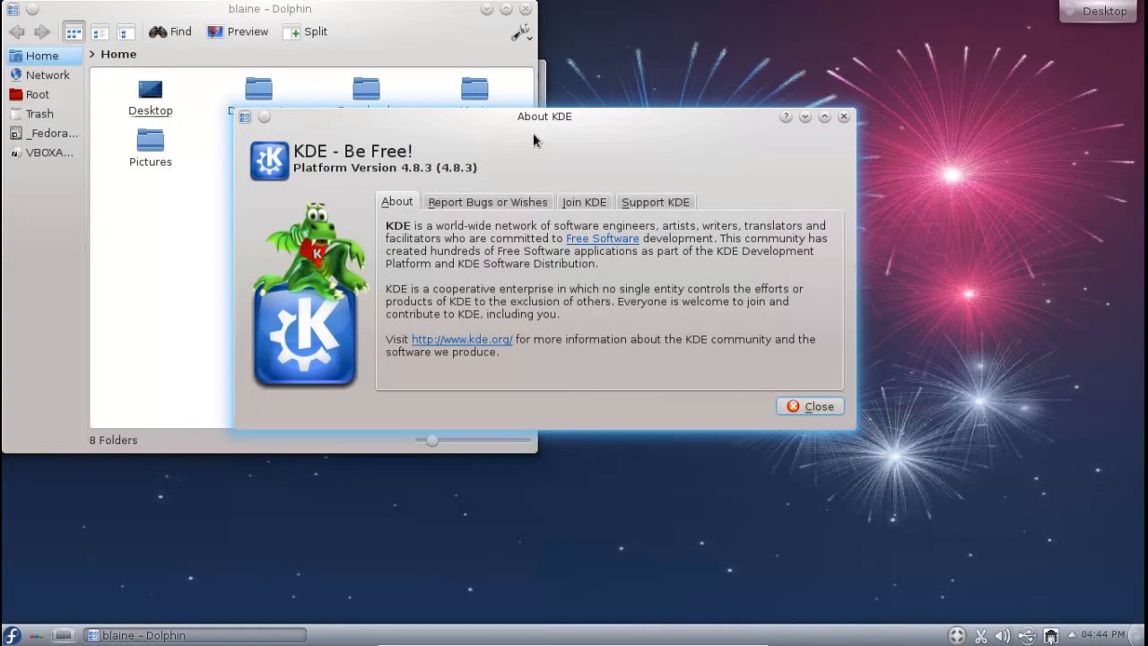
{"action": "mouse_move", "coordinate": [839, 157]}
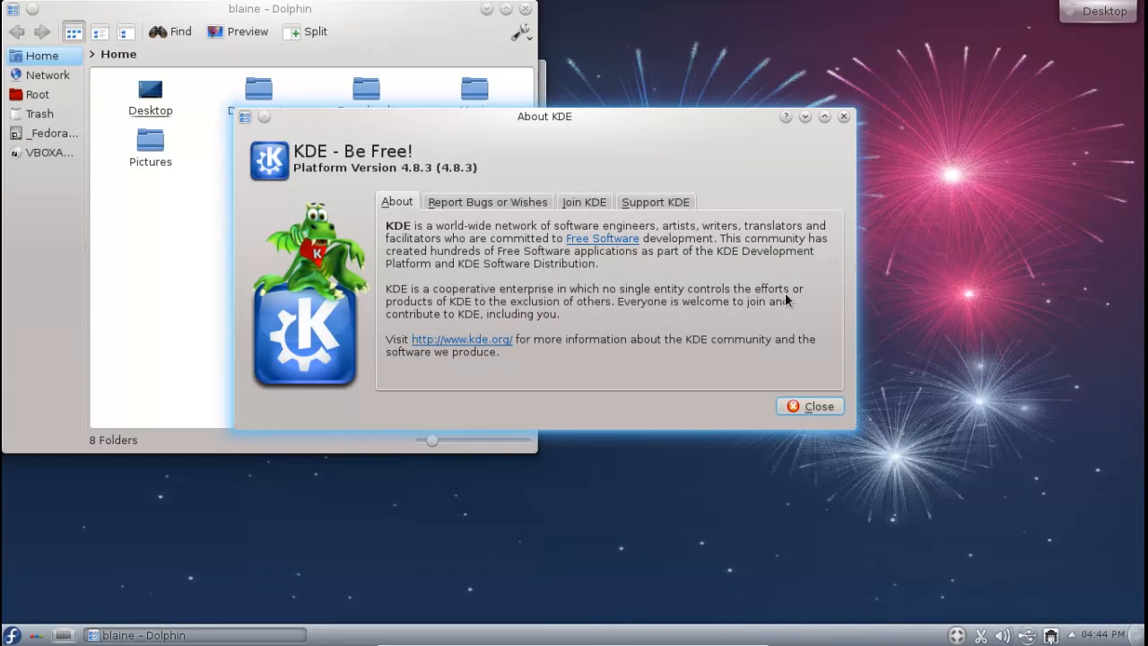
{"action": "left_click", "coordinate": [809, 406]}
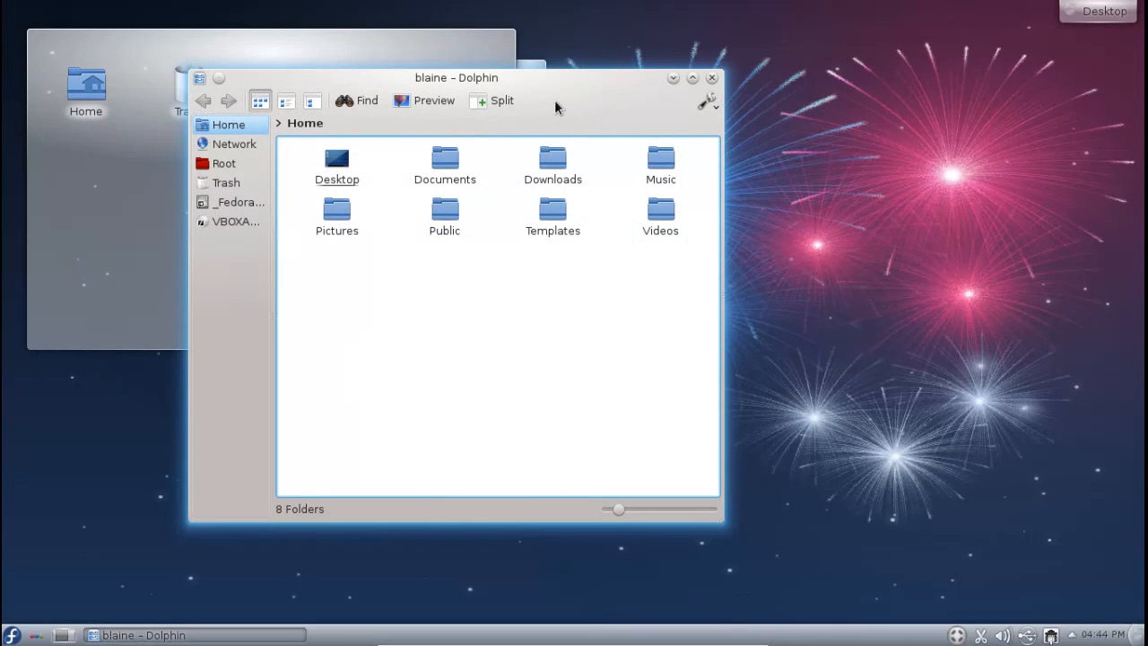
{"action": "mouse_move", "coordinate": [616, 86]}
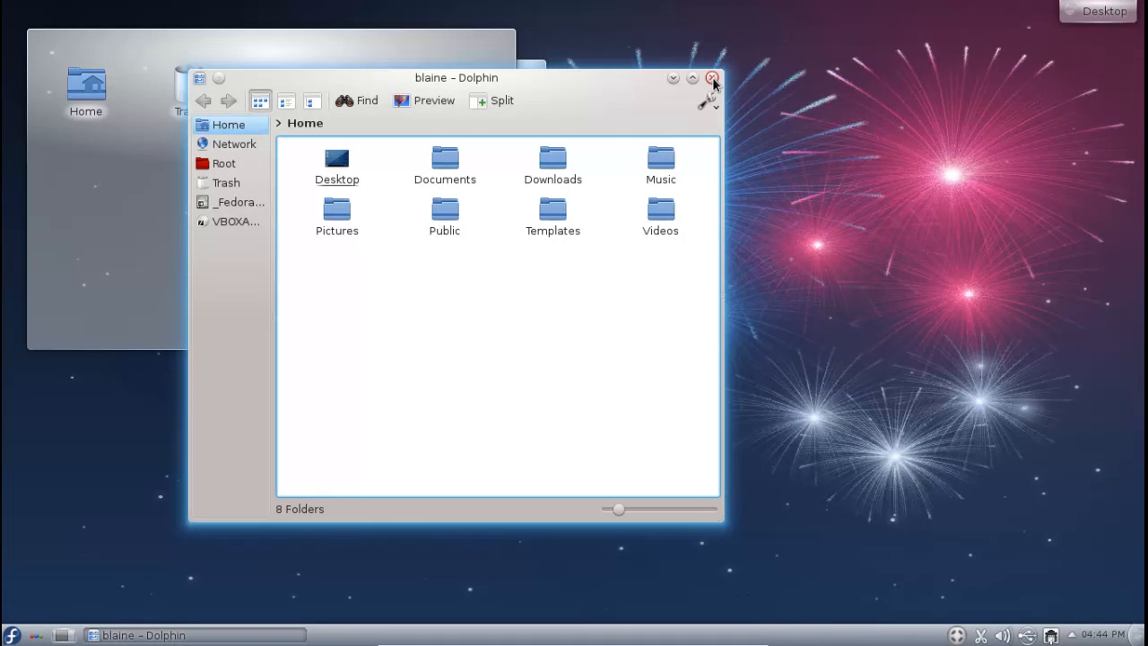
Close the Dolphin window to reveal the desktop's Home and Trash folder view
{"action": "left_click", "coordinate": [713, 78]}
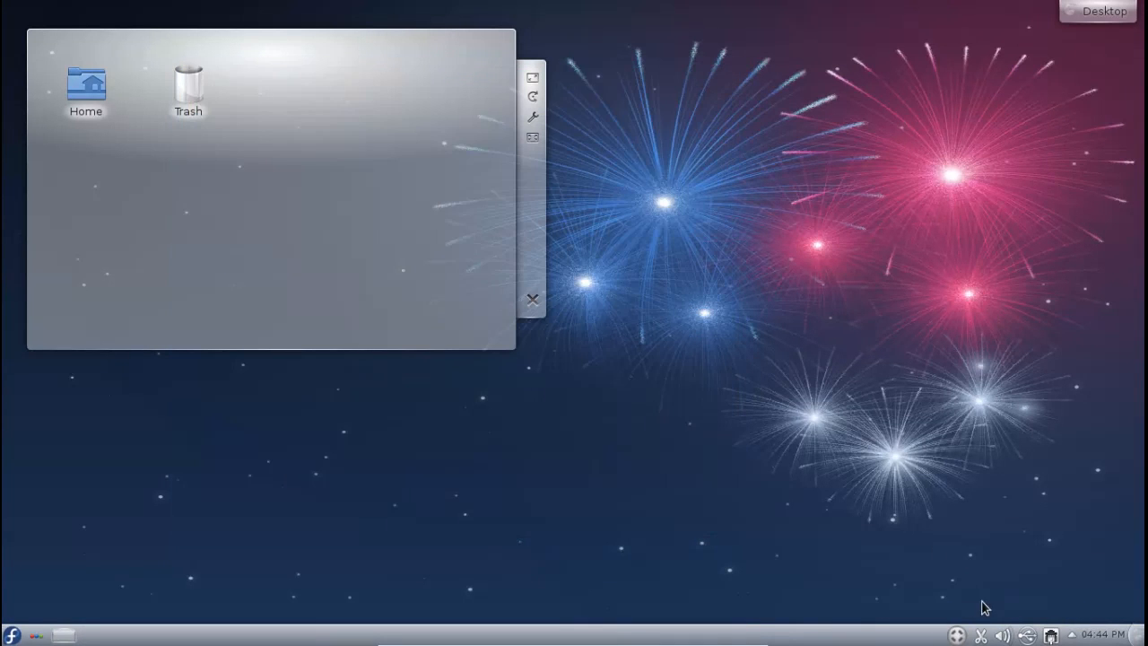
{"action": "mouse_move", "coordinate": [1020, 553]}
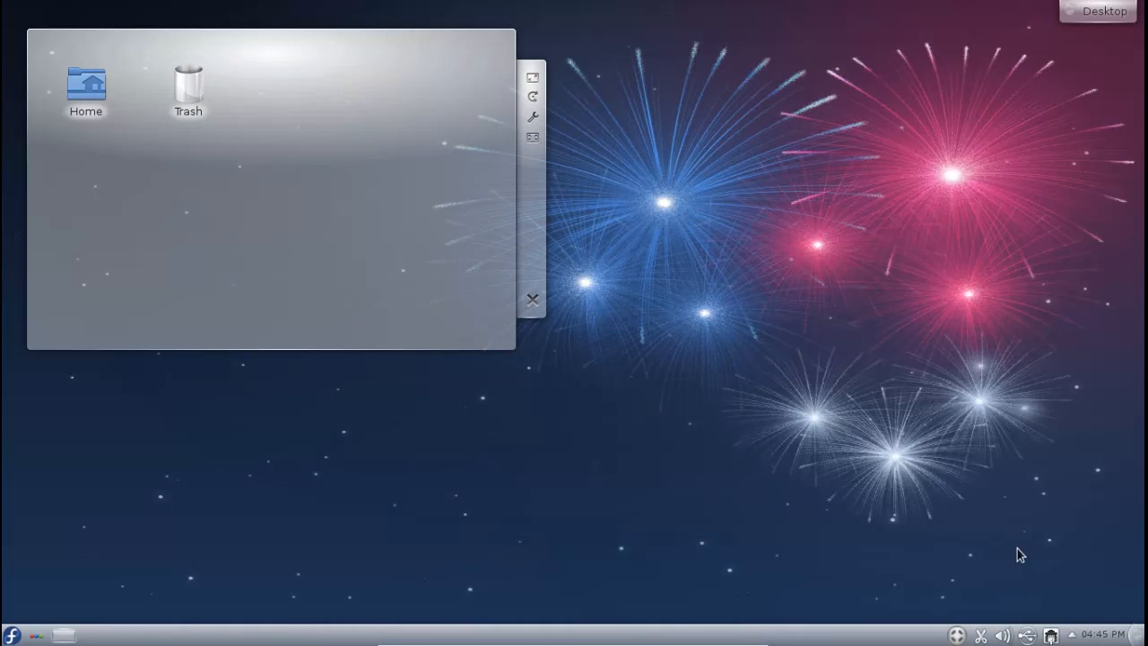
{"action": "mouse_move", "coordinate": [545, 440]}
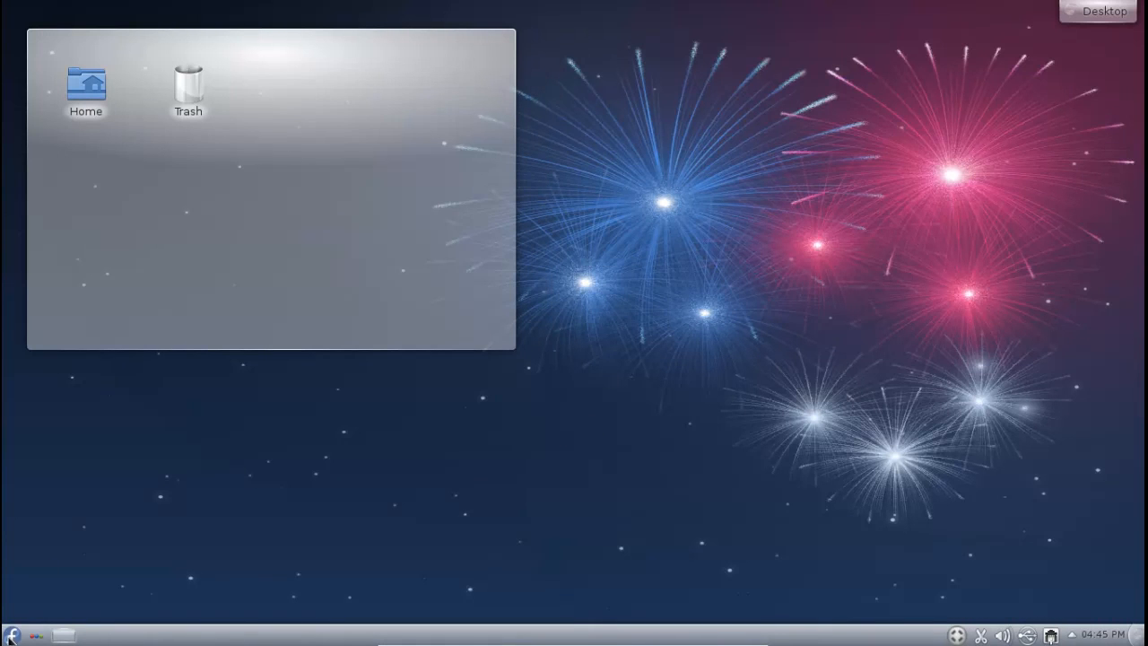
Browse Kickoff's Games, Graphics and More Applications categories, then scroll the Internet applications list
{"action": "left_click", "coordinate": [13, 635]}
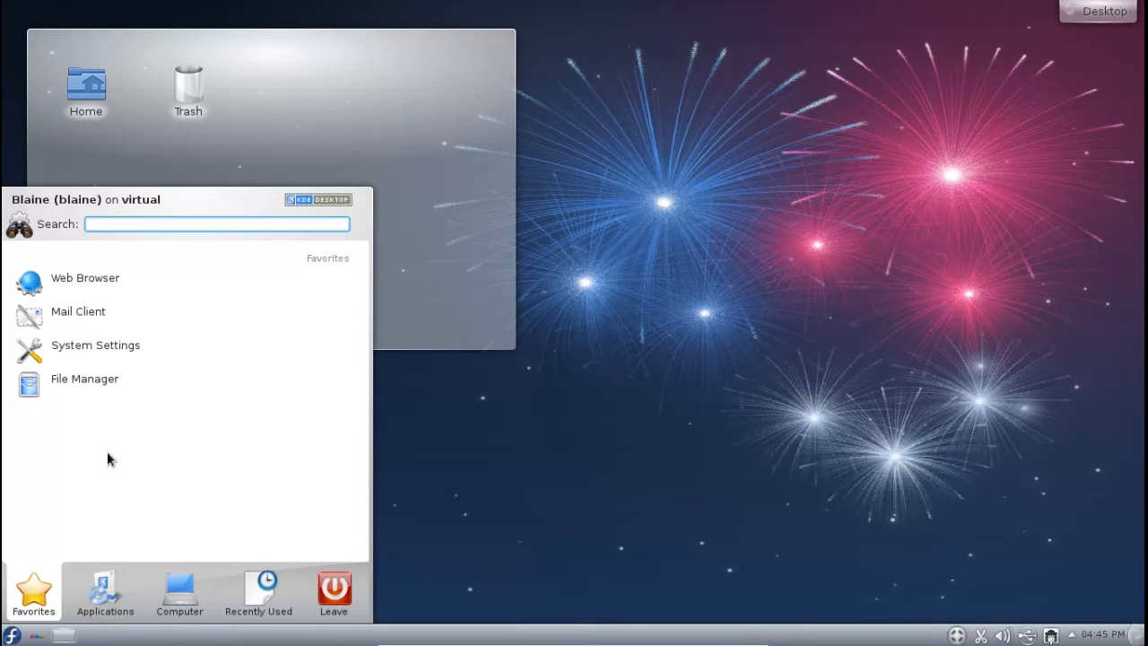
{"action": "mouse_move", "coordinate": [126, 482]}
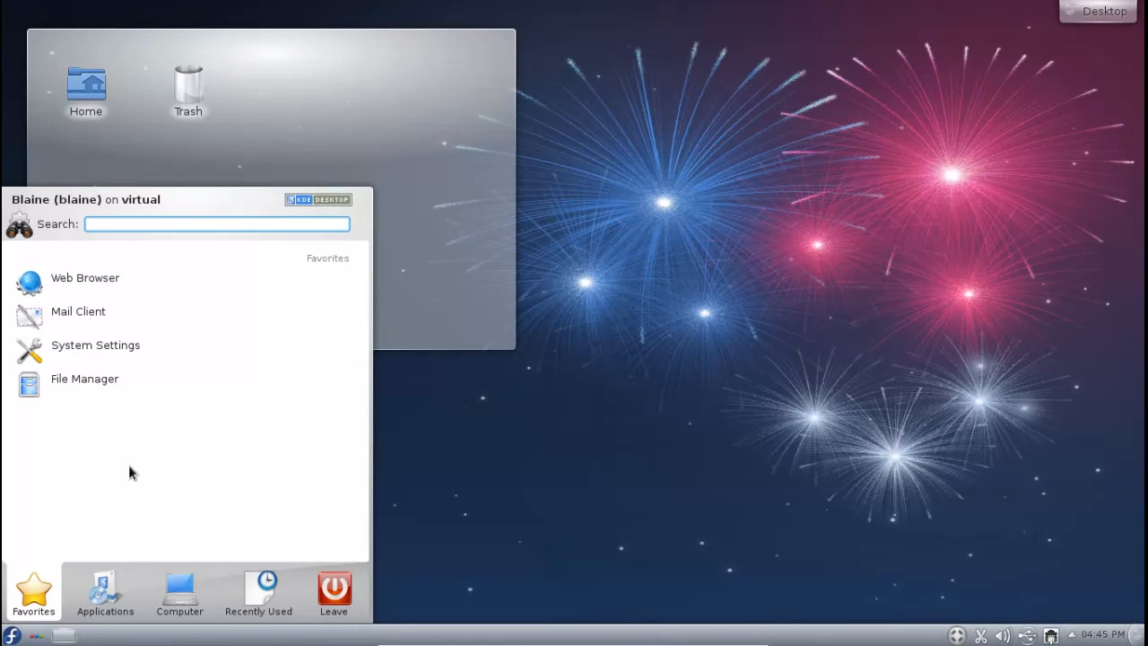
{"action": "left_click", "coordinate": [105, 592]}
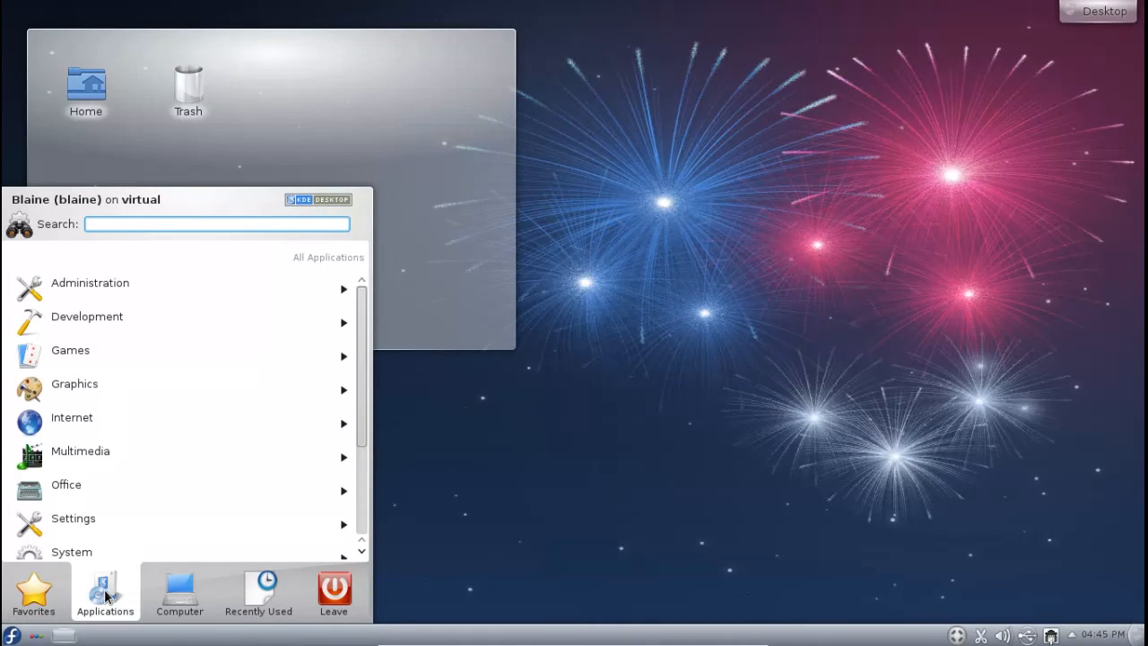
{"action": "mouse_move", "coordinate": [130, 450]}
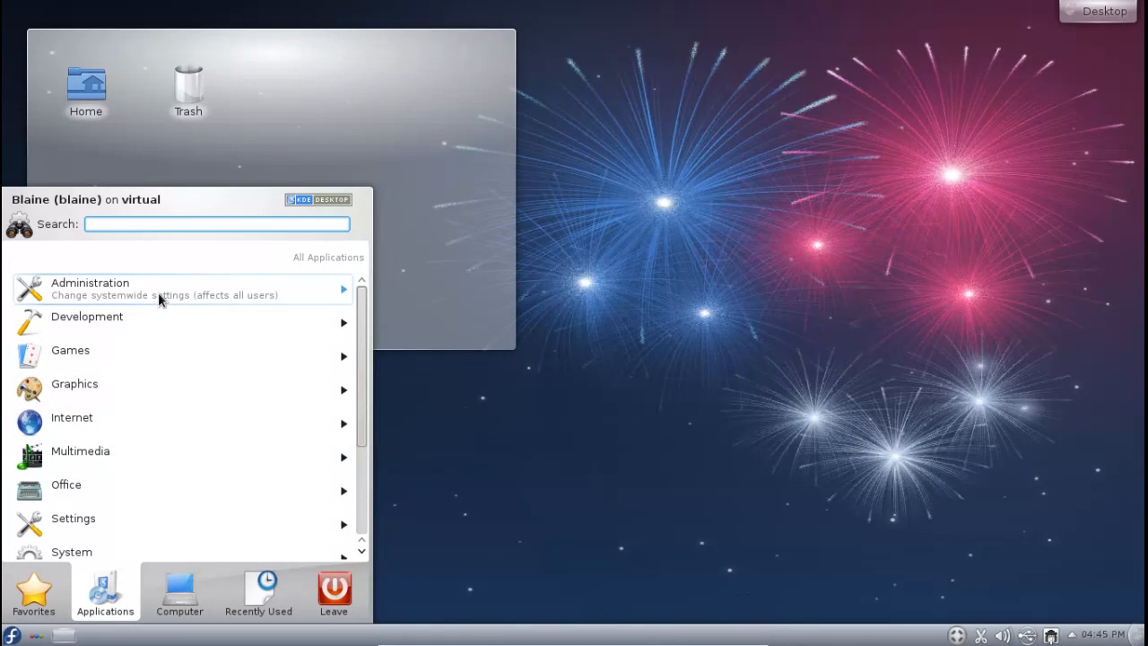
{"action": "mouse_move", "coordinate": [154, 300]}
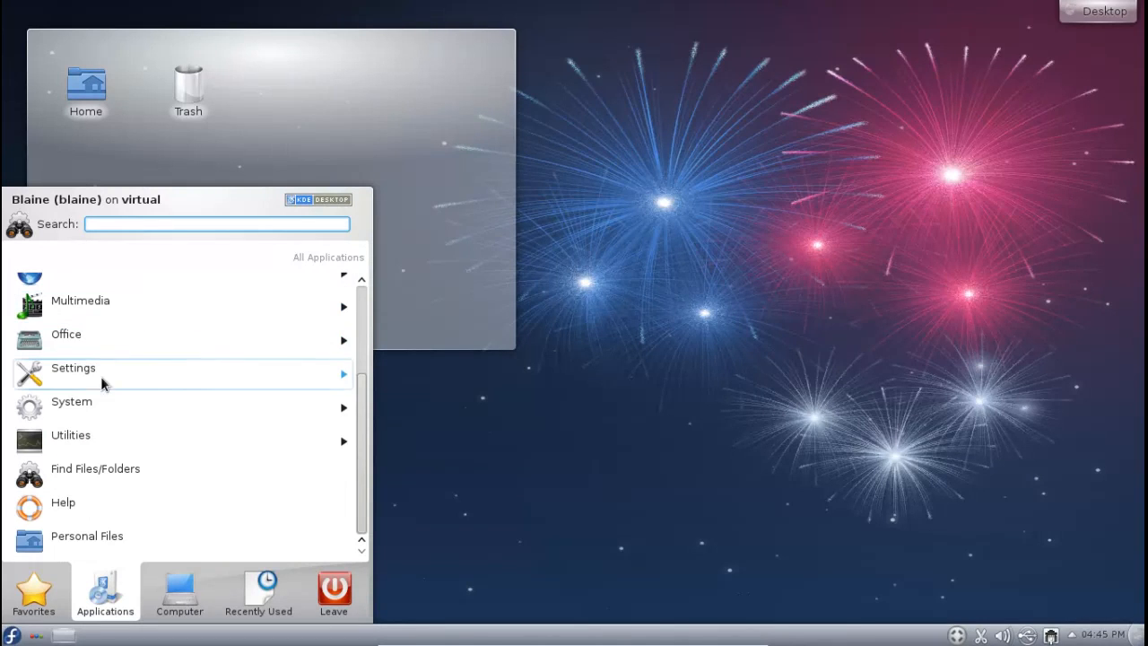
{"action": "mouse_move", "coordinate": [87, 541]}
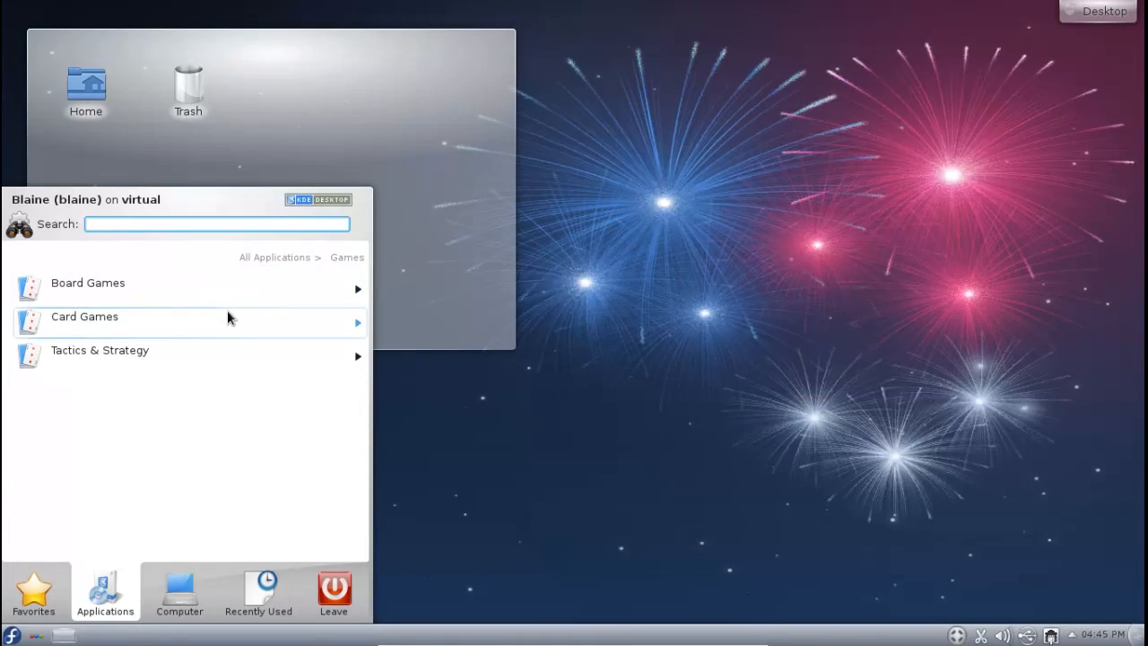
{"action": "left_click", "coordinate": [99, 350]}
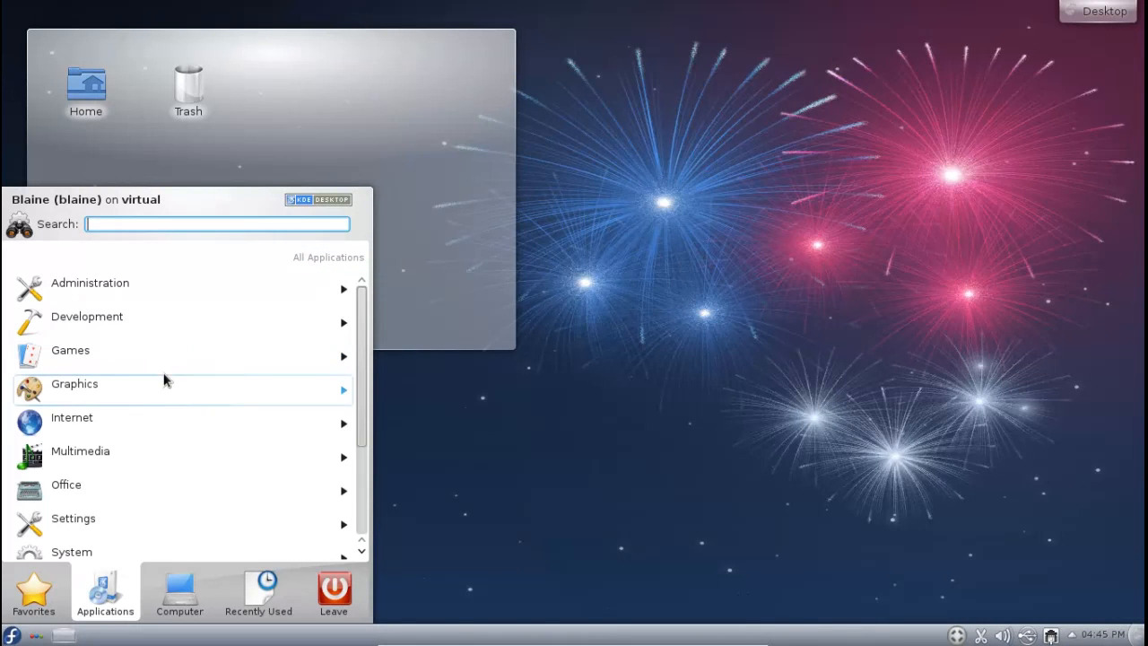
{"action": "left_click", "coordinate": [73, 383]}
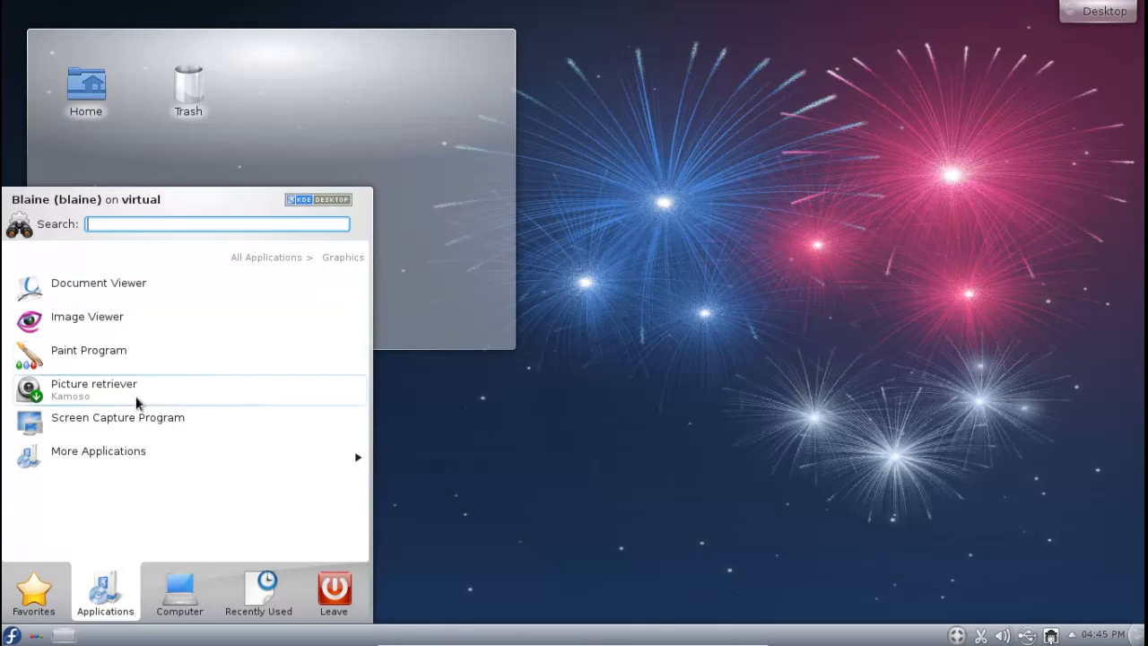
{"action": "mouse_move", "coordinate": [148, 460]}
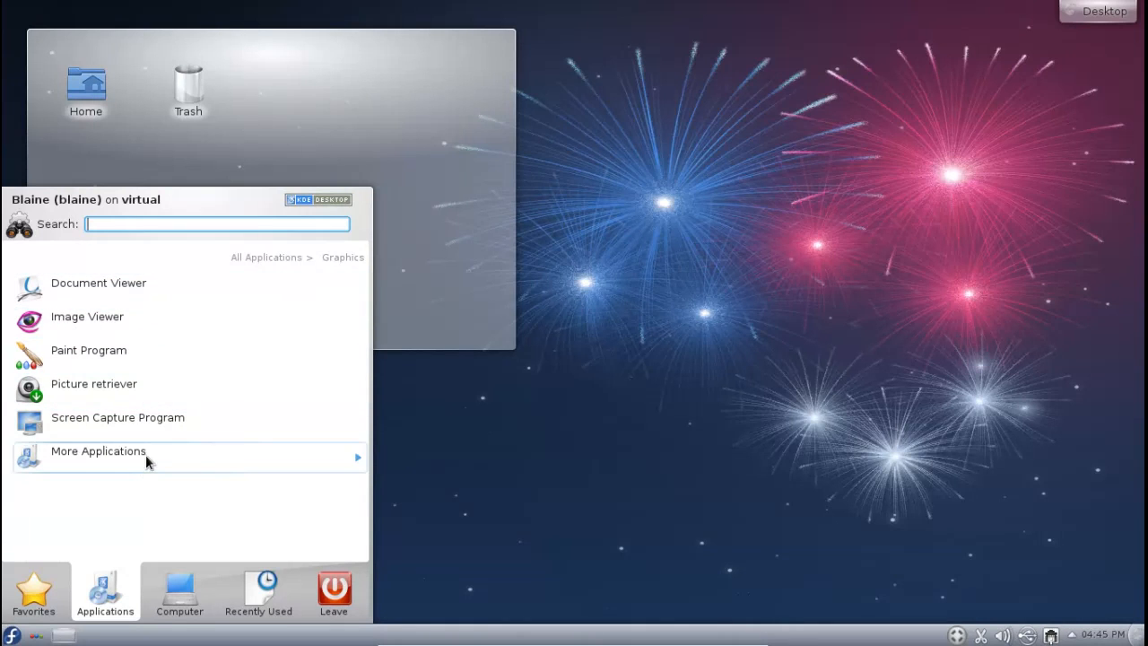
{"action": "left_click", "coordinate": [99, 451]}
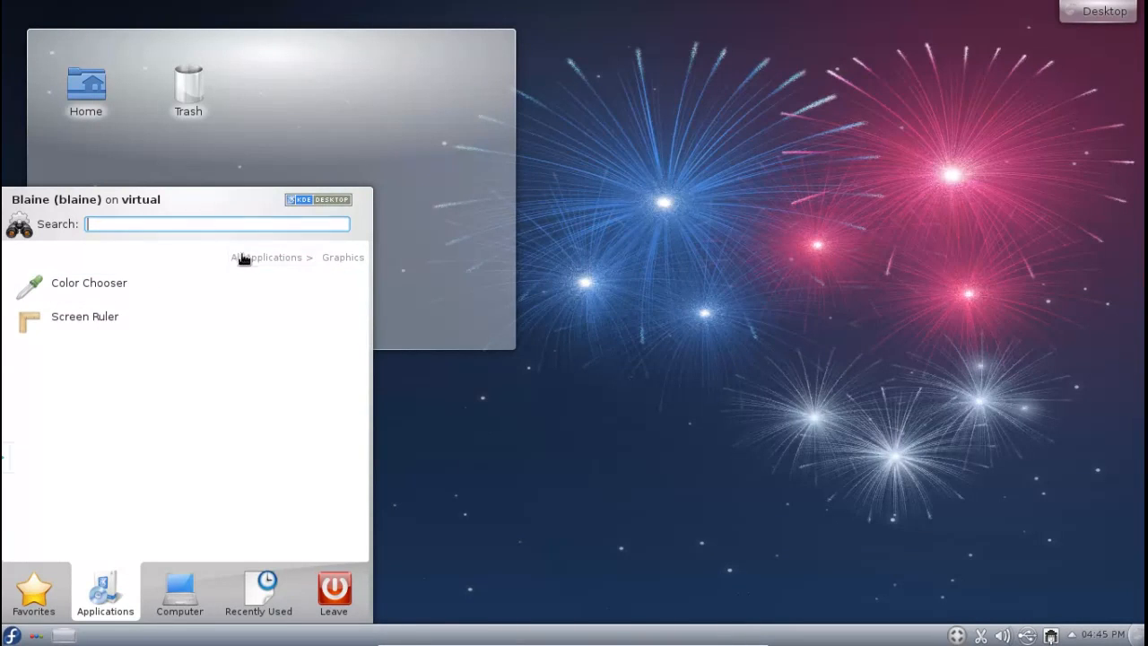
{"action": "left_click", "coordinate": [268, 257]}
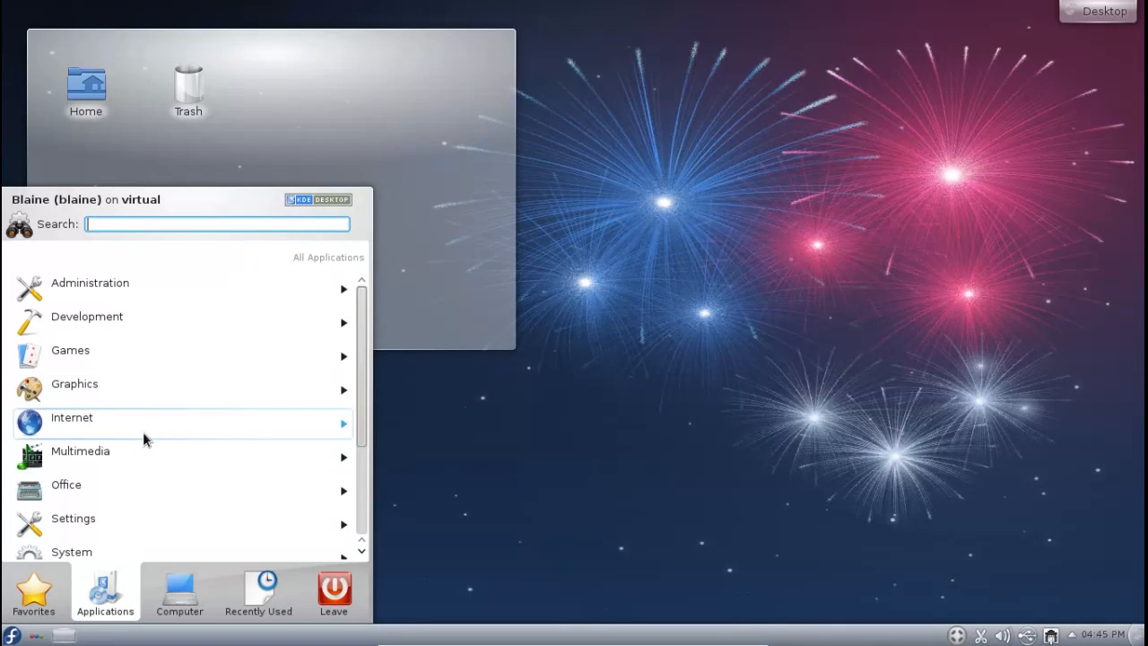
{"action": "left_click", "coordinate": [72, 417]}
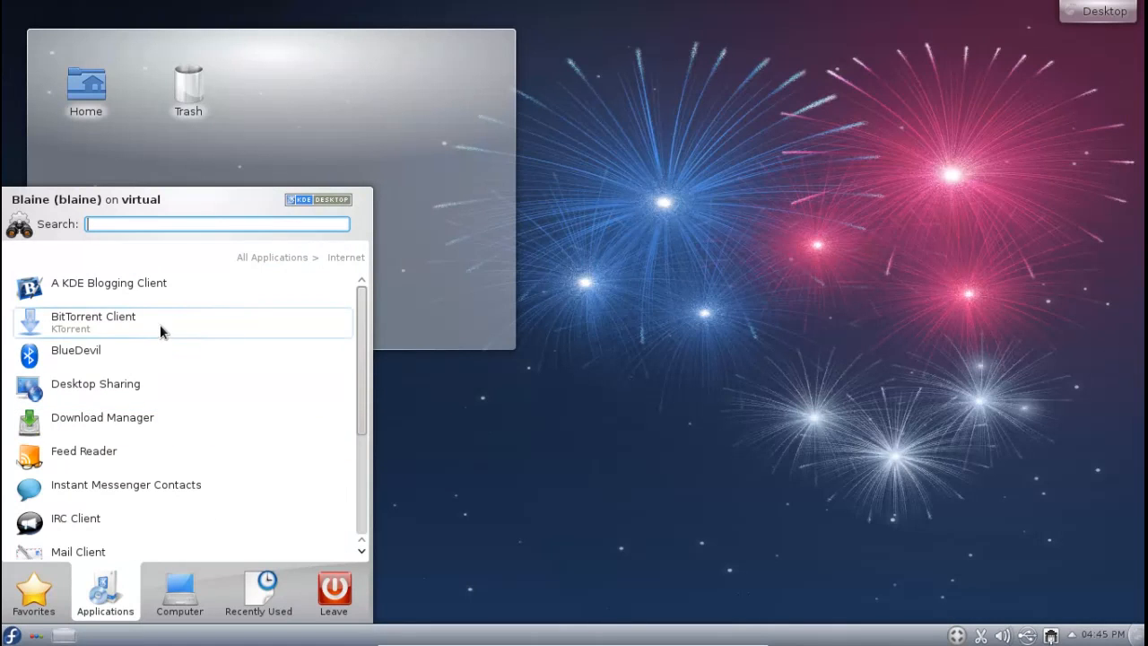
{"action": "scroll", "scroll_direction": "down", "scroll_amount": 3}
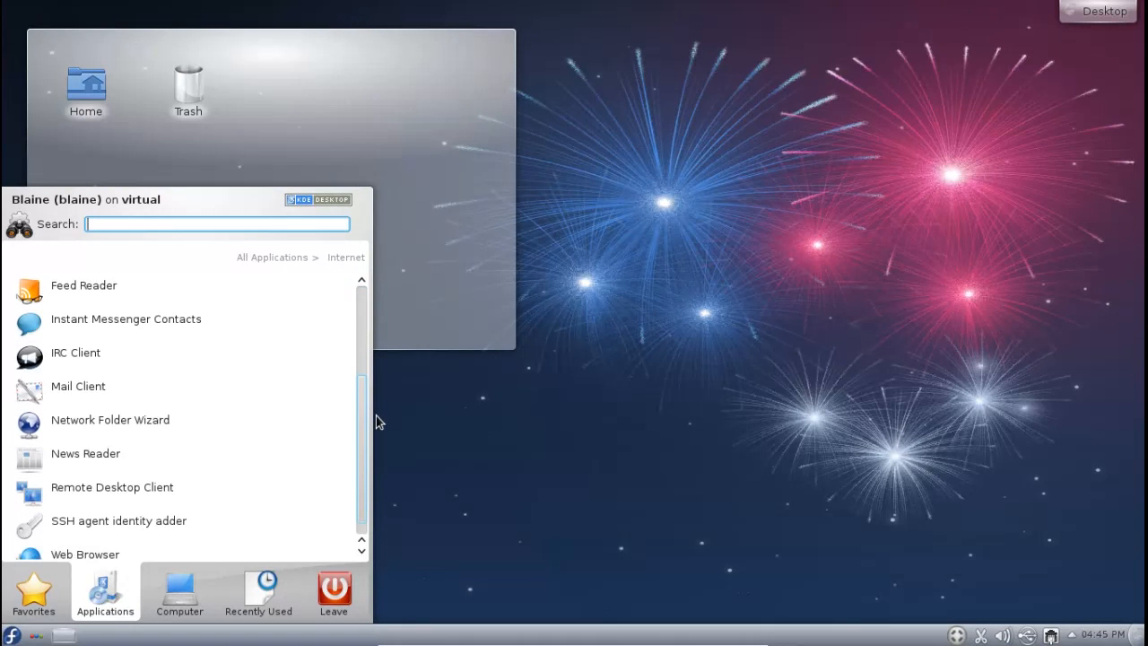
{"action": "scroll", "scroll_direction": "up", "scroll_amount": 3}
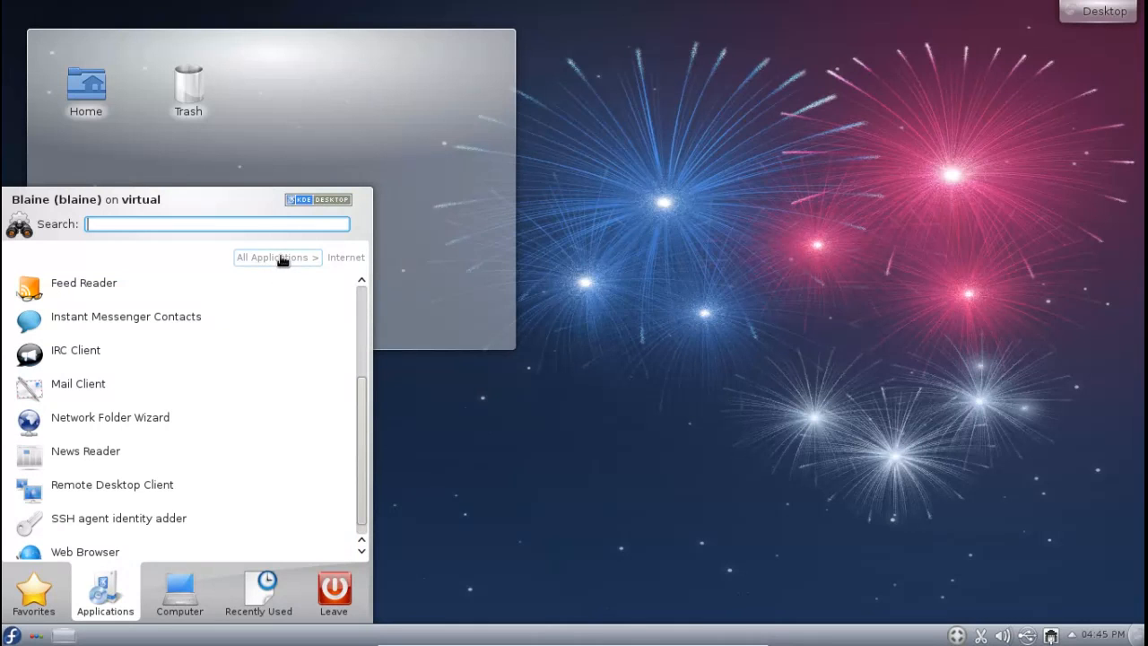
{"action": "mouse_move", "coordinate": [273, 249]}
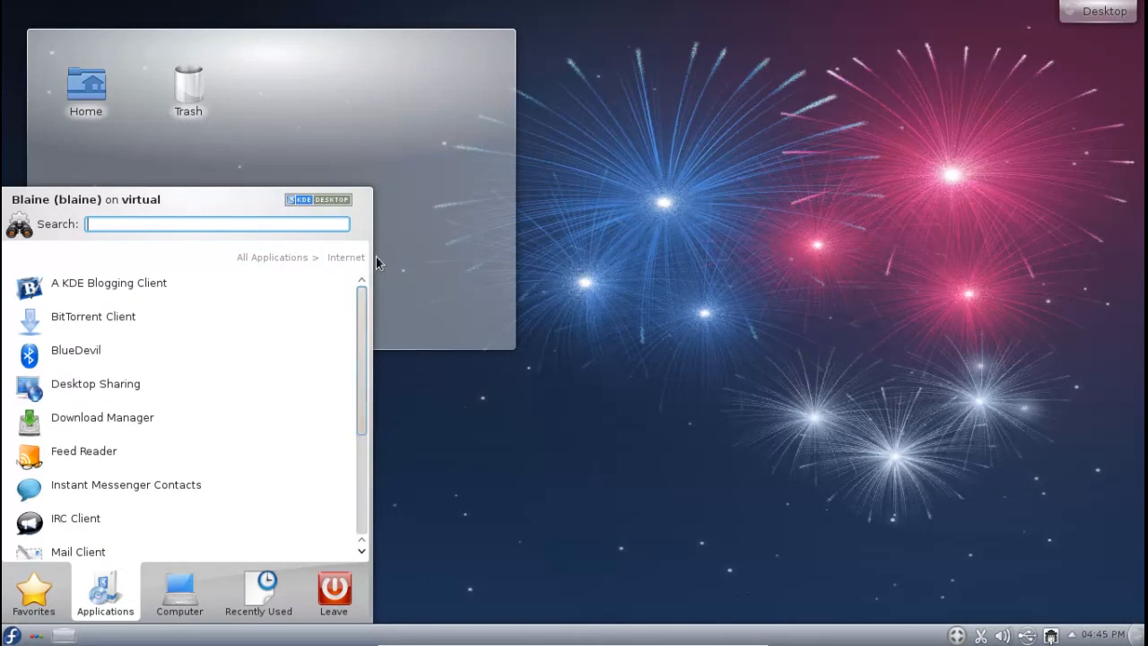
{"action": "mouse_move", "coordinate": [254, 284]}
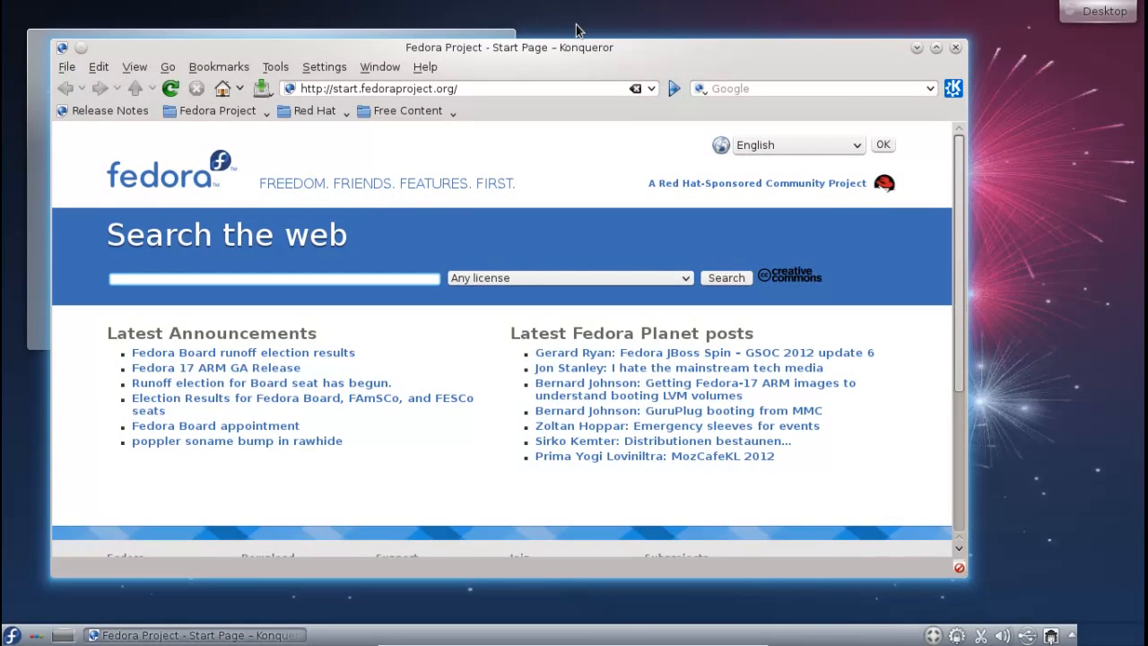
{"action": "mouse_move", "coordinate": [324, 66]}
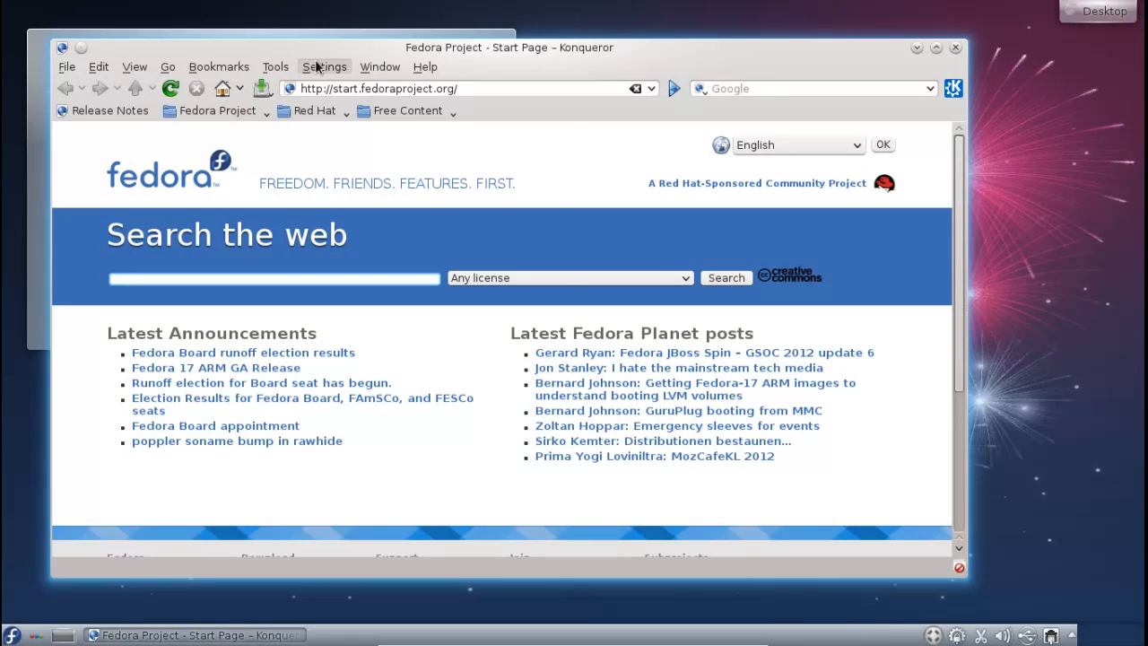
Bring up the Configure Konqueror dialog on its General behavior settings
{"action": "left_click", "coordinate": [324, 66]}
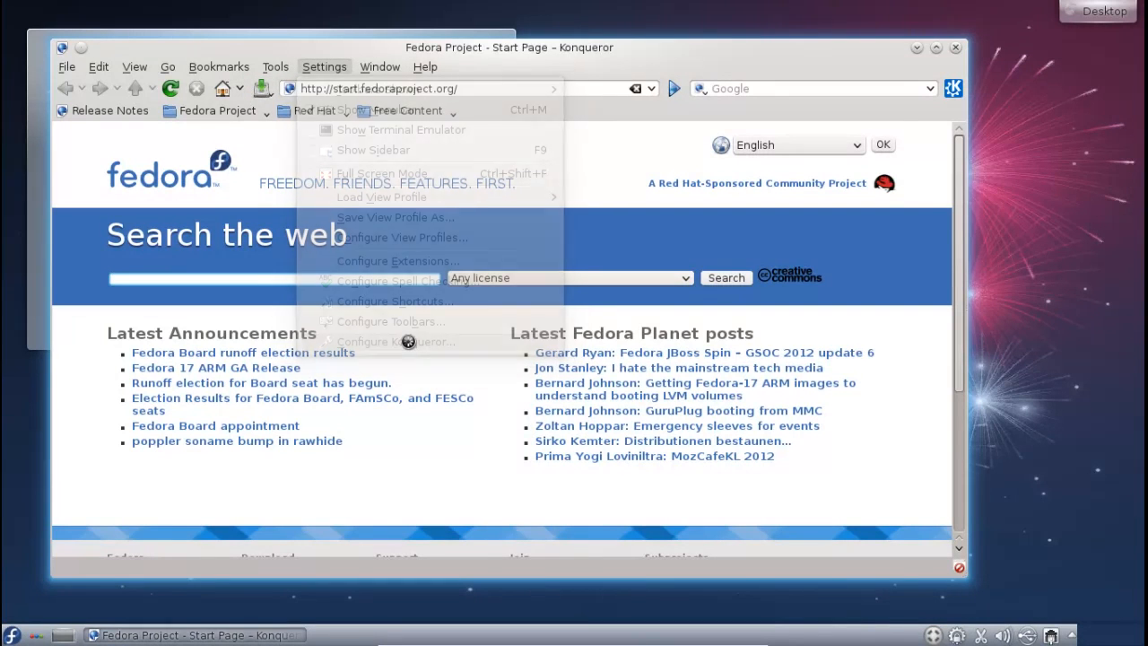
{"action": "left_click", "coordinate": [394, 341]}
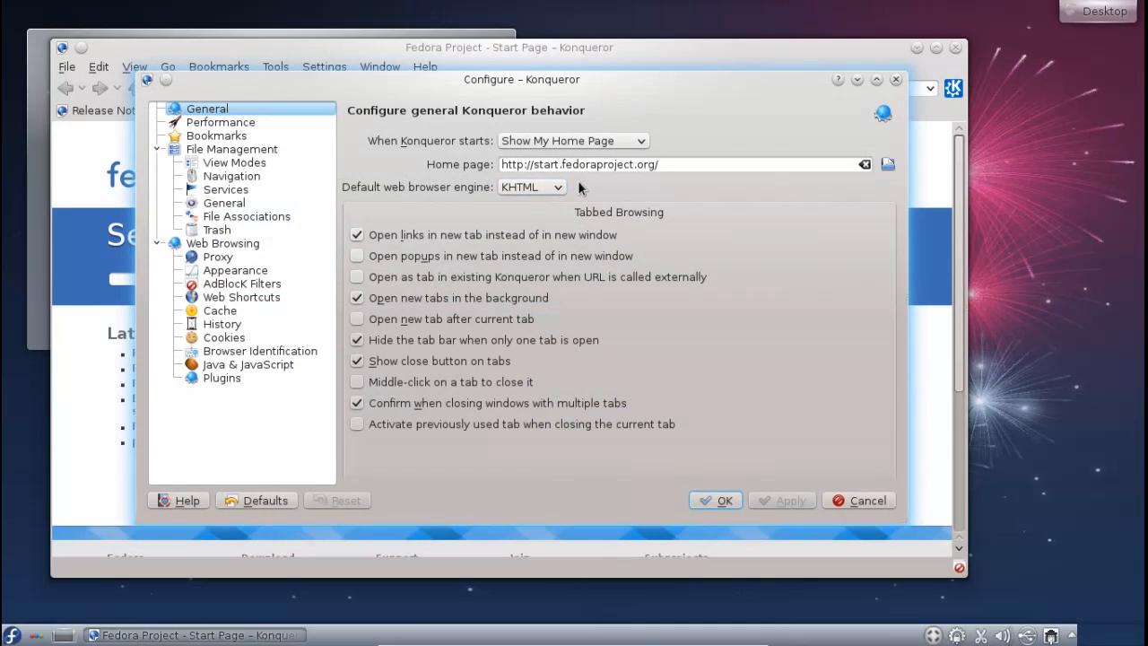
Switch Konqueror's default browser engine from KHTML to WebKit and apply with OK
{"action": "left_click", "coordinate": [531, 187]}
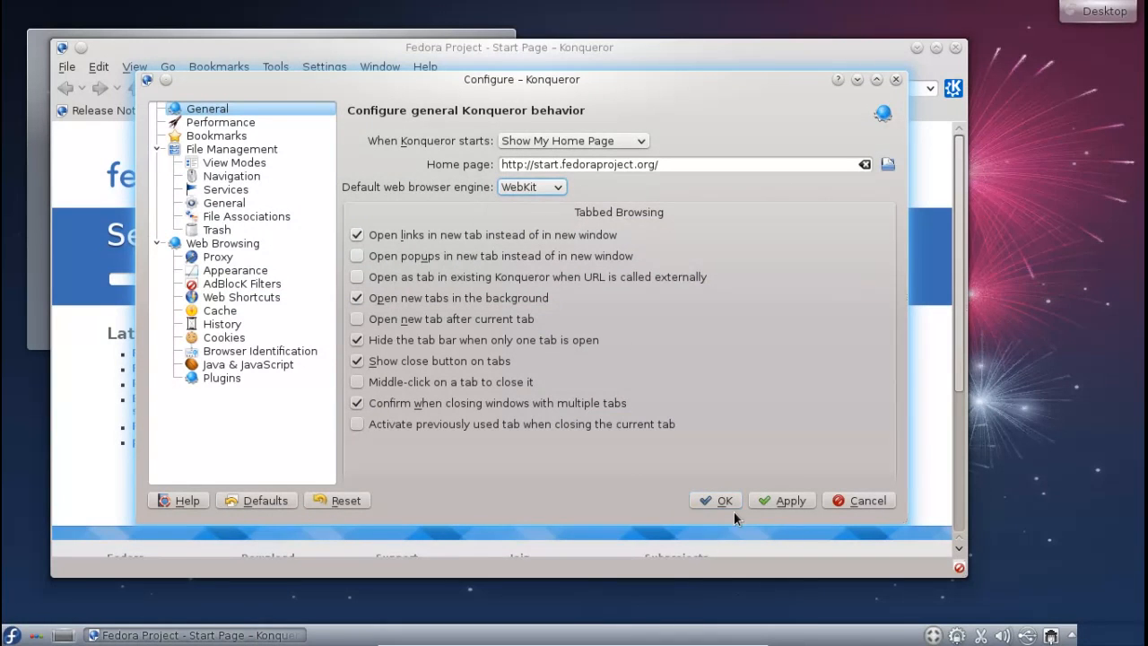
{"action": "left_click", "coordinate": [788, 500]}
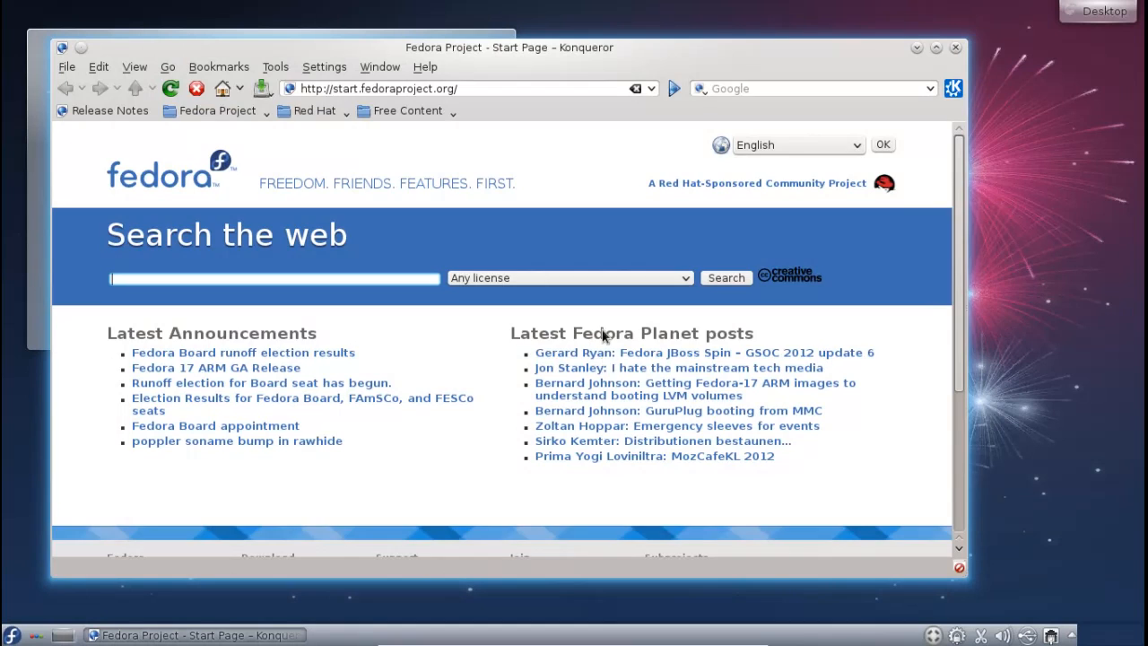
Load fedoraunity.org from the Red Hat bookmarks folder and scroll down the page
{"action": "left_click", "coordinate": [321, 111]}
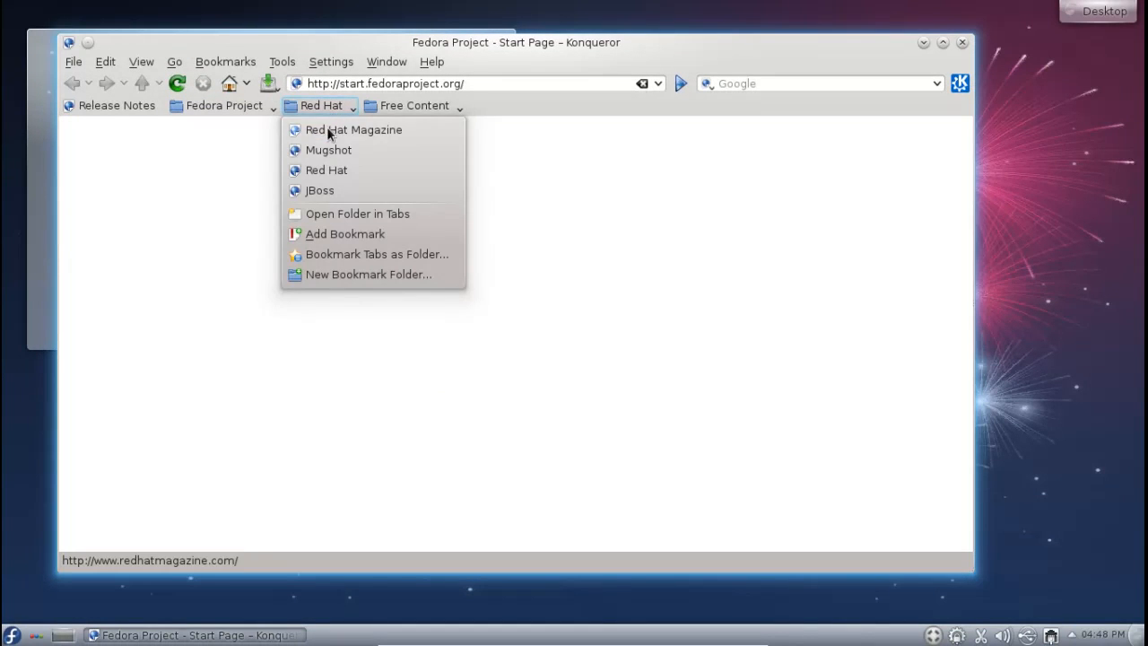
{"action": "left_click", "coordinate": [353, 129]}
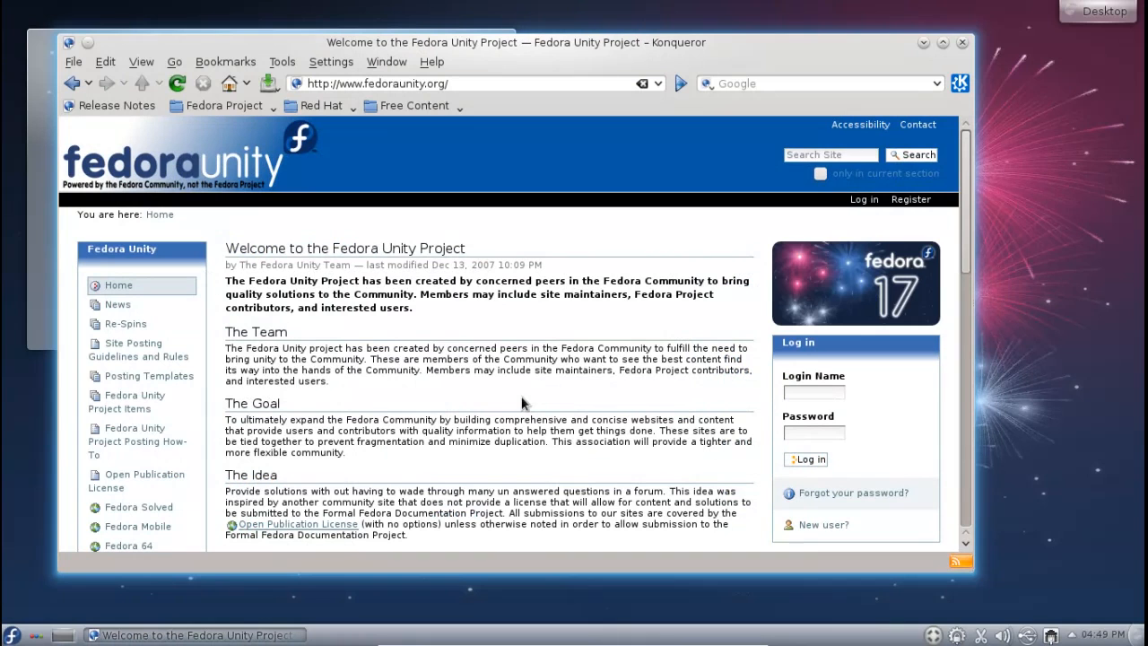
{"action": "scroll", "scroll_direction": "down", "scroll_amount": 3}
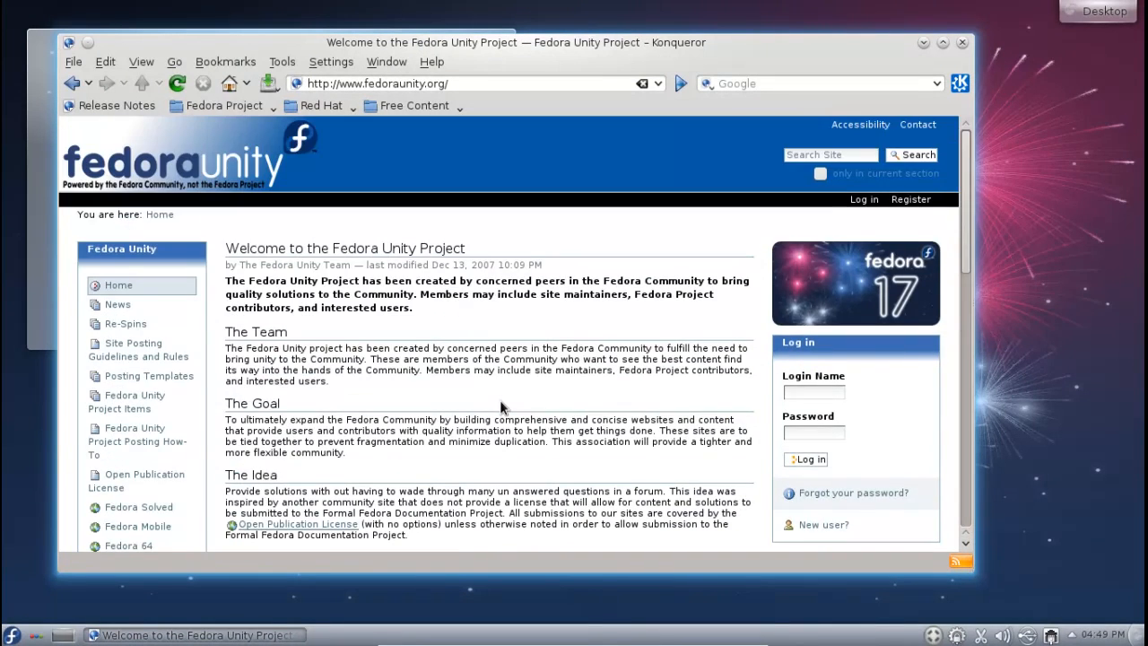
{"action": "scroll", "scroll_direction": "down", "scroll_amount": 3}
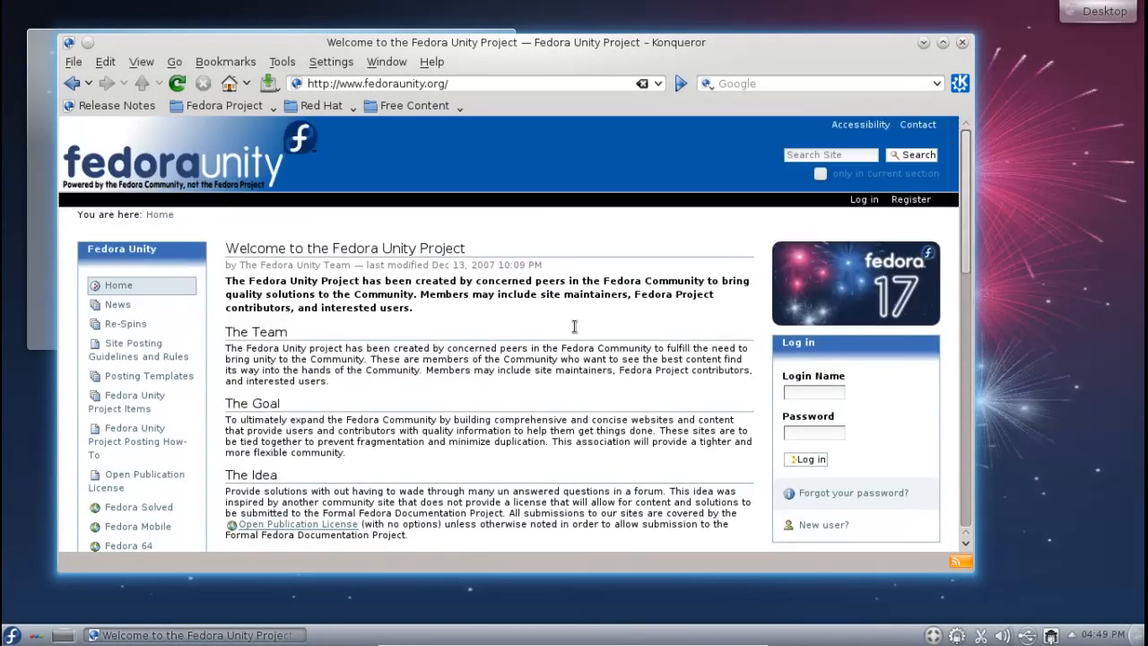
{"action": "mouse_move", "coordinate": [901, 98]}
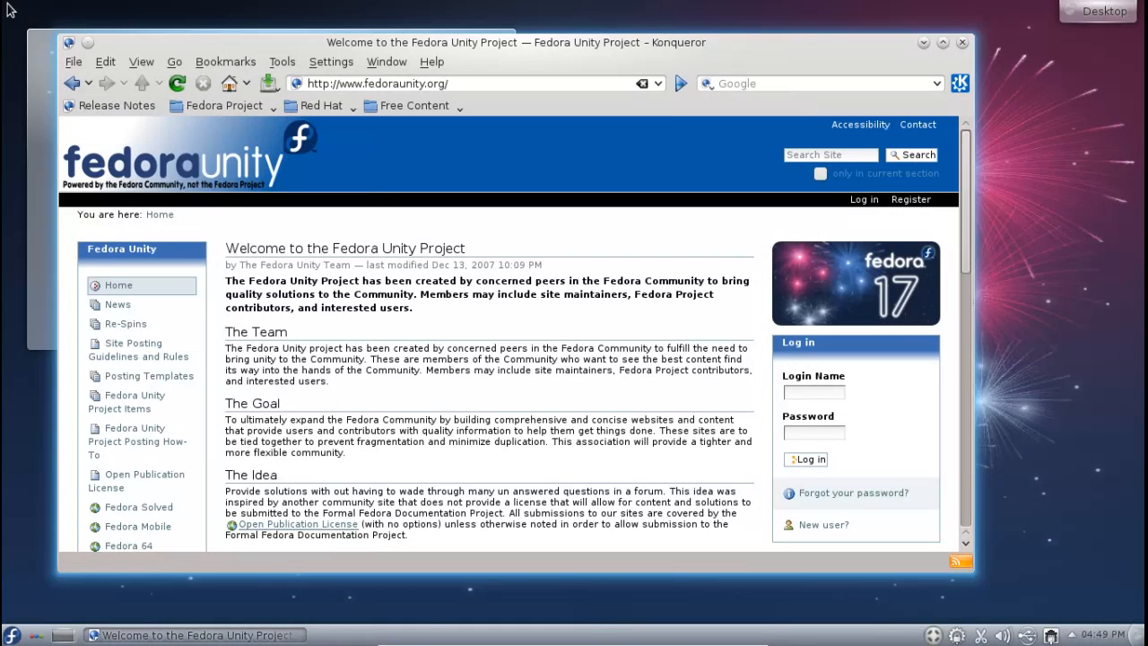
Launch Kontact through the Kickoff launcher's Mail Client favorite
{"action": "left_click", "coordinate": [12, 636]}
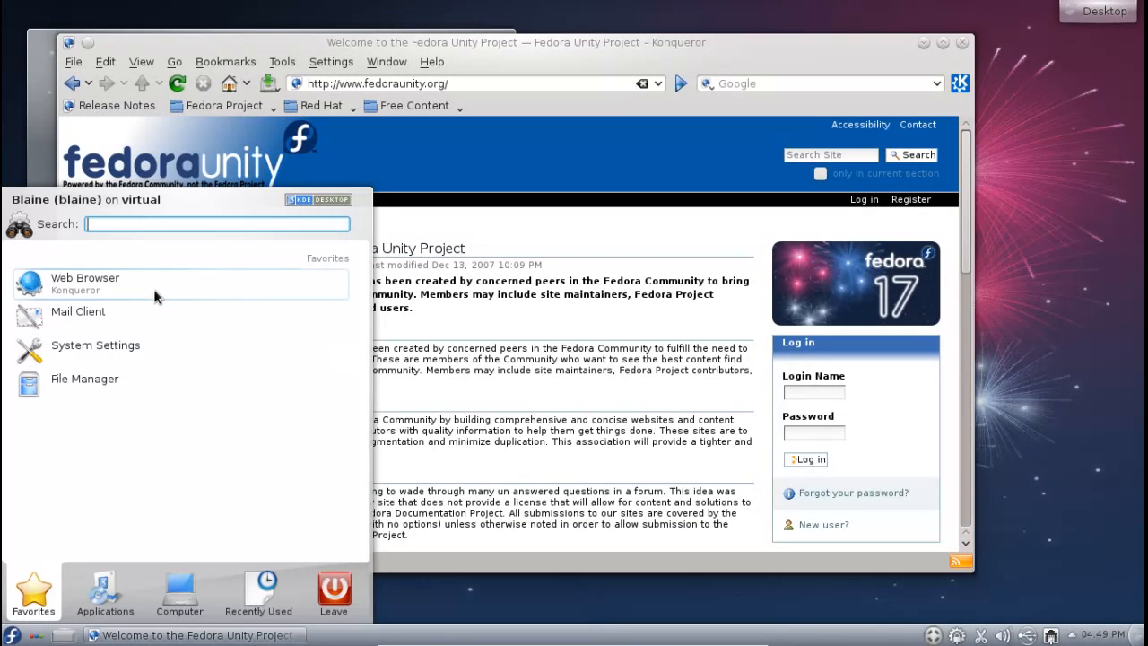
{"action": "left_click", "coordinate": [105, 592]}
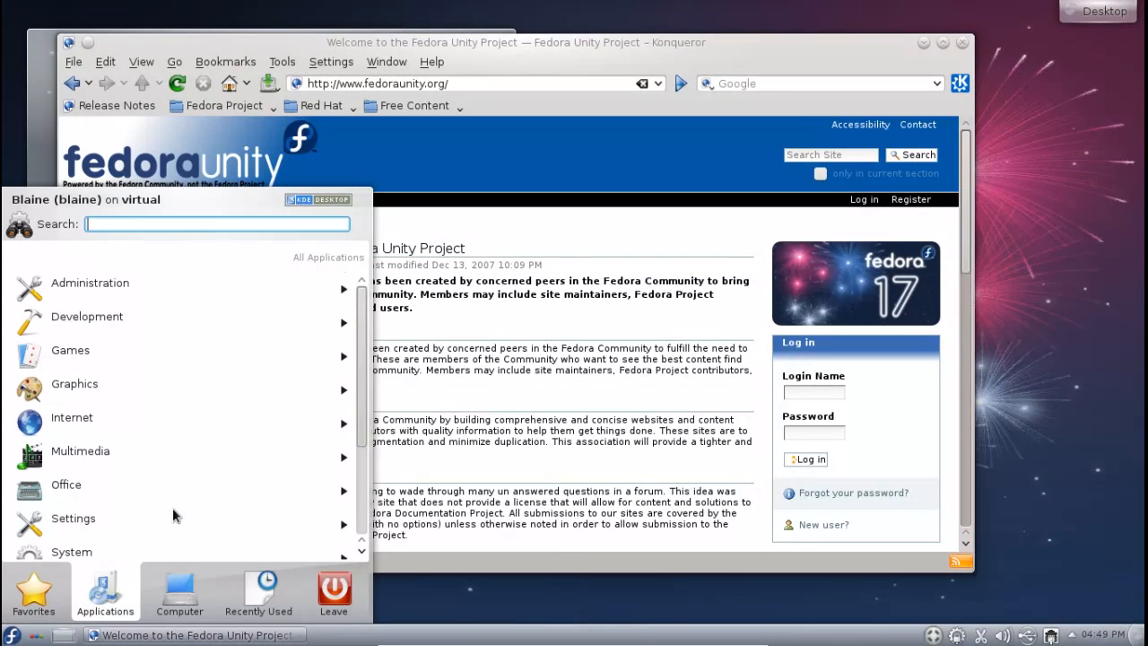
{"action": "left_click", "coordinate": [281, 61]}
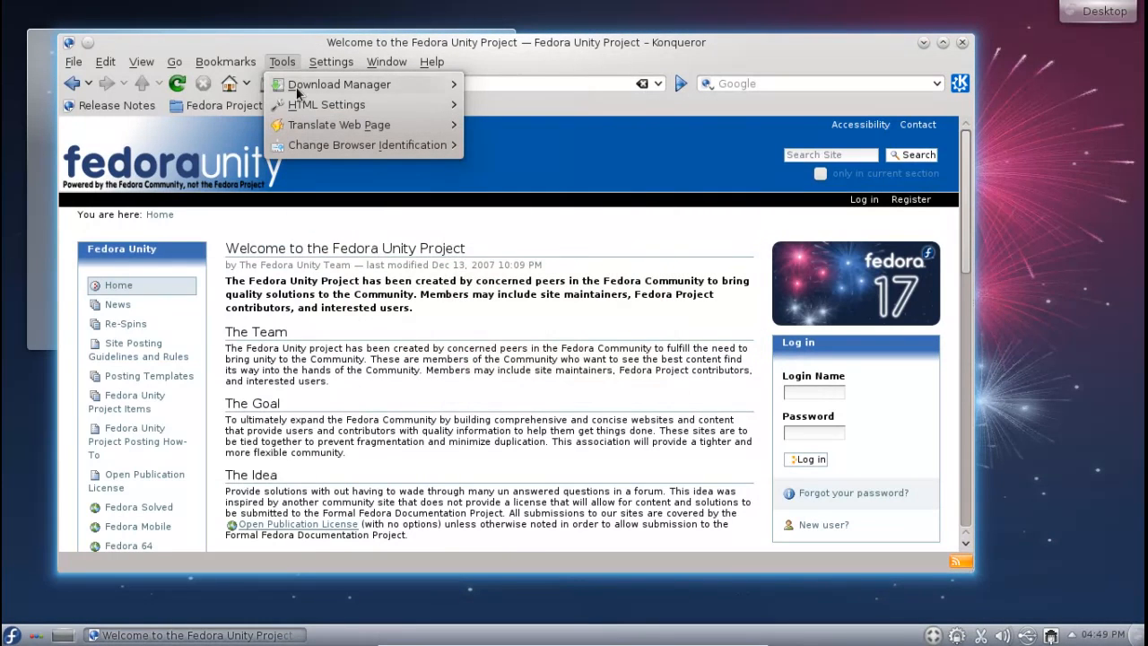
{"action": "left_click", "coordinate": [331, 61]}
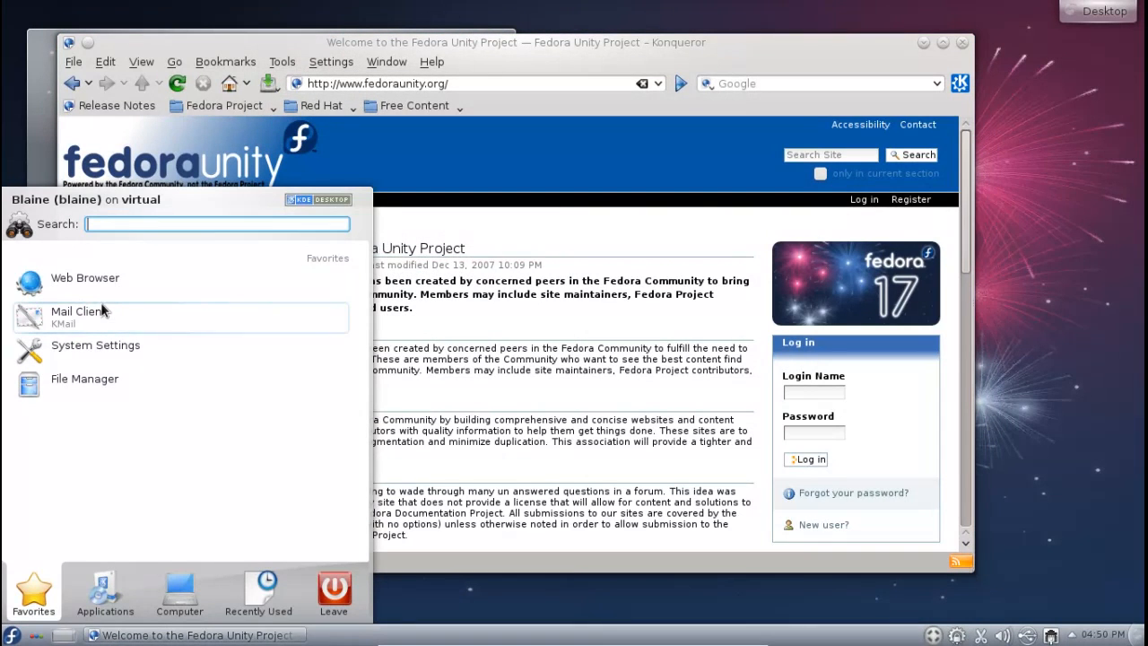
{"action": "left_click", "coordinate": [105, 592]}
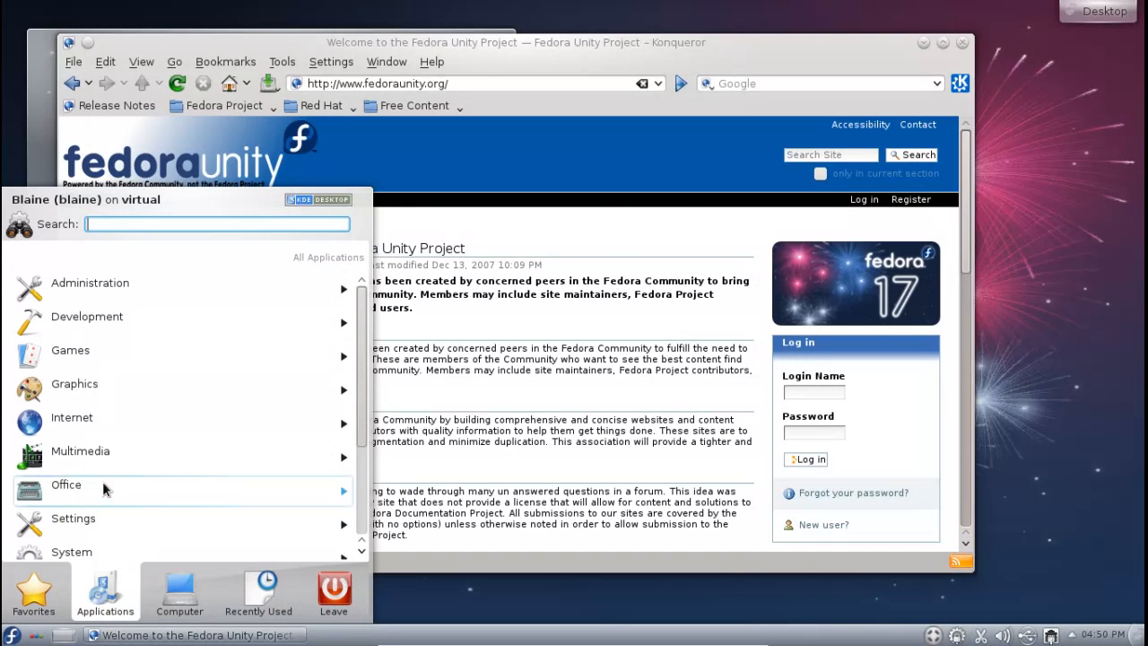
{"action": "left_click", "coordinate": [67, 485]}
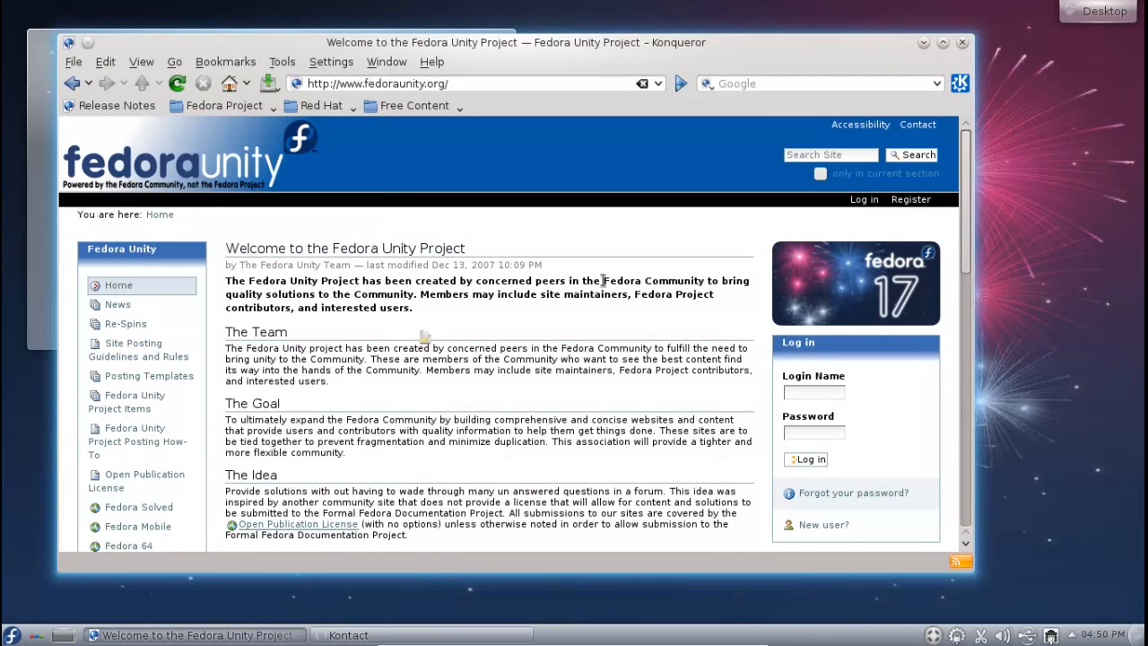
{"action": "mouse_move", "coordinate": [702, 315]}
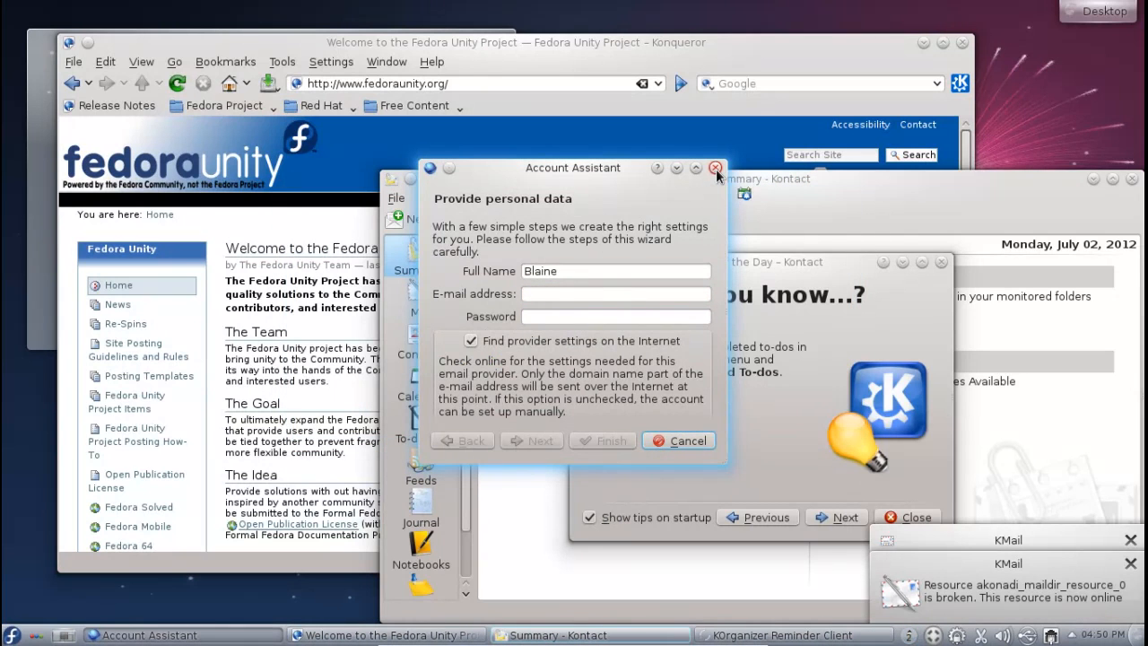
{"action": "mouse_move", "coordinate": [716, 169]}
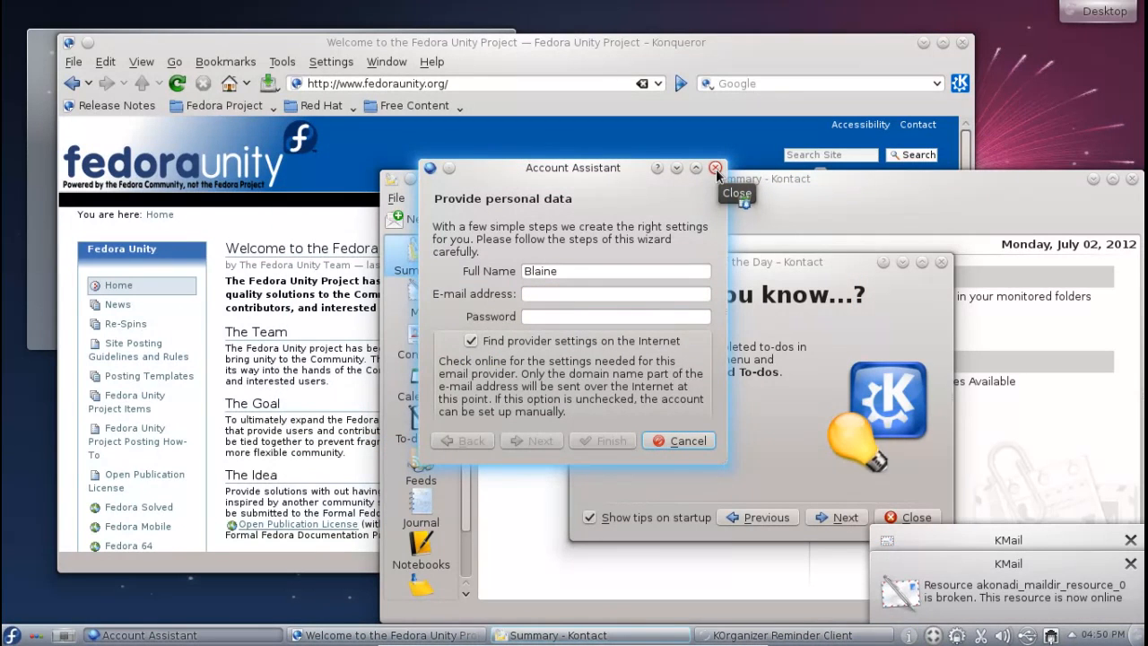
Dismiss the Account Assistant and Tip of the Day, then move Kontact up and left
{"action": "left_click", "coordinate": [715, 168]}
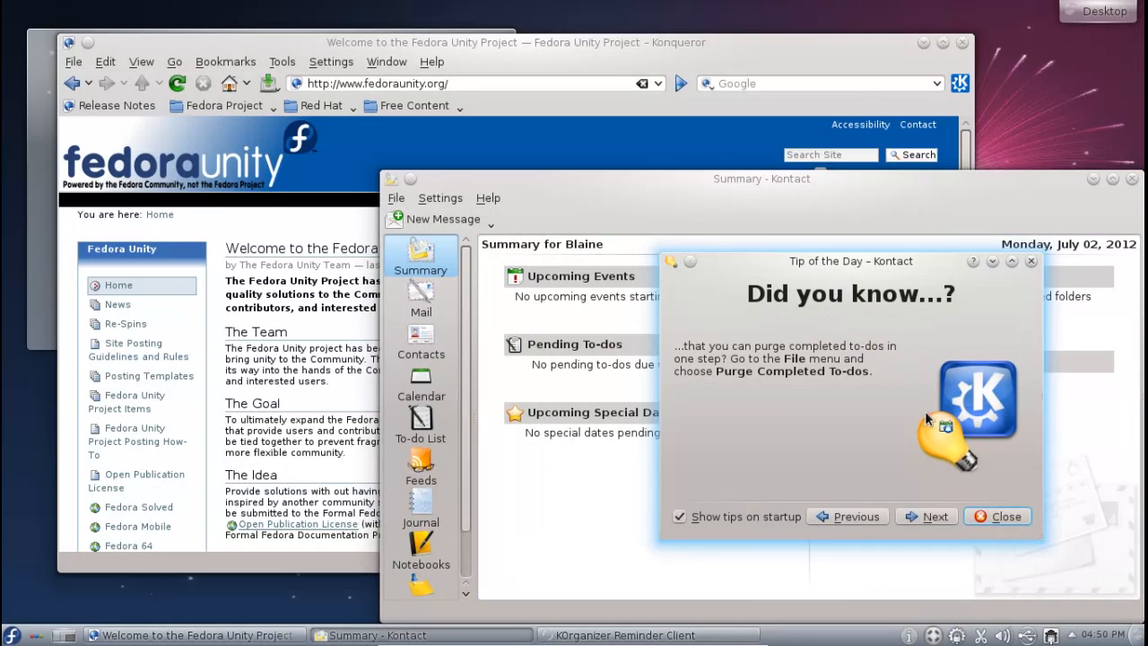
{"action": "left_click", "coordinate": [999, 516]}
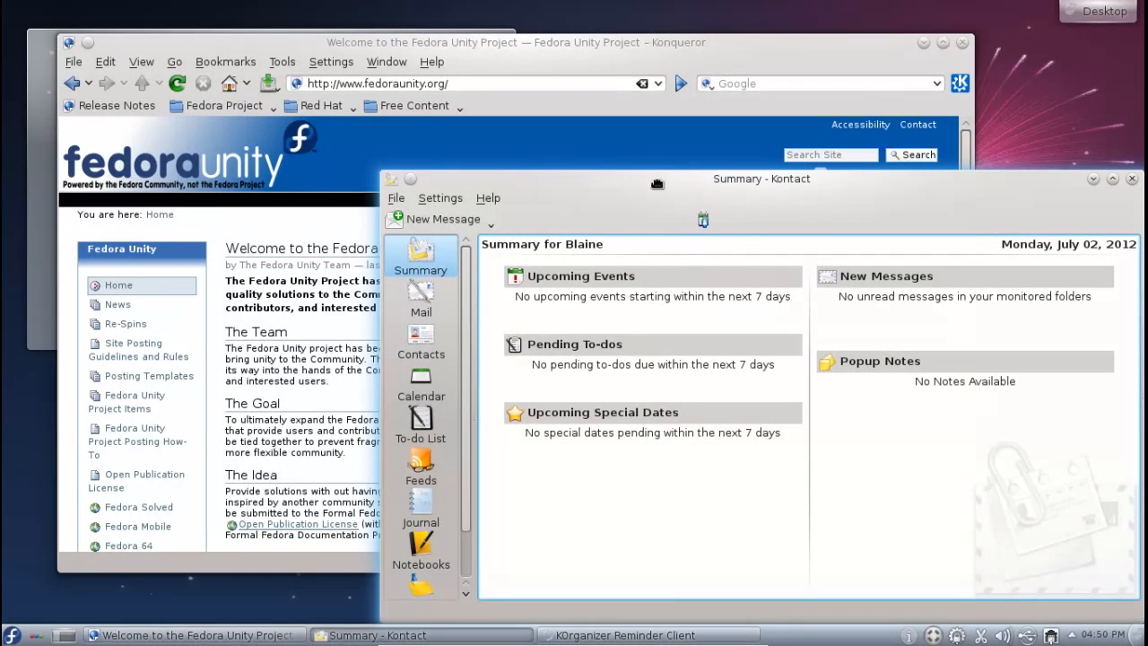
{"action": "left_click_drag", "start_coordinate": [761, 179], "coordinate": [542, 92]}
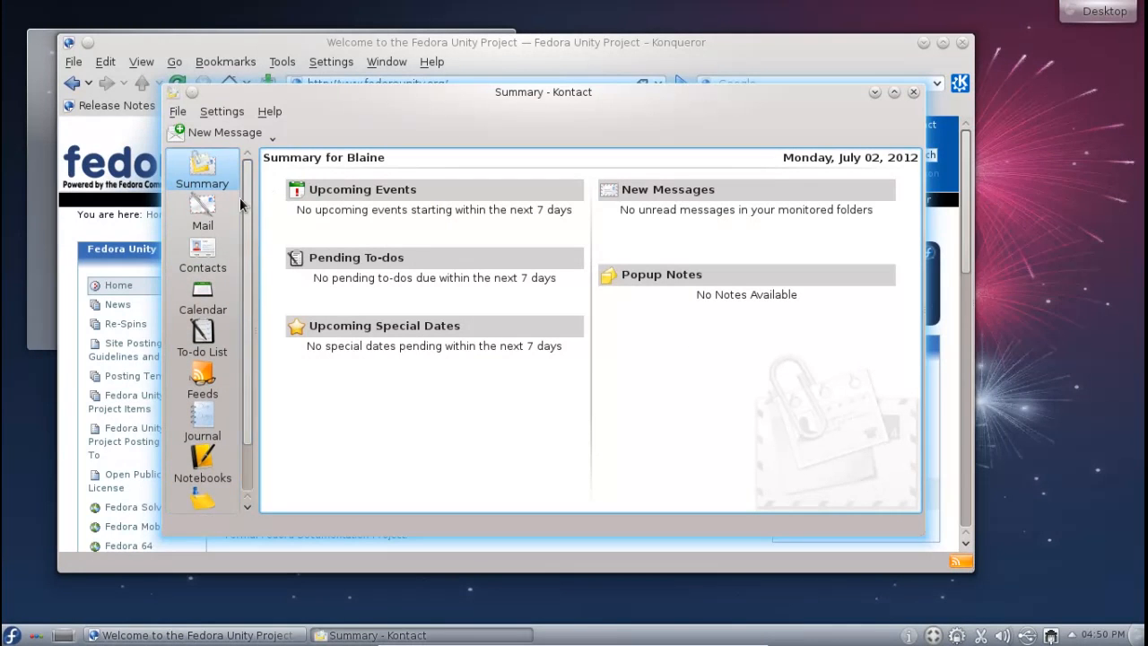
Visit Kontact's Mail, Summary, Calendar, To-do List and Journal sections, then close Kontact
{"action": "left_click", "coordinate": [201, 213]}
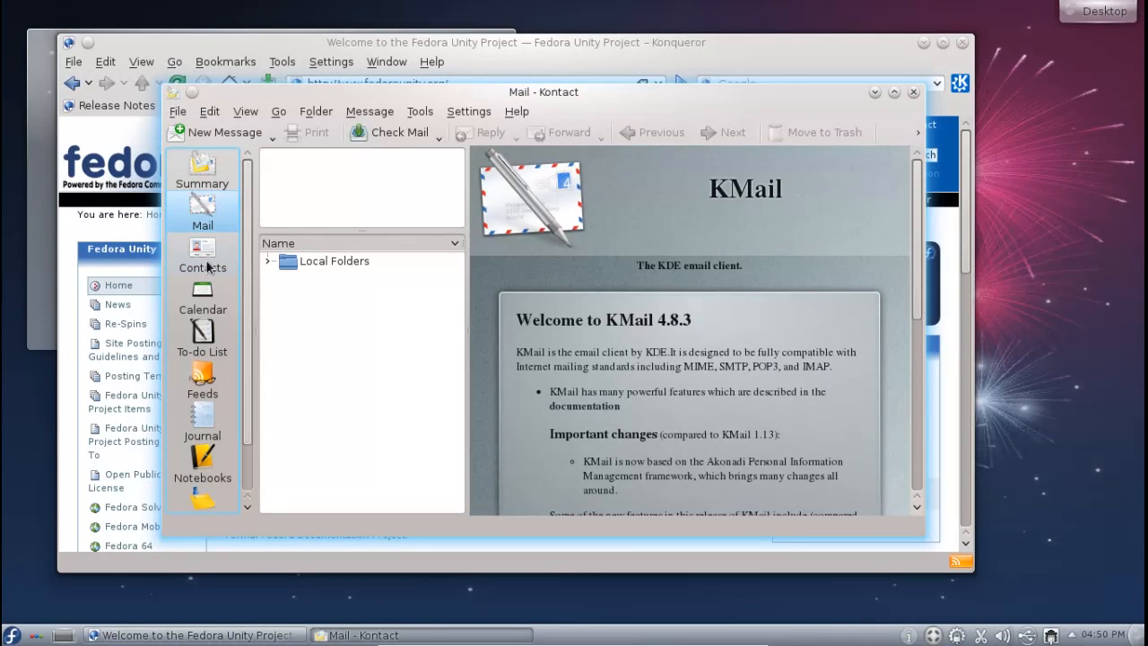
{"action": "left_click", "coordinate": [202, 171]}
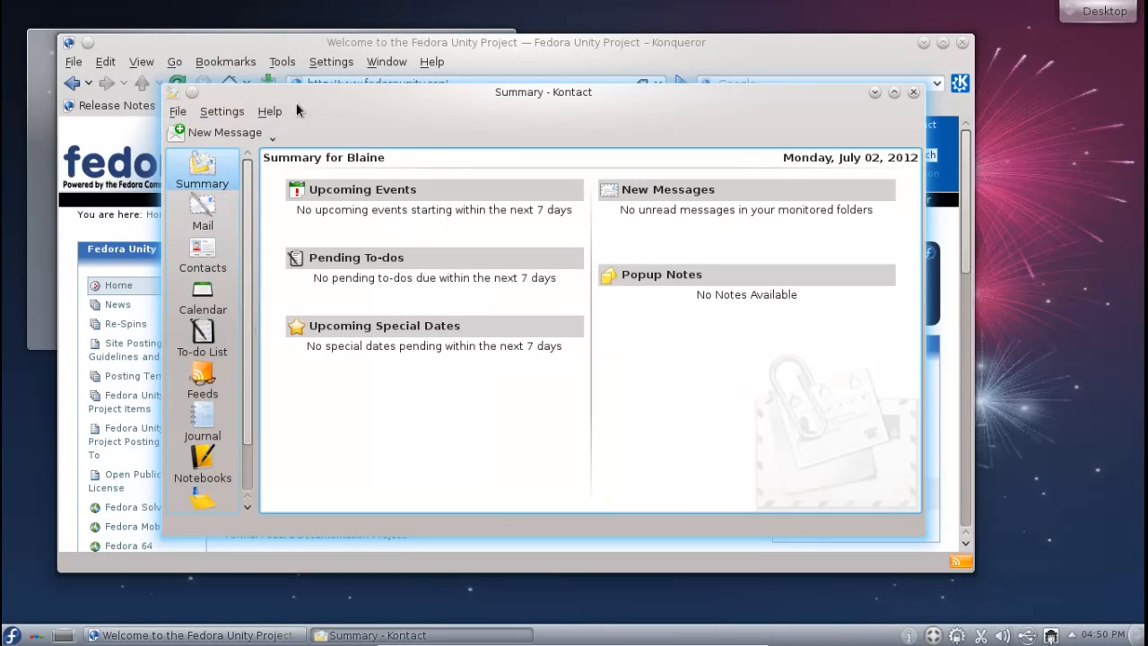
{"action": "mouse_move", "coordinate": [336, 97]}
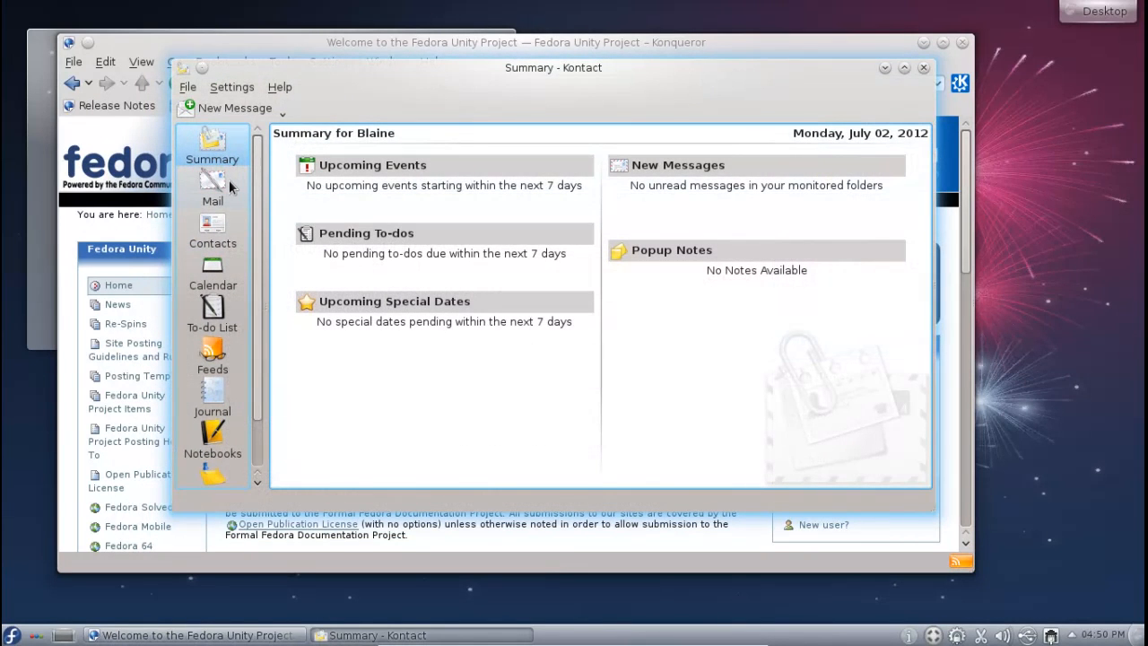
{"action": "left_click", "coordinate": [213, 189]}
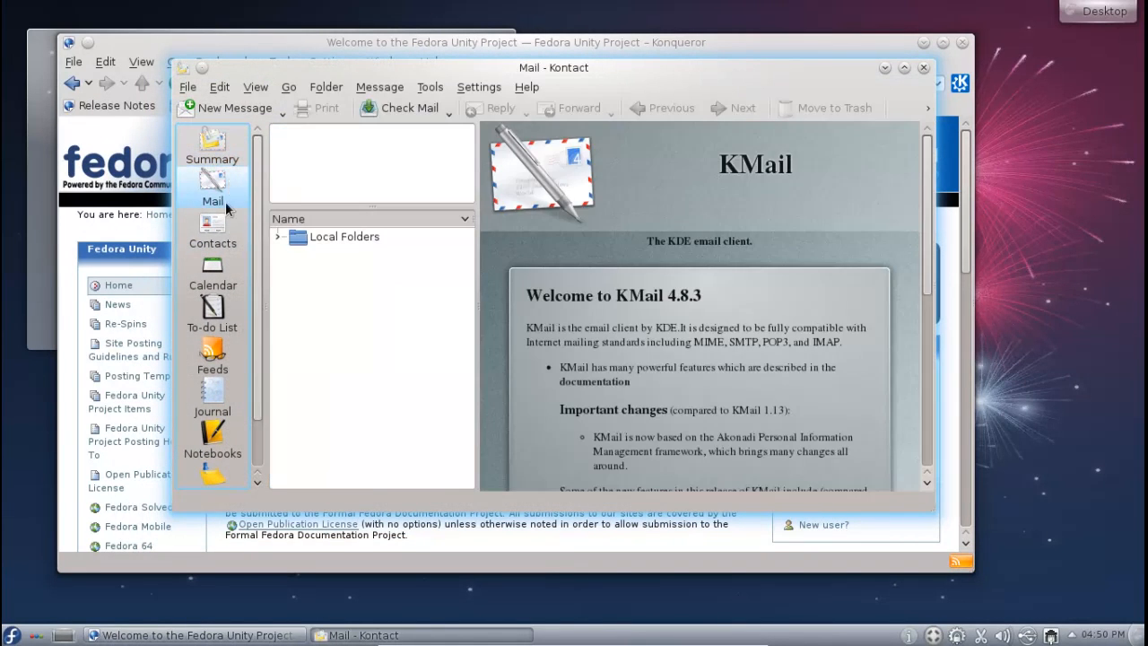
{"action": "left_click", "coordinate": [213, 269]}
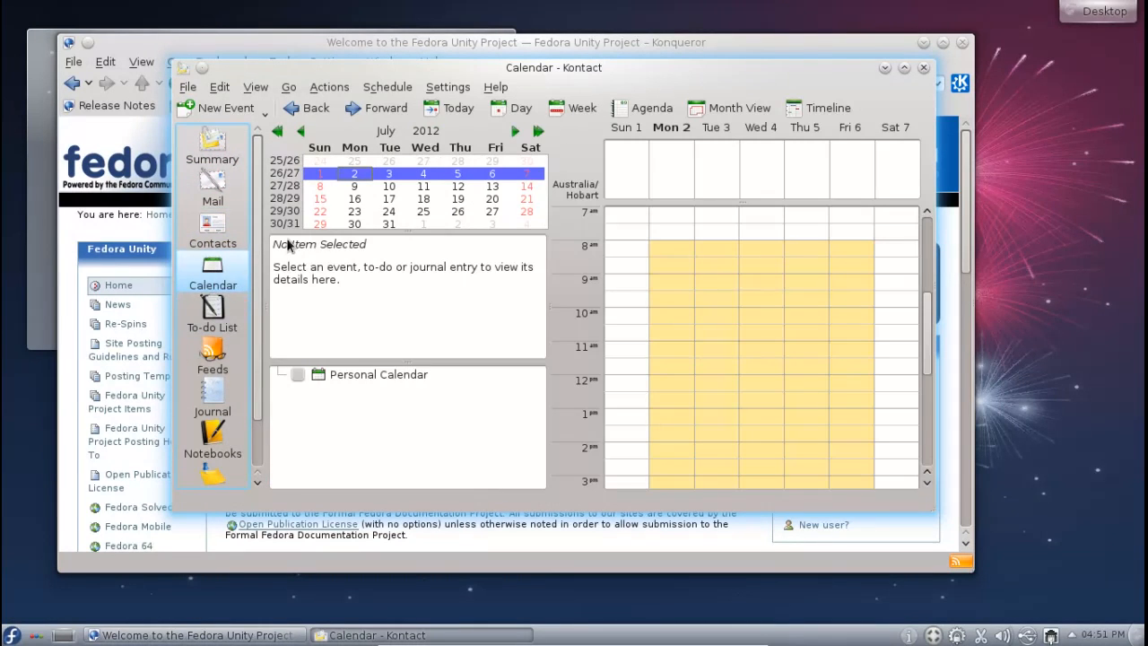
{"action": "mouse_move", "coordinate": [499, 305]}
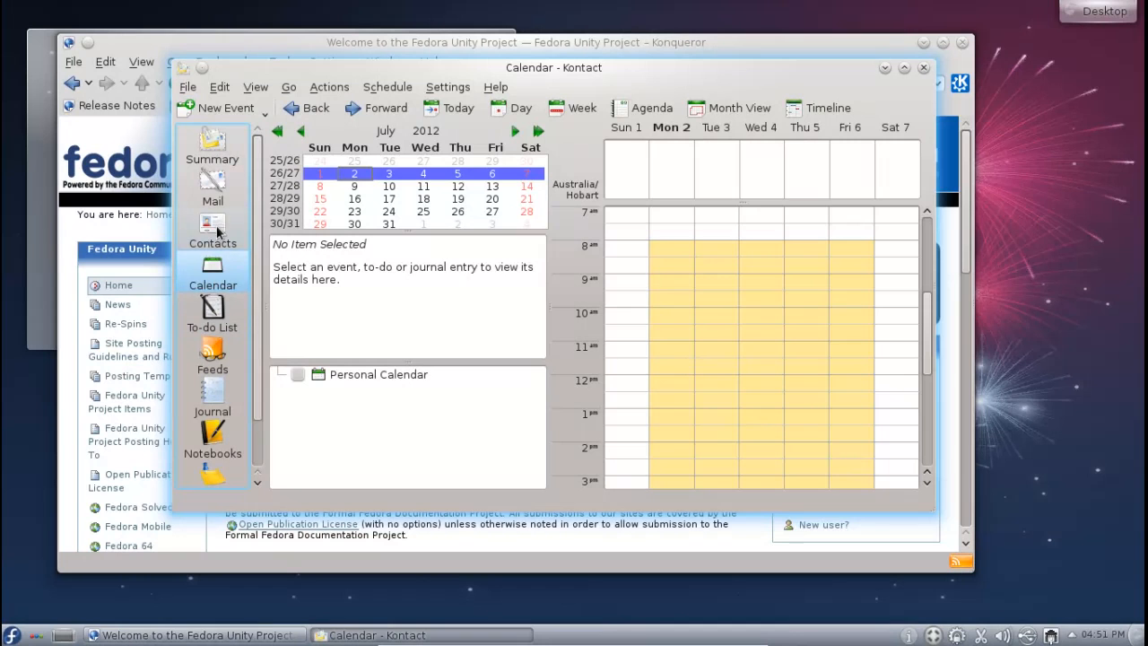
{"action": "left_click", "coordinate": [212, 314]}
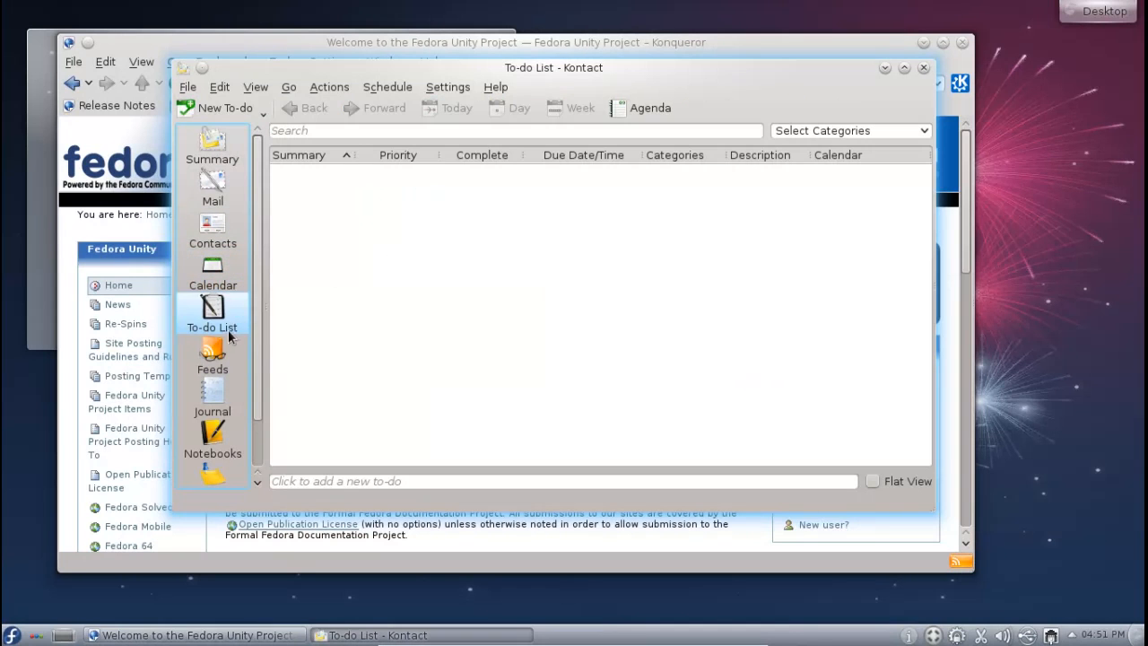
{"action": "left_click", "coordinate": [212, 394]}
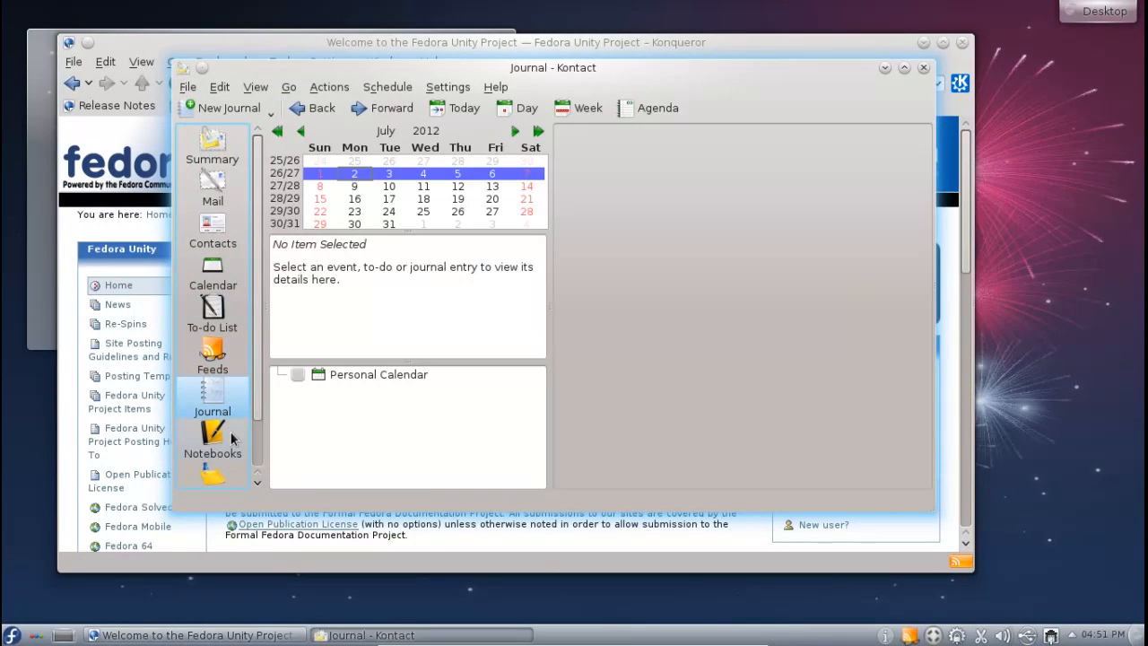
{"action": "left_click", "coordinate": [212, 439]}
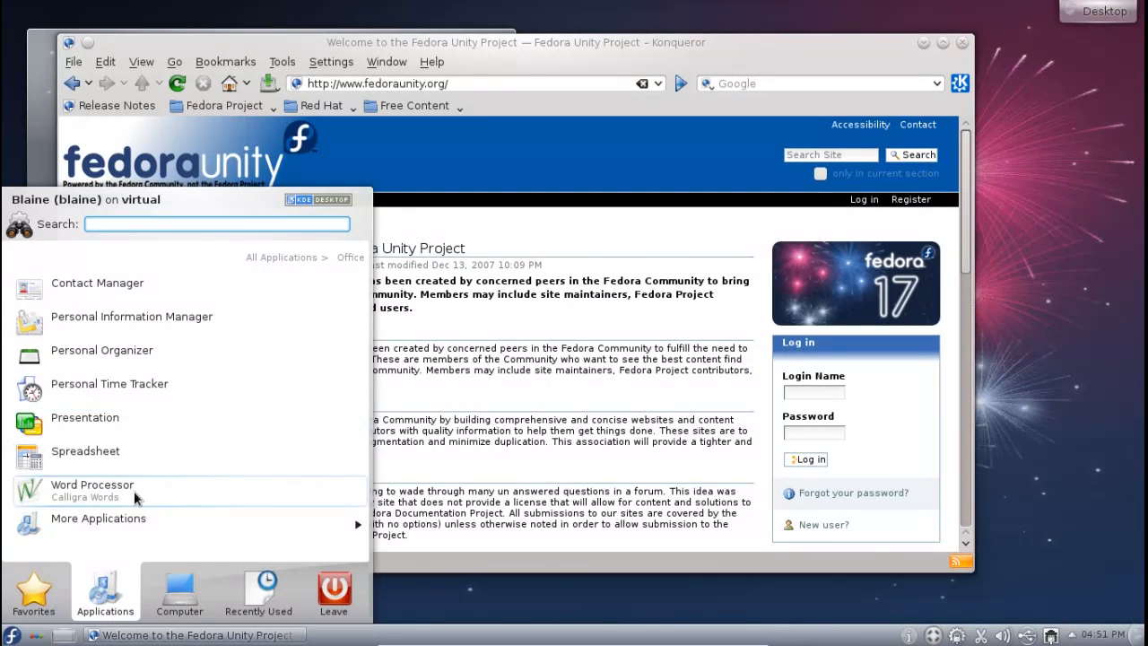
{"action": "mouse_move", "coordinate": [85, 457]}
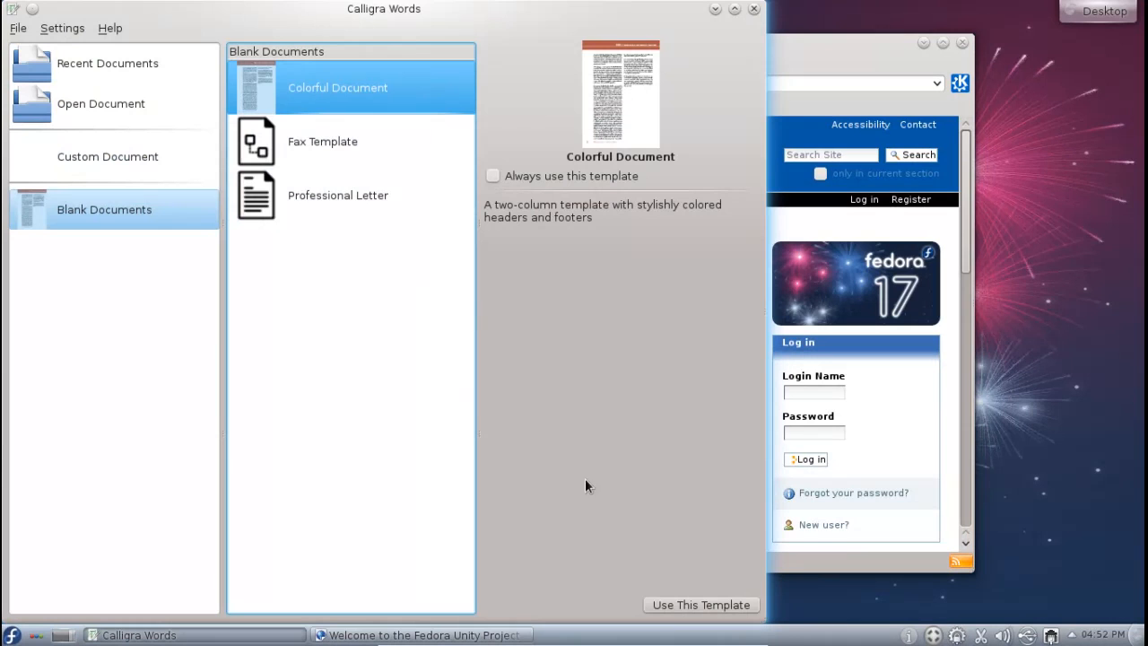
Start a Colorful Document, check About Calligra Words (version 2.4.1), and browse the View menu
{"action": "left_click", "coordinate": [701, 604]}
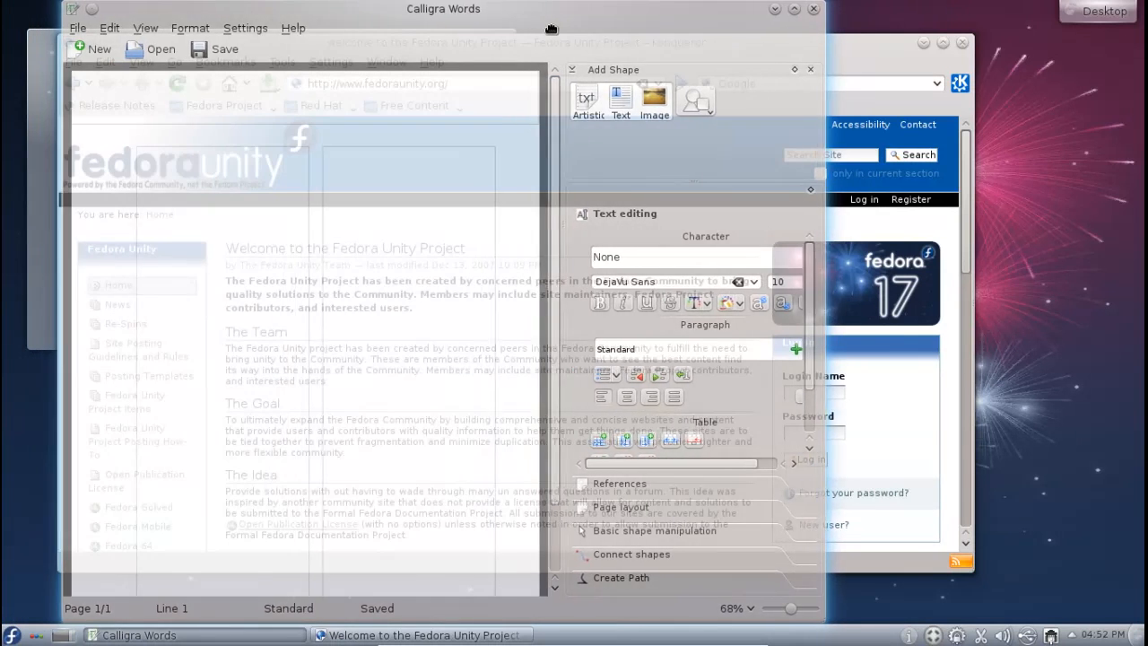
{"action": "left_click", "coordinate": [294, 28]}
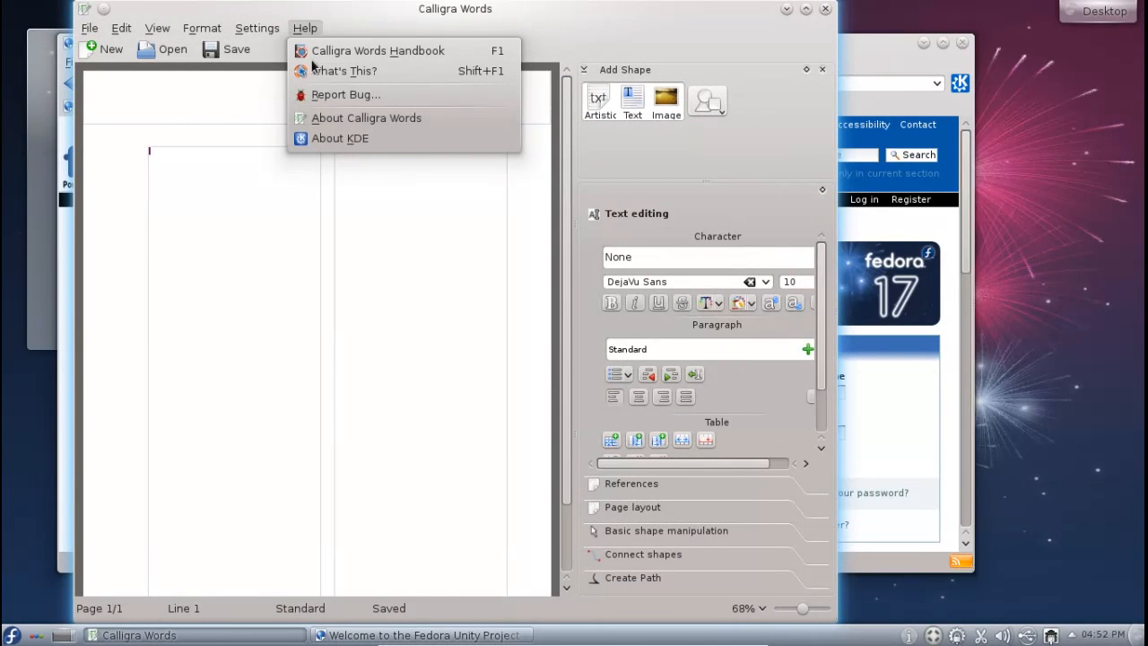
{"action": "left_click", "coordinate": [366, 118]}
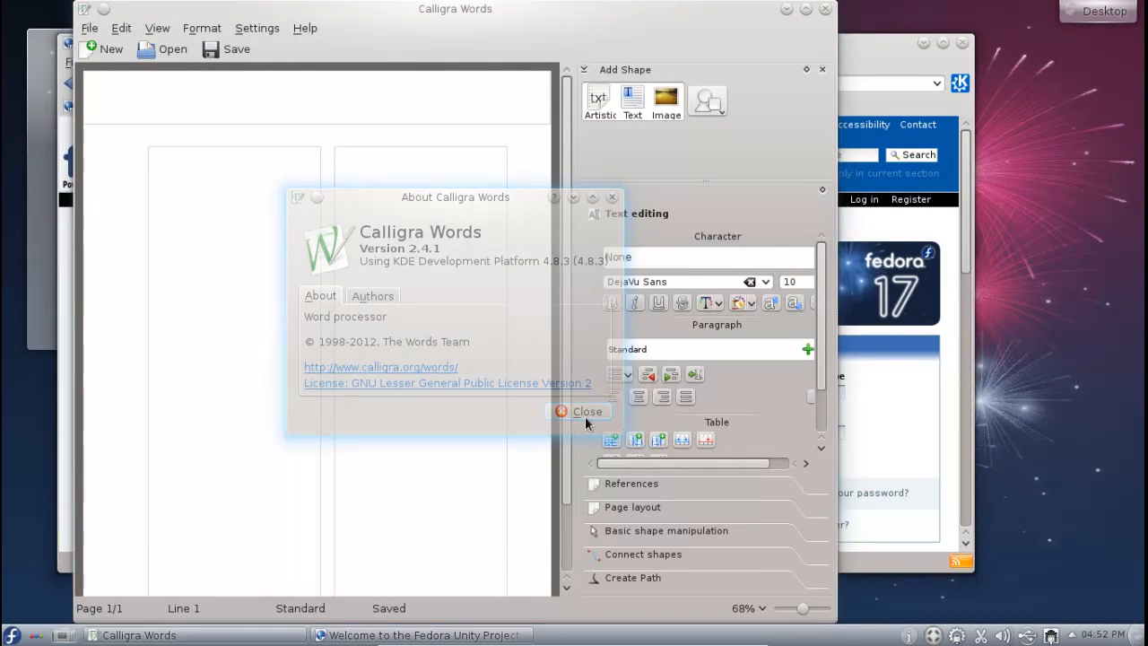
{"action": "left_click", "coordinate": [580, 410]}
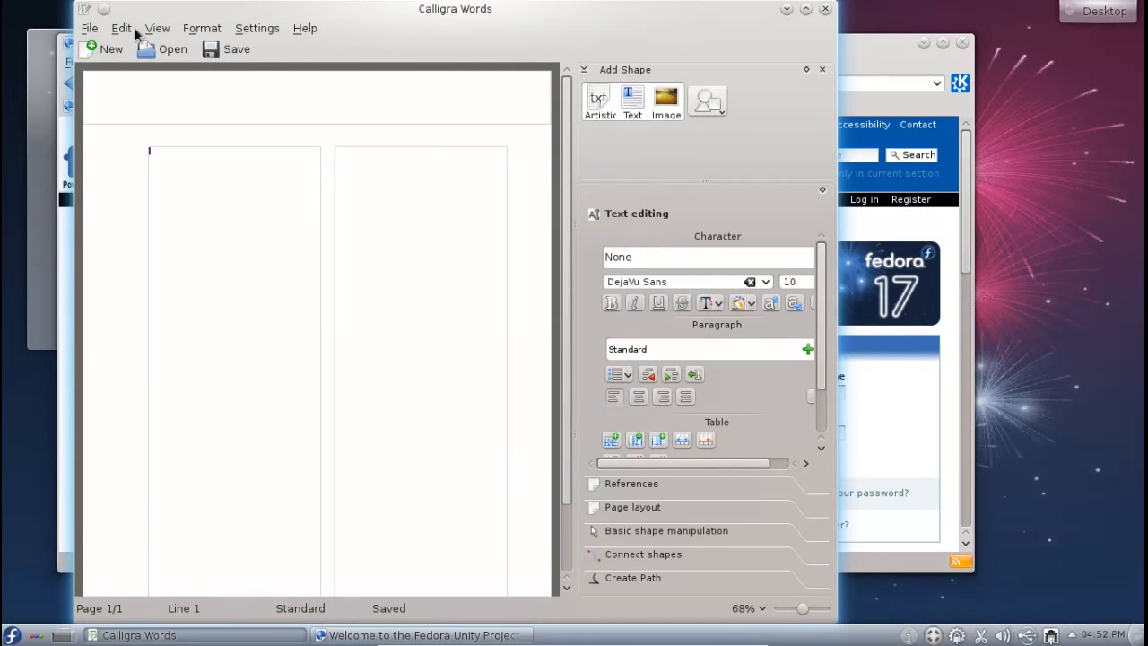
{"action": "left_click", "coordinate": [157, 28]}
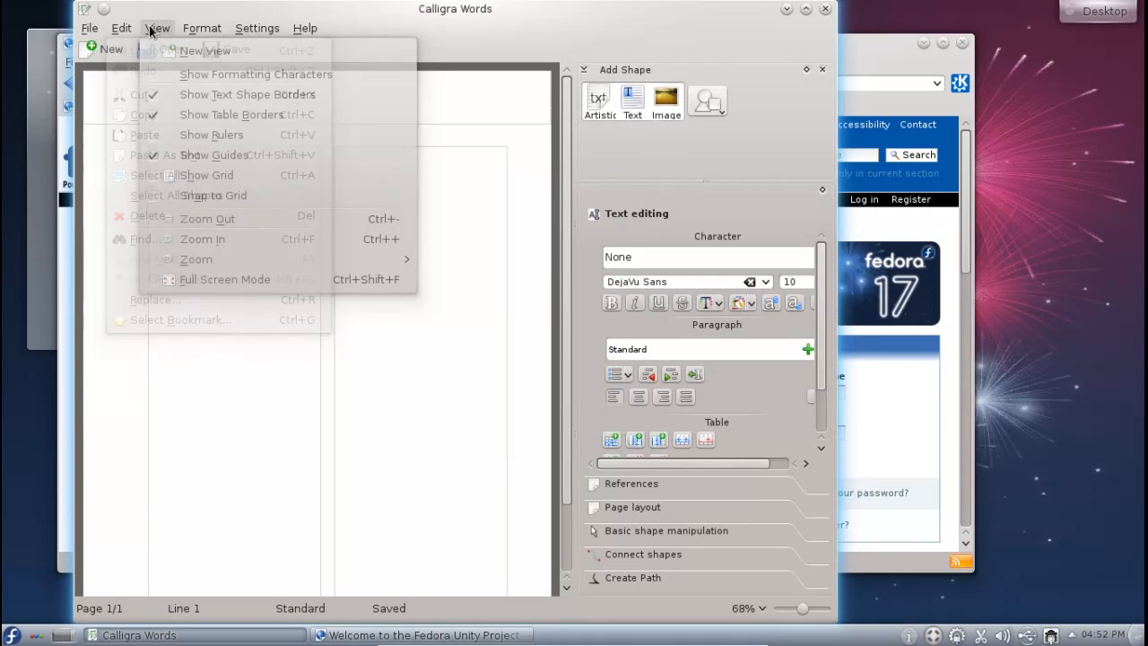
{"action": "left_click", "coordinate": [304, 28]}
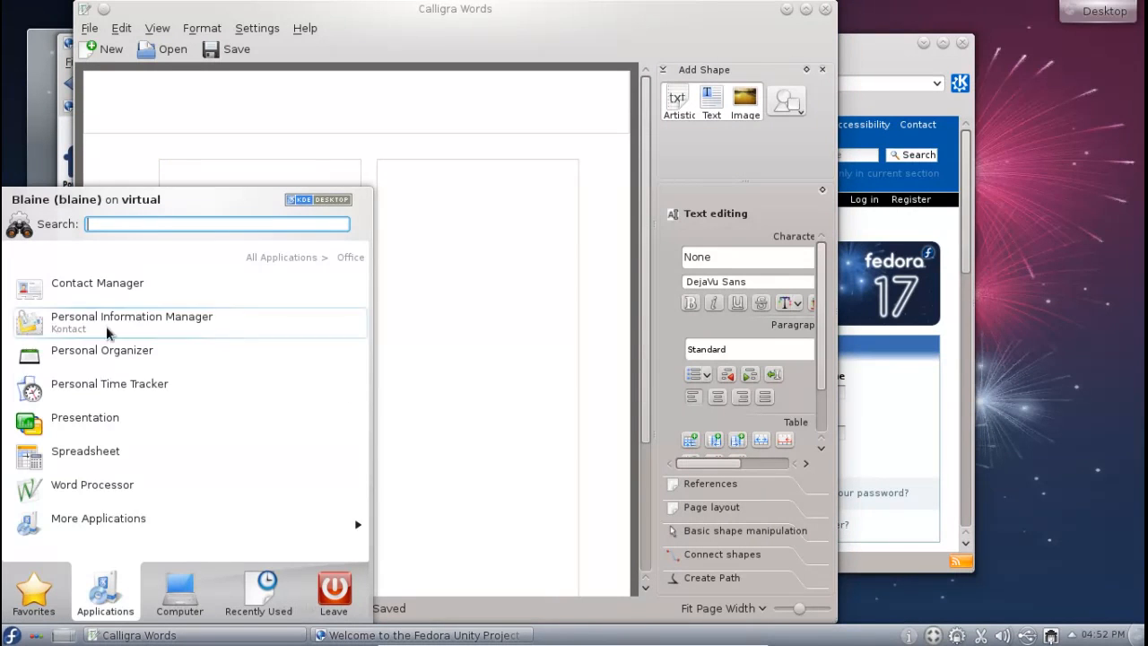
{"action": "mouse_move", "coordinate": [131, 457]}
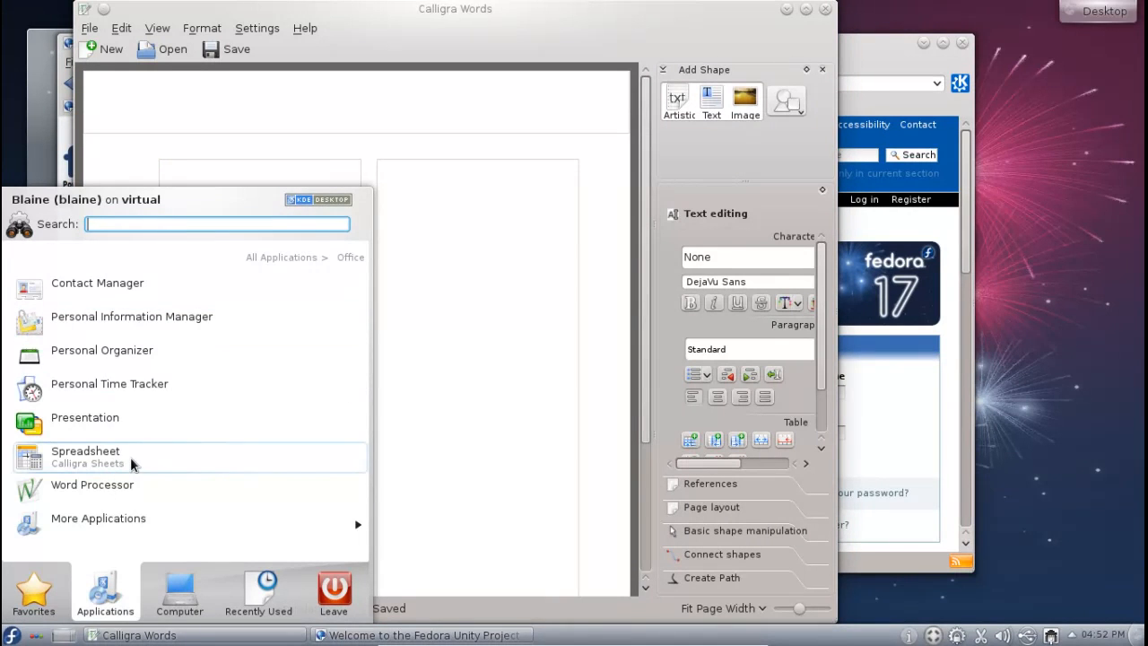
{"action": "mouse_move", "coordinate": [110, 417]}
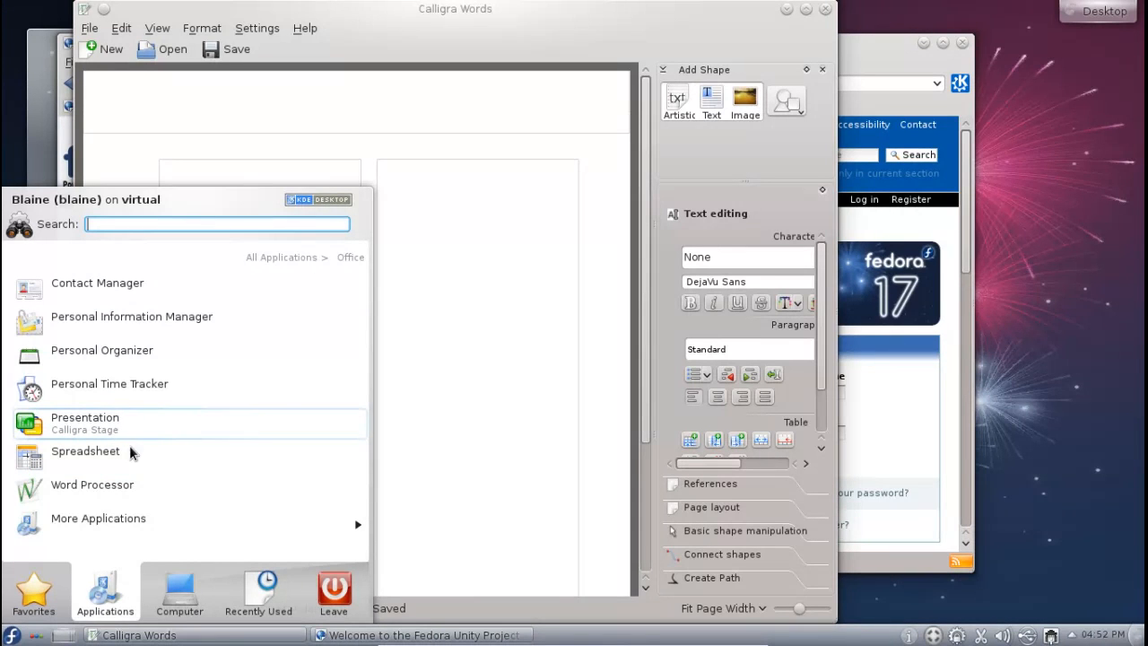
{"action": "mouse_move", "coordinate": [722, 9]}
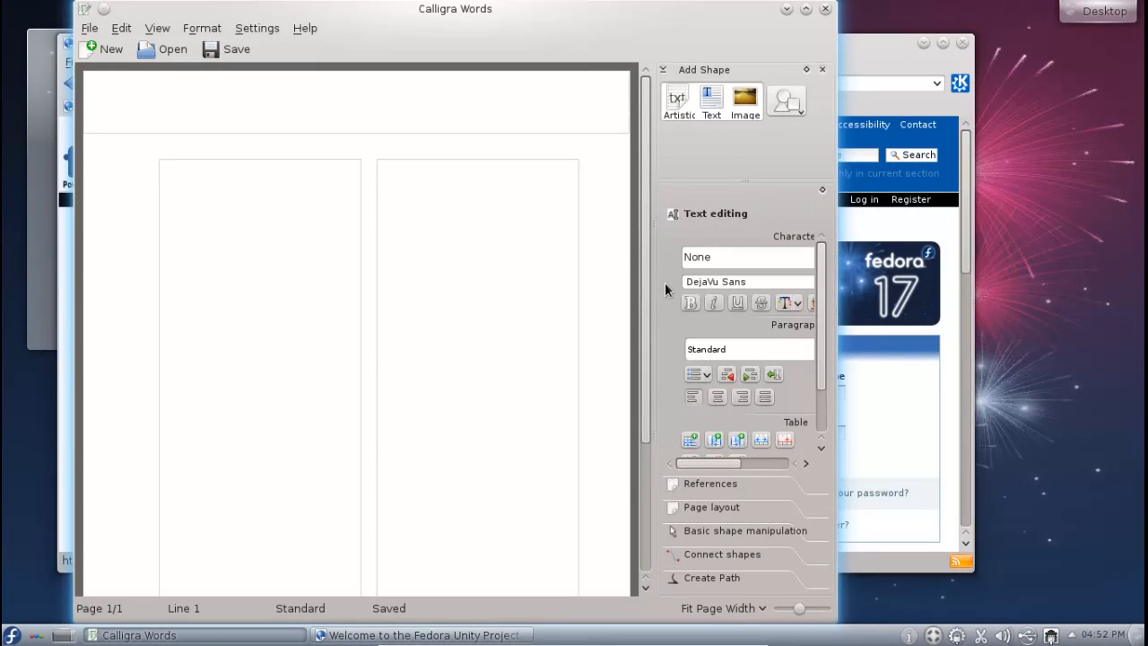
{"action": "mouse_move", "coordinate": [455, 271]}
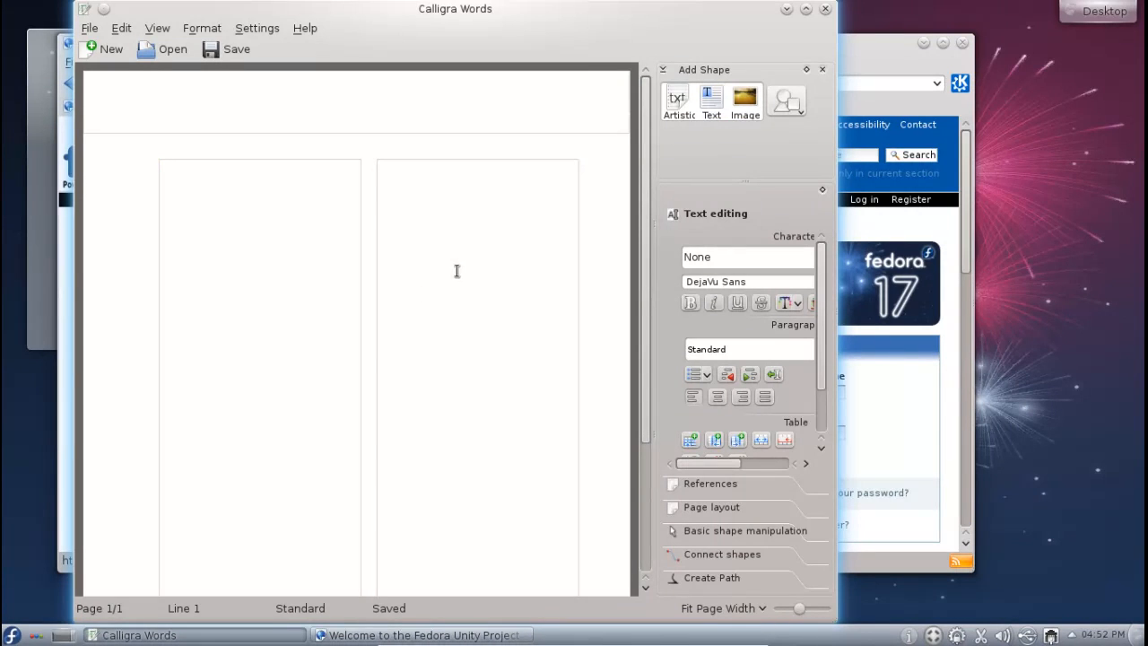
{"action": "mouse_move", "coordinate": [659, 233]}
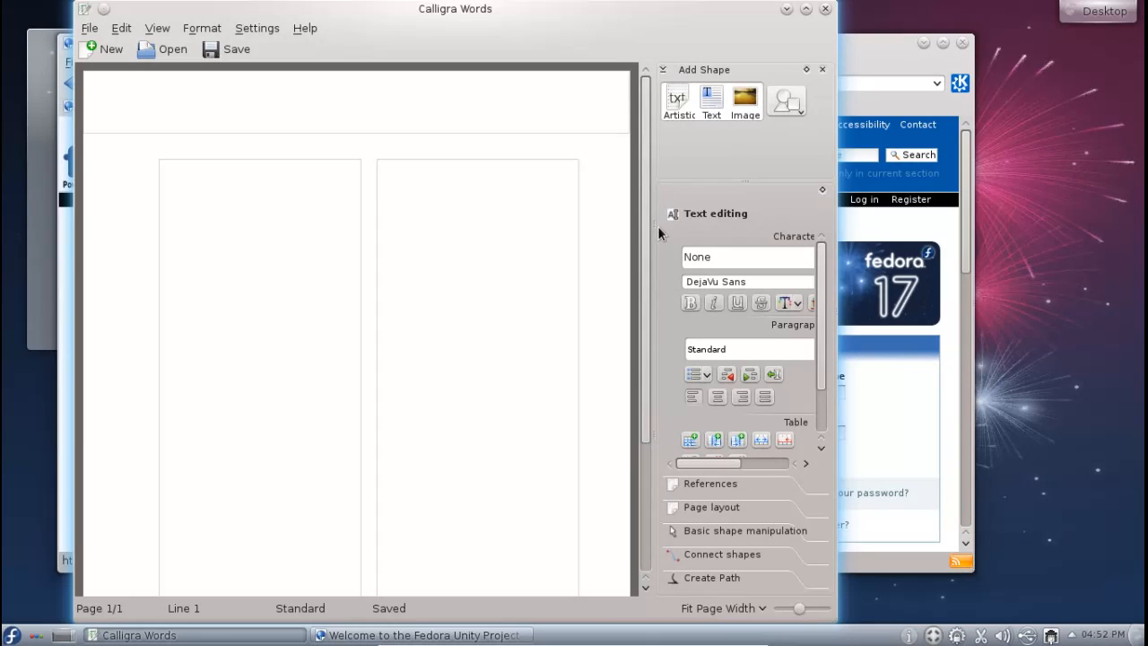
{"action": "mouse_move", "coordinate": [663, 215]}
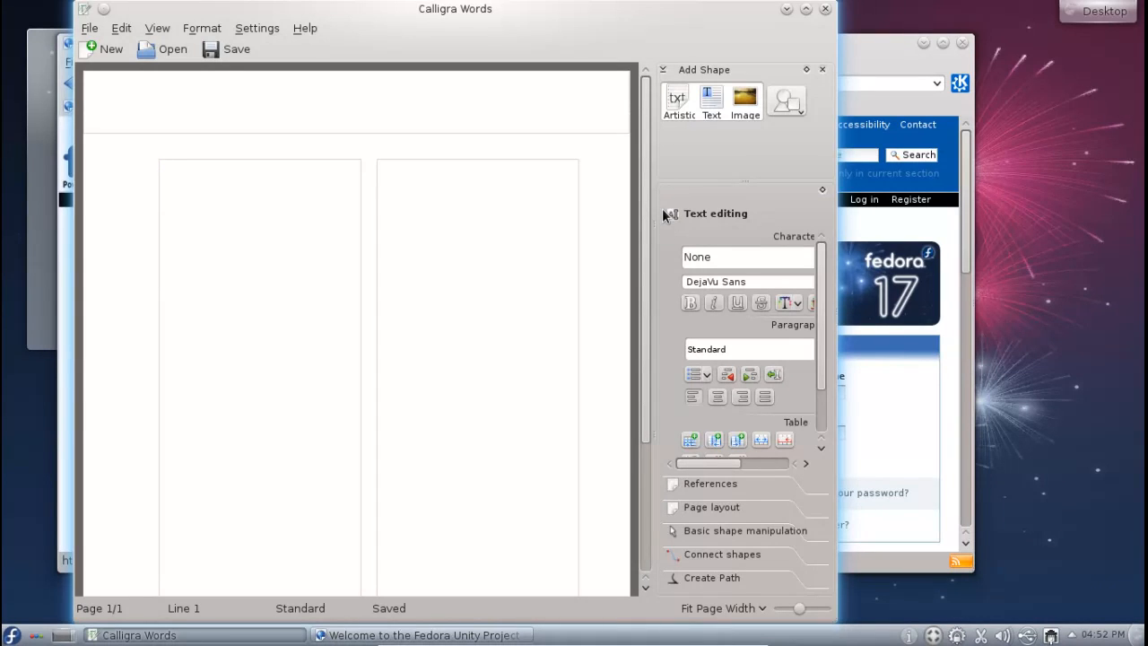
{"action": "mouse_move", "coordinate": [686, 76]}
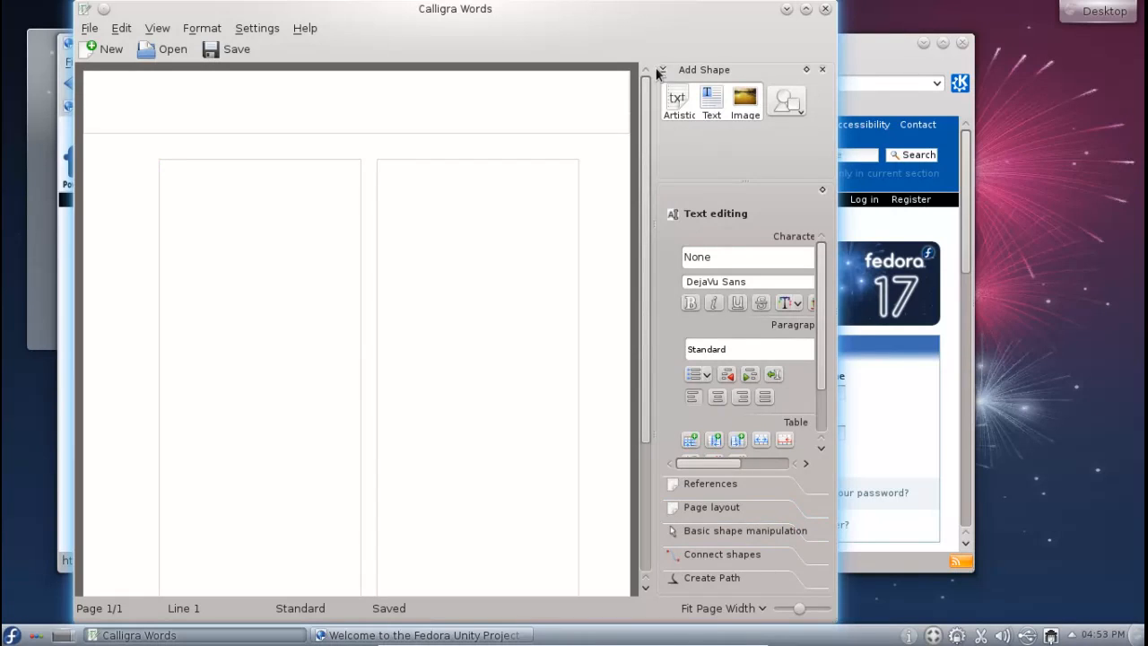
{"action": "mouse_move", "coordinate": [724, 29]}
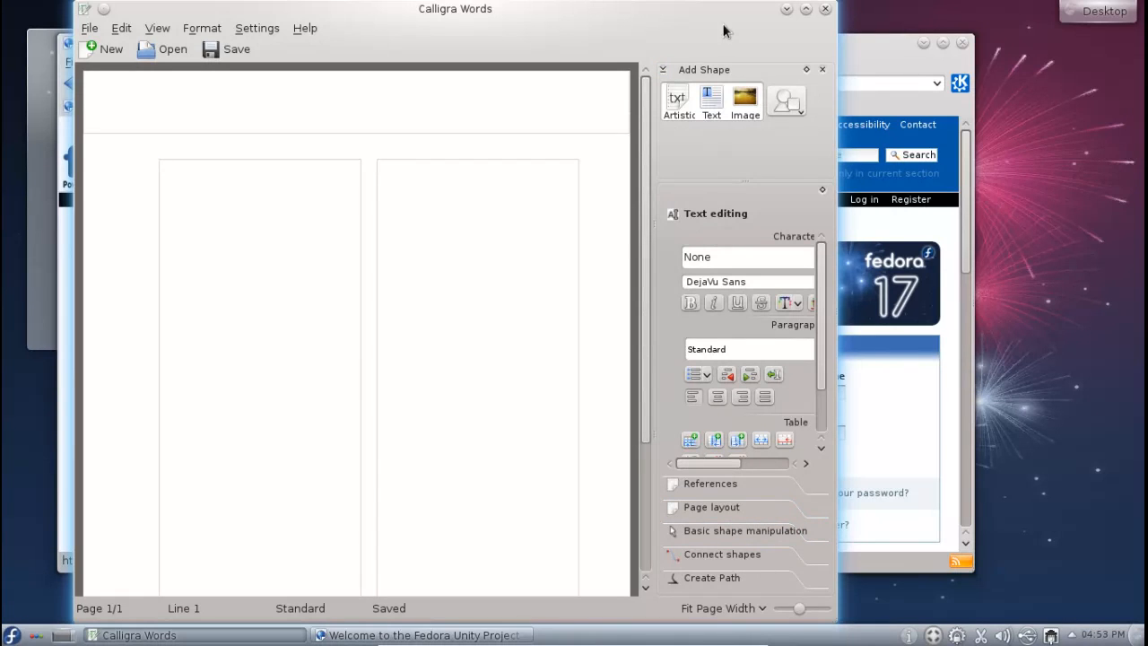
Widen the Calligra Words window and scroll down the blank two-column page
{"action": "left_click", "coordinate": [89, 28]}
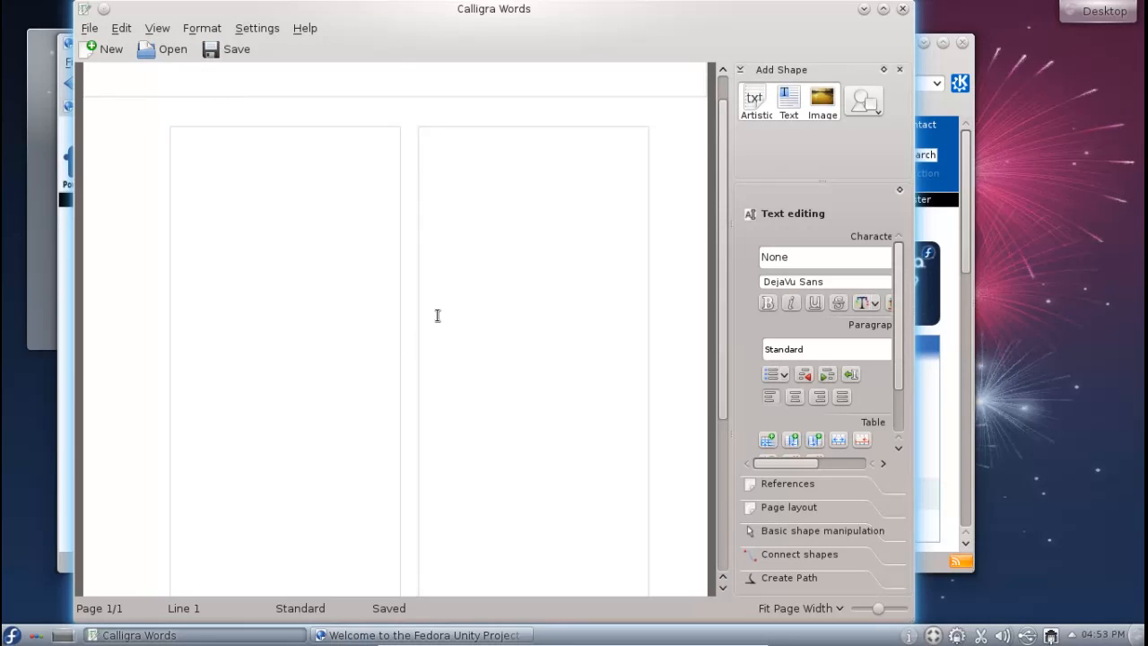
{"action": "mouse_move", "coordinate": [516, 56]}
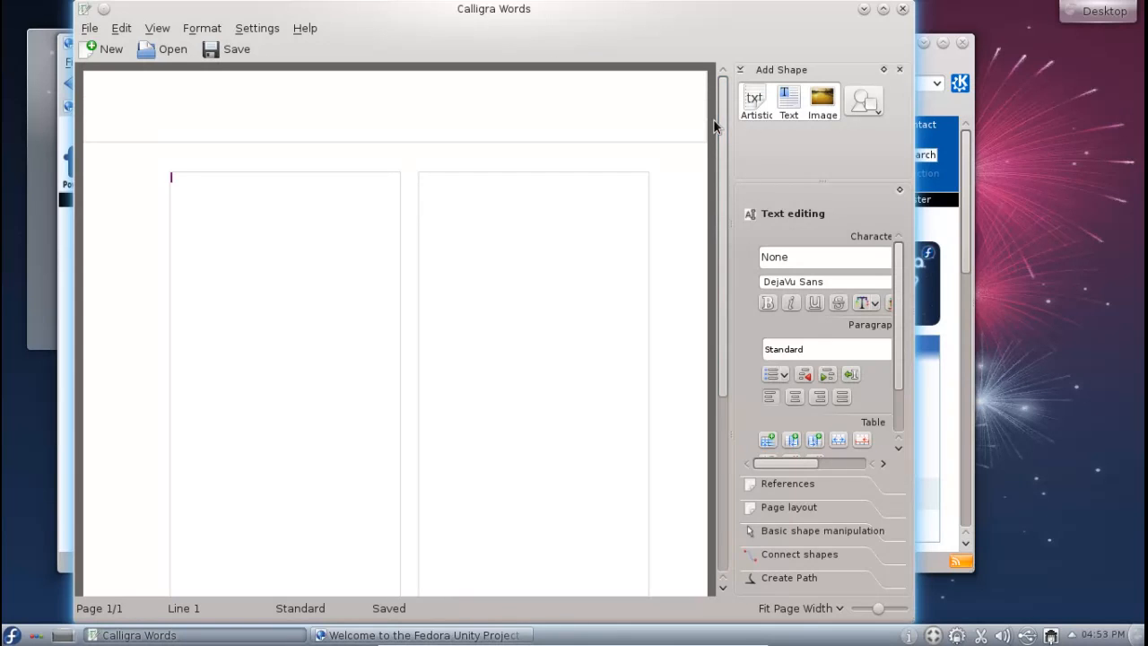
{"action": "scroll", "scroll_direction": "down", "scroll_amount": 3}
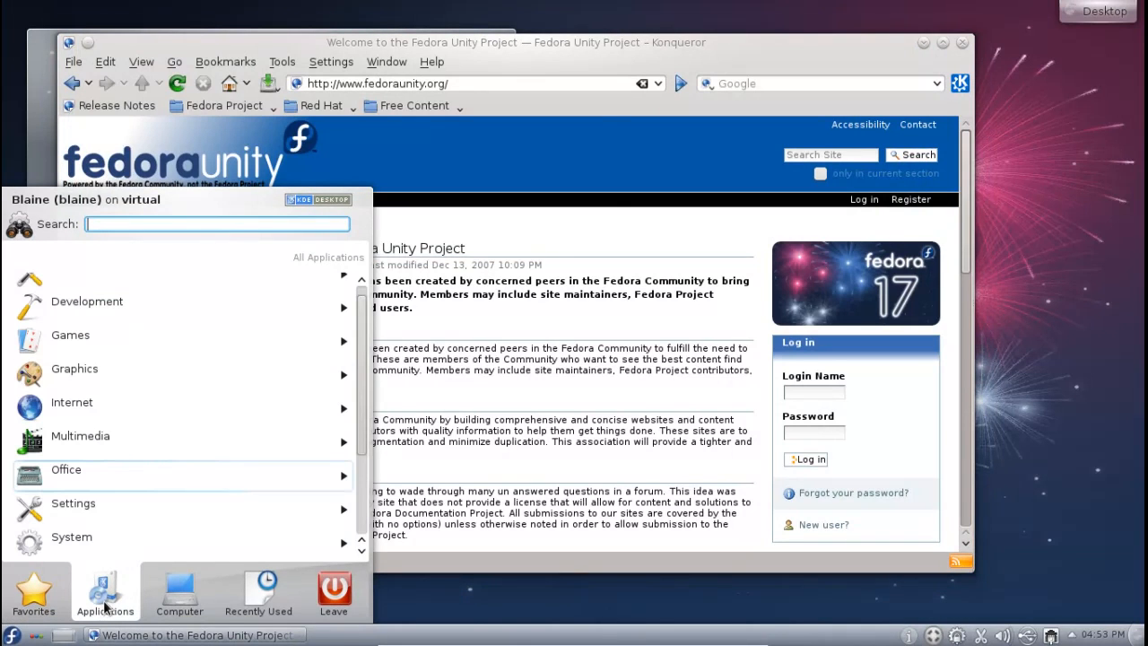
{"action": "mouse_move", "coordinate": [96, 488]}
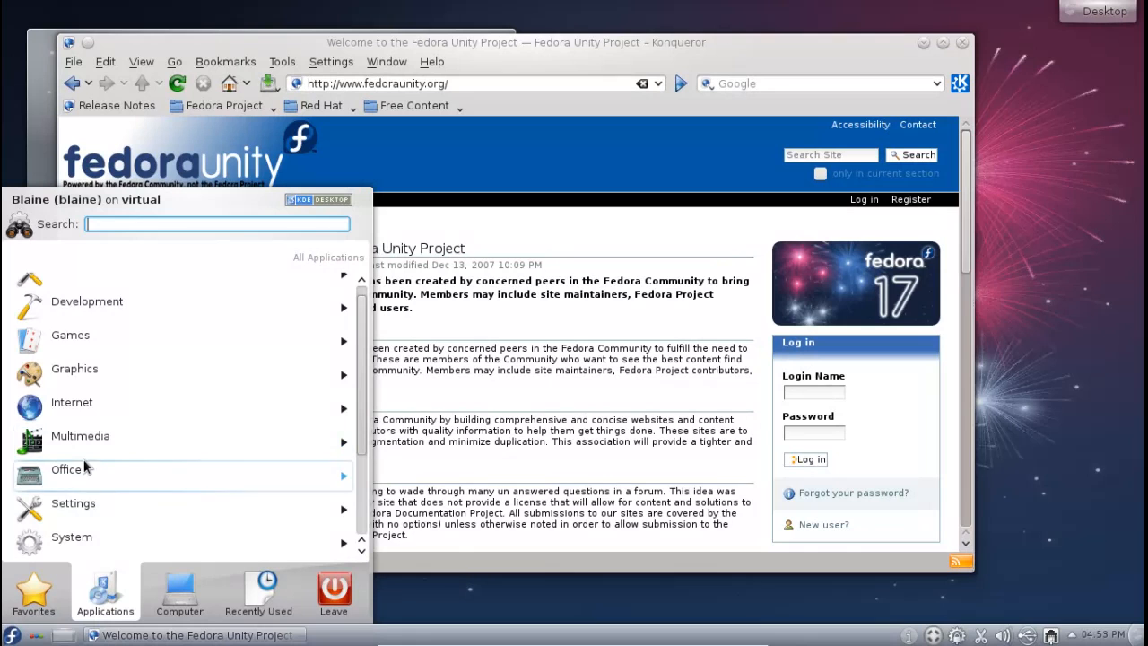
Close Calligra Words and browse the Multimedia category in the Kickoff launcher
{"action": "left_click", "coordinate": [72, 402]}
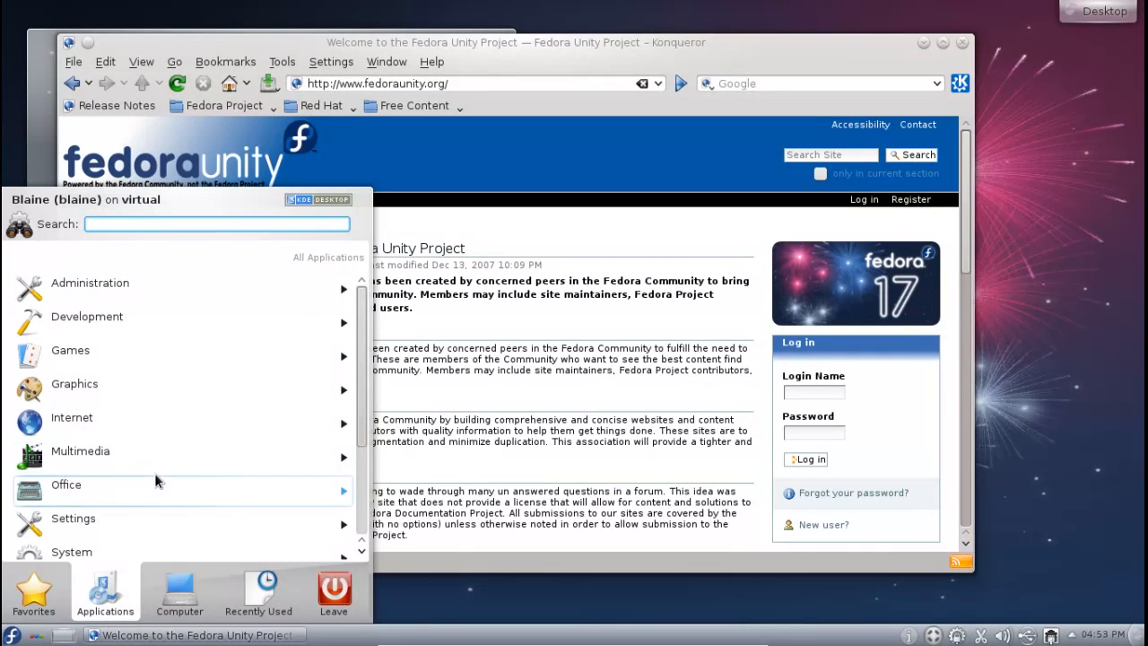
{"action": "left_click", "coordinate": [66, 485]}
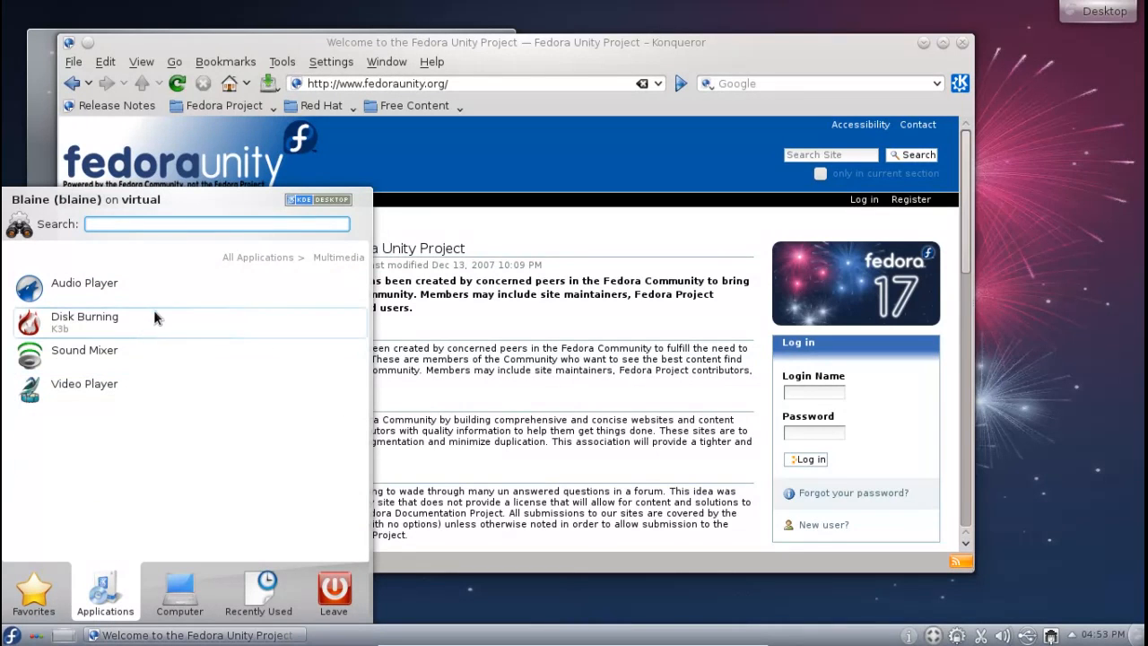
{"action": "mouse_move", "coordinate": [161, 356]}
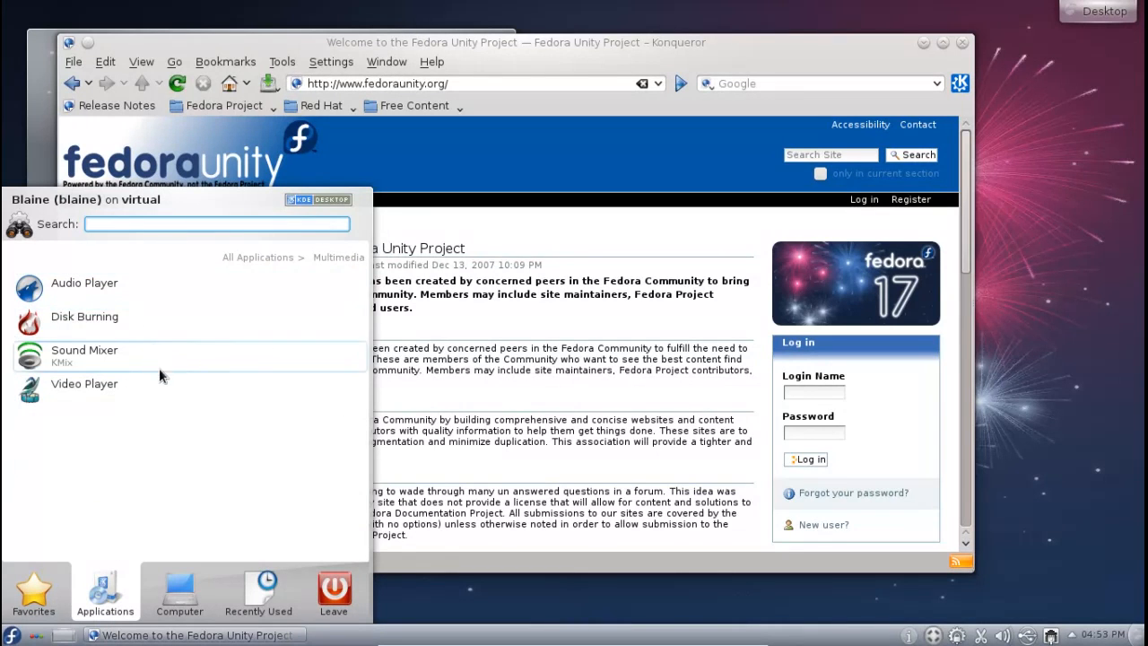
{"action": "mouse_move", "coordinate": [263, 257]}
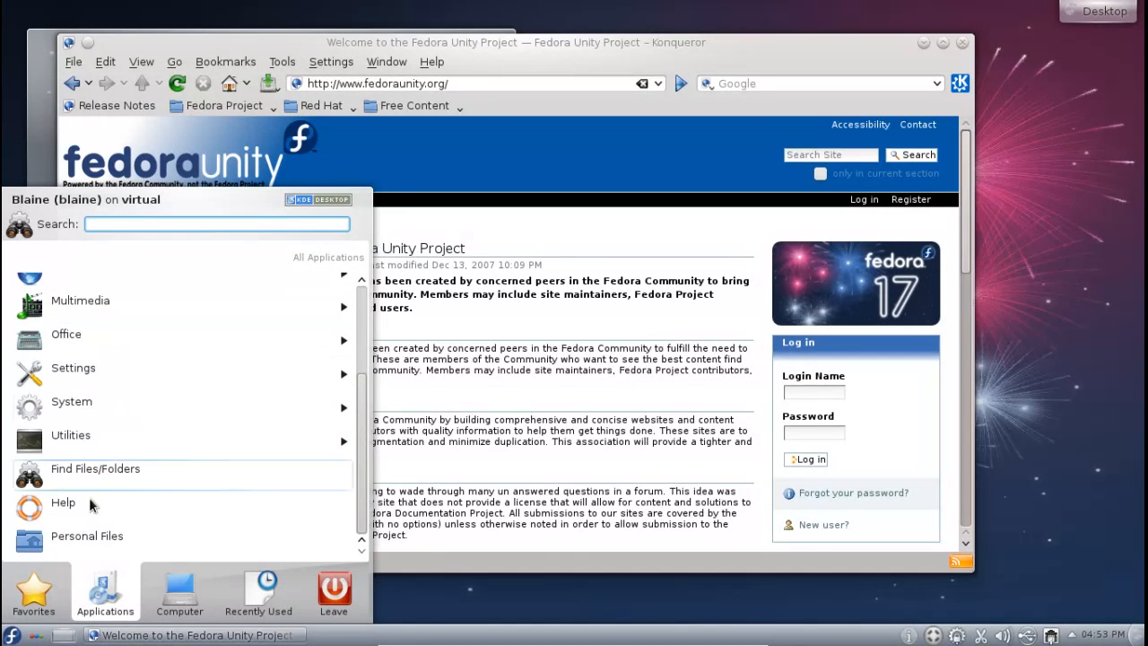
{"action": "mouse_move", "coordinate": [112, 474]}
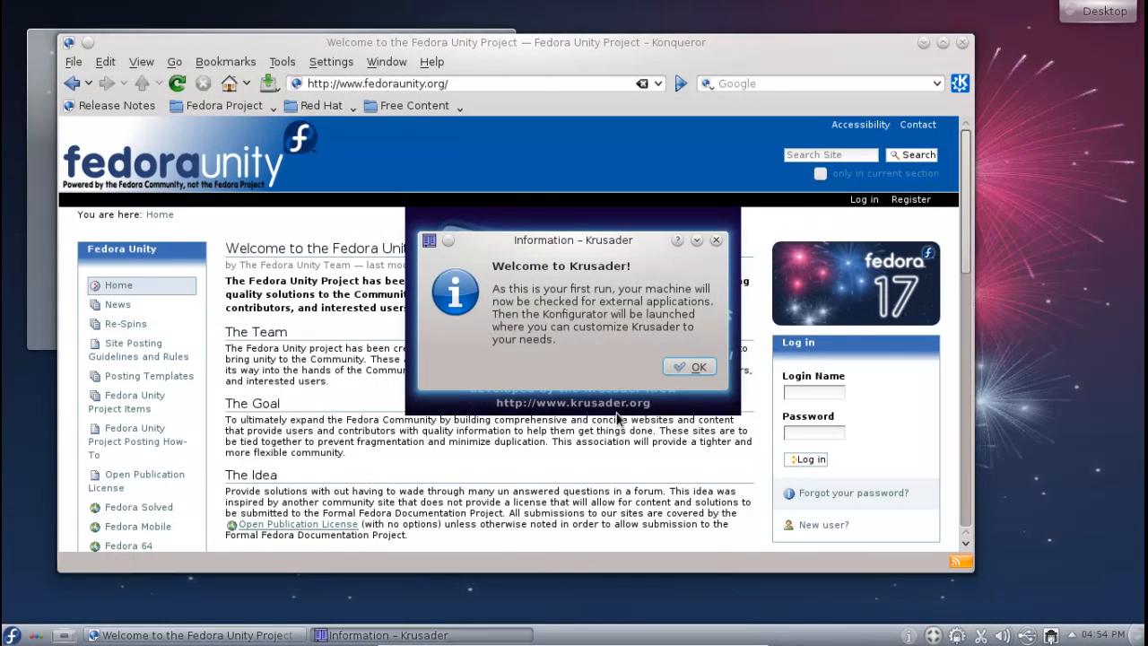
Dismiss the Krusader welcome message so the external tools search runs
{"action": "left_click", "coordinate": [690, 366]}
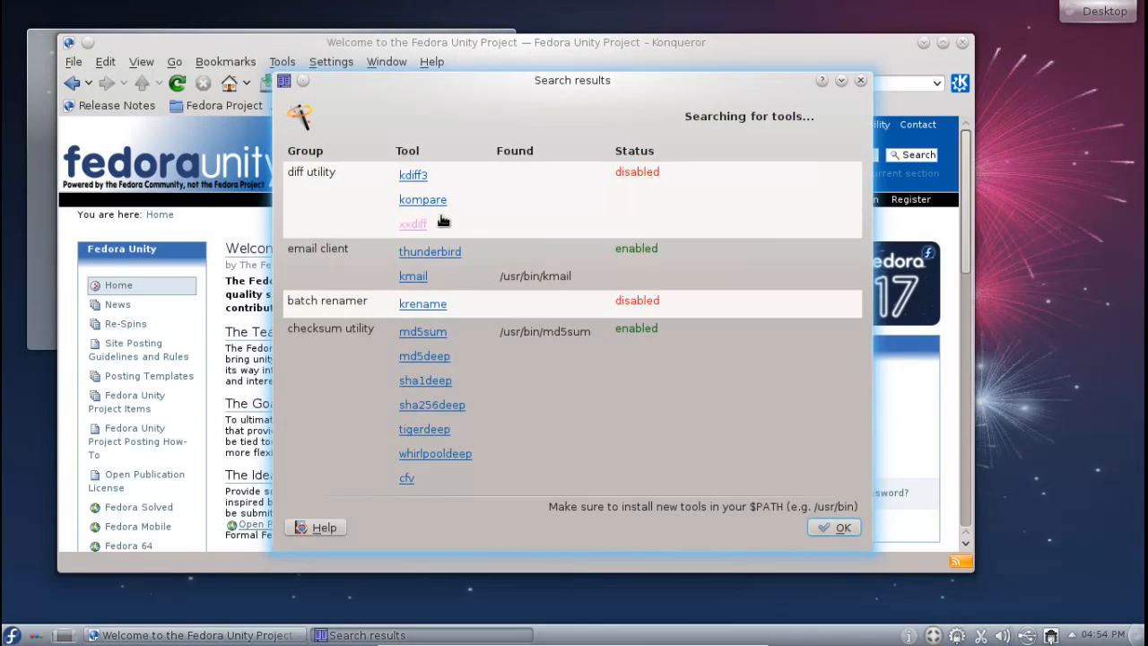
{"action": "mouse_move", "coordinate": [579, 292]}
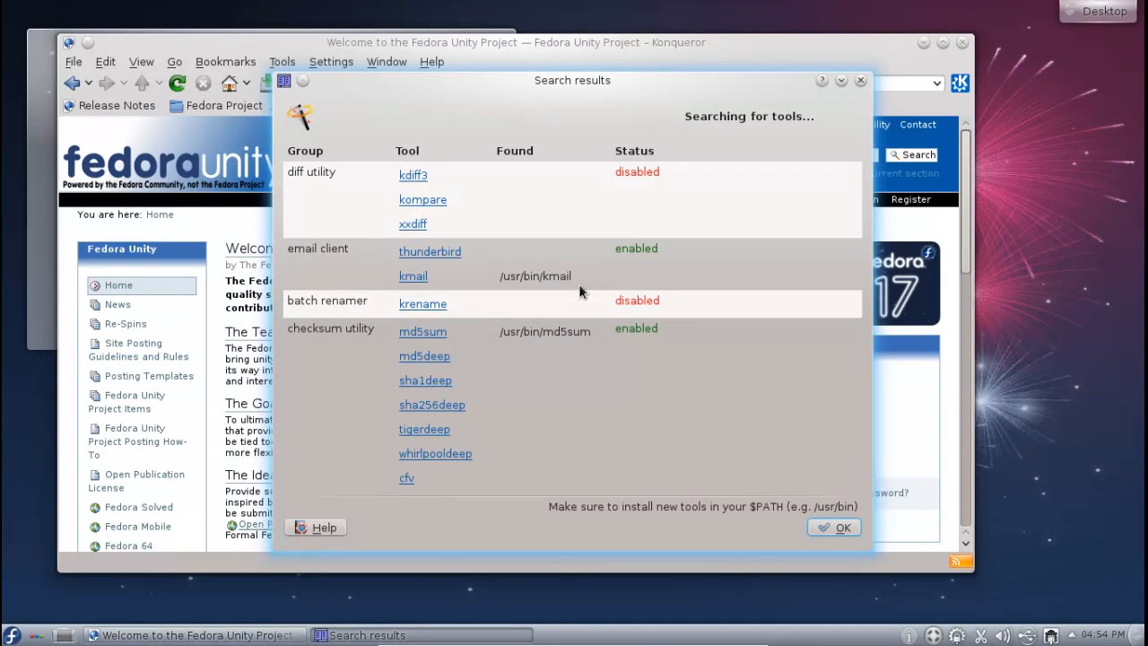
{"action": "mouse_move", "coordinate": [323, 359]}
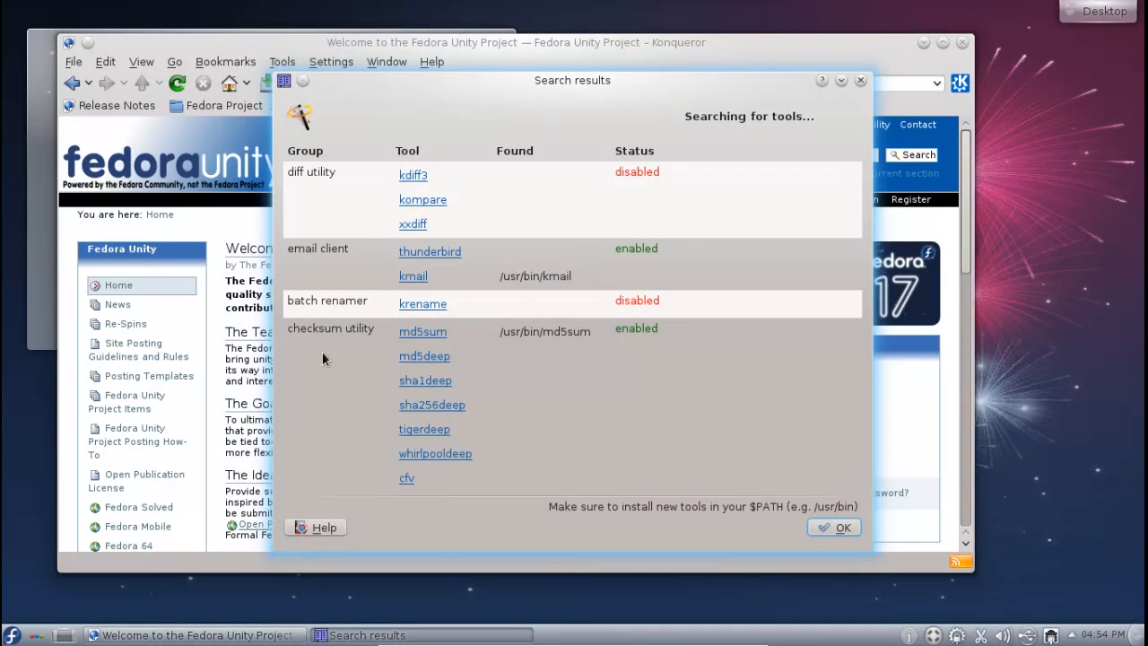
{"action": "mouse_move", "coordinate": [357, 404]}
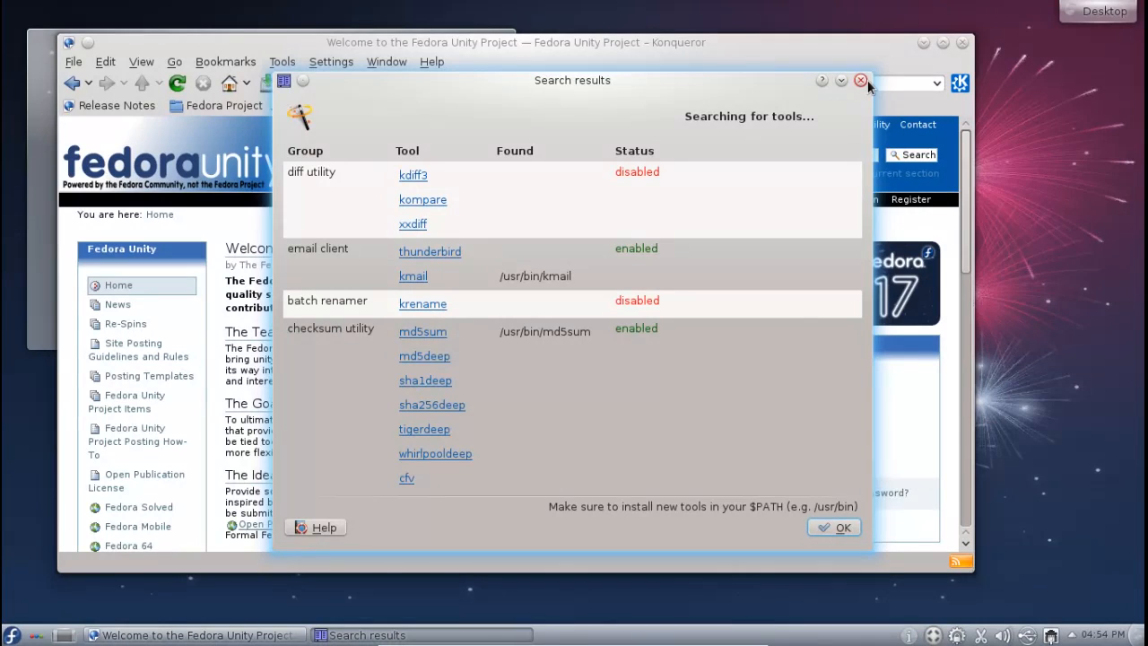
Close the tools search results, move the Krusader window and look around its panels
{"action": "left_click", "coordinate": [860, 81]}
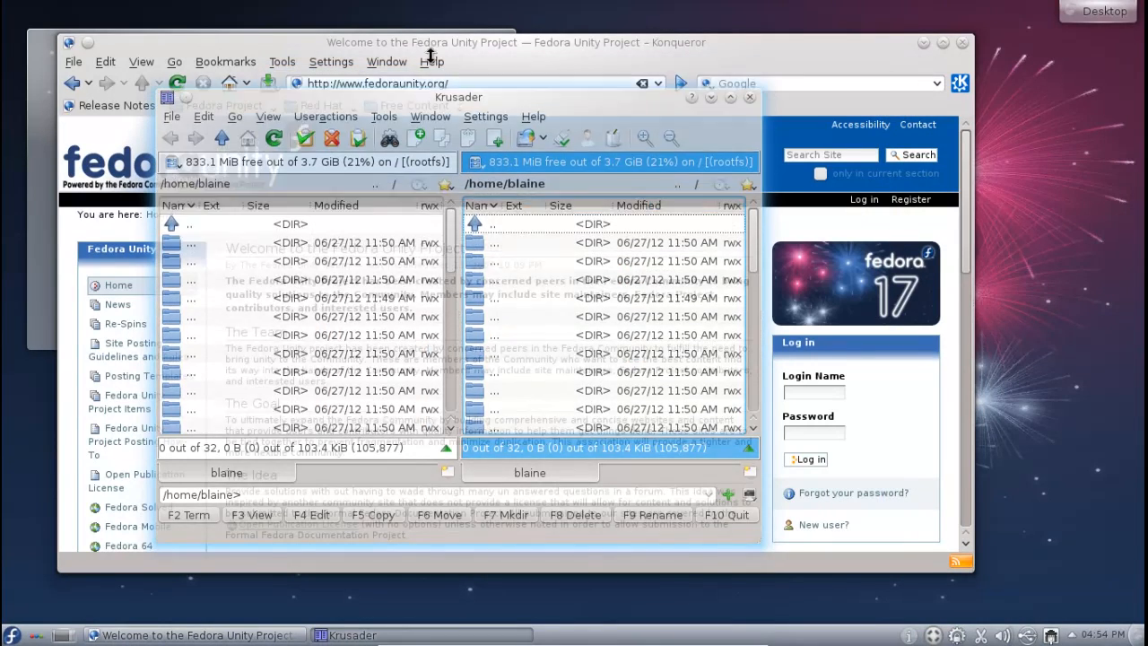
{"action": "left_click_drag", "start_coordinate": [458, 97], "coordinate": [458, 52]}
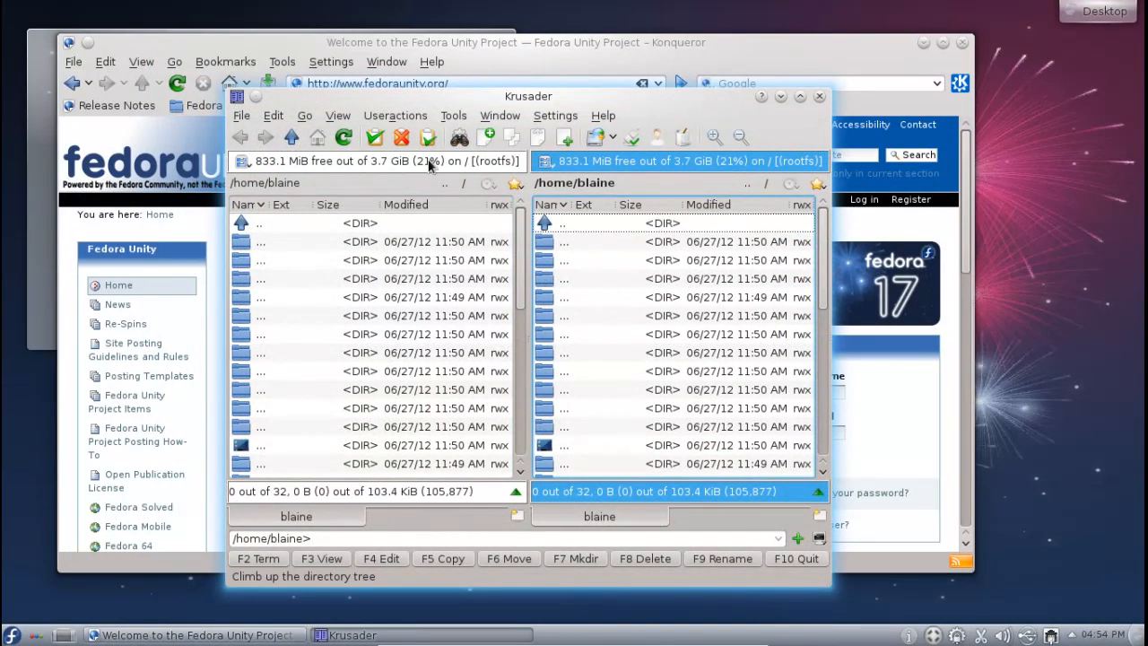
{"action": "left_click", "coordinate": [453, 114]}
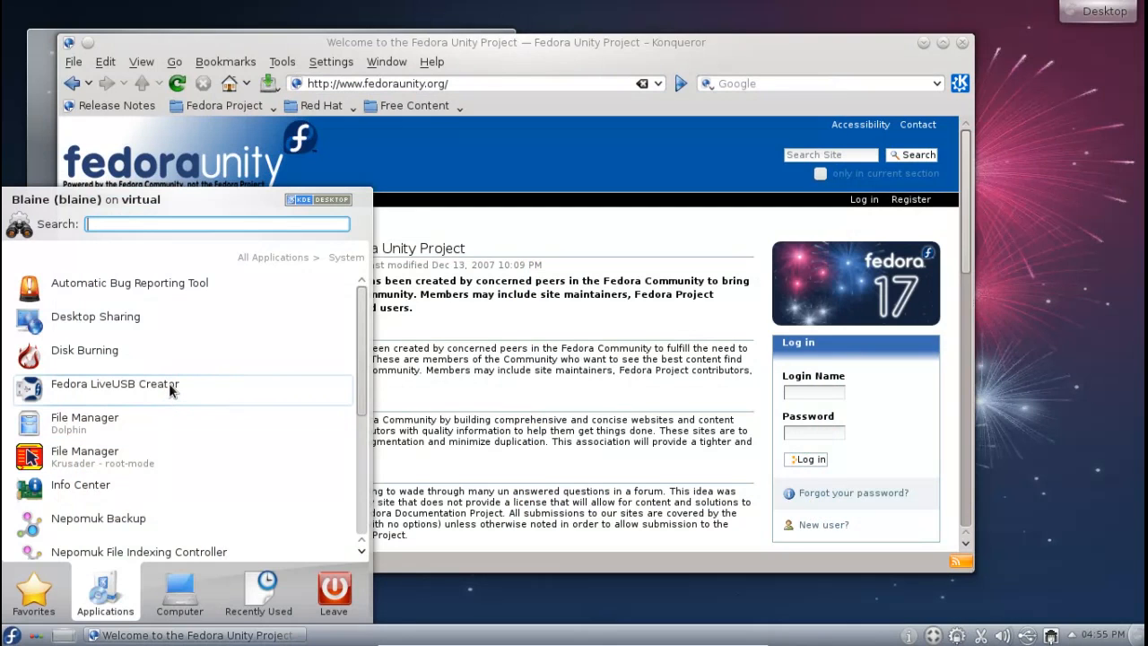
{"action": "mouse_move", "coordinate": [146, 383]}
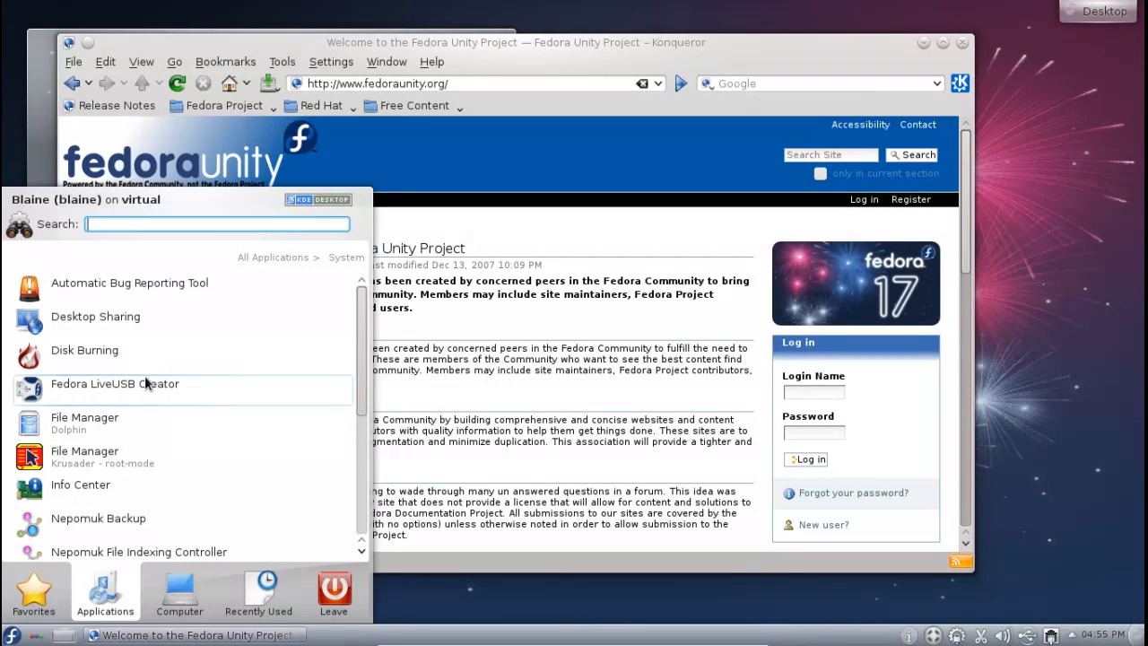
From the launcher Favorites, search for 'apper' and launch Apper
{"action": "left_click", "coordinate": [33, 592]}
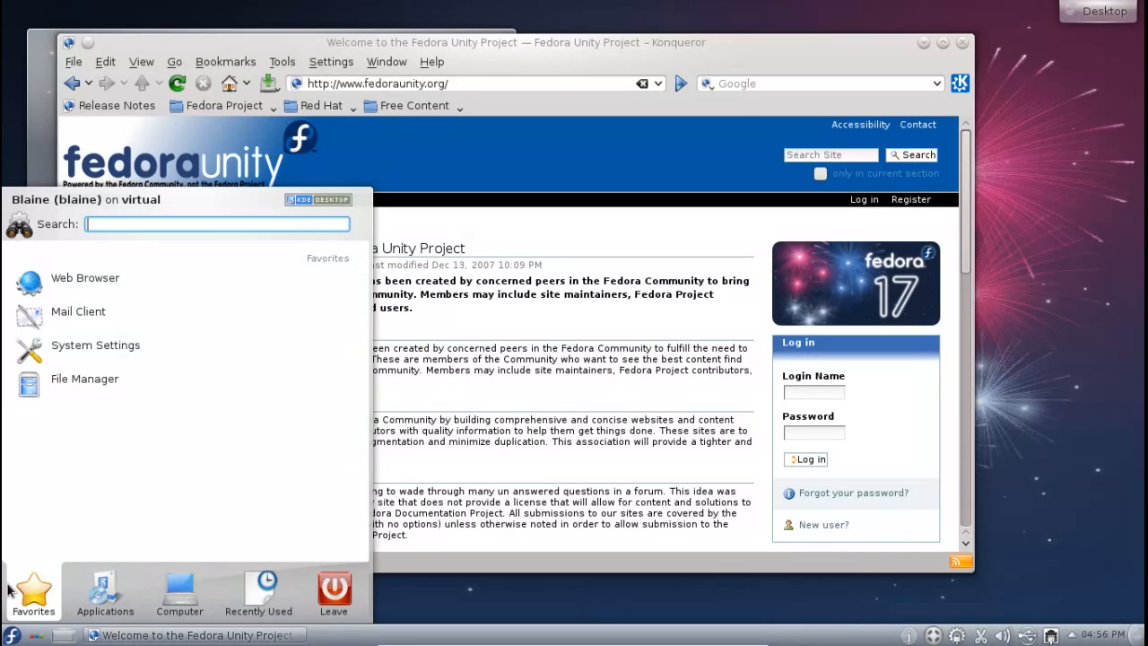
{"action": "type", "text": "apper"}
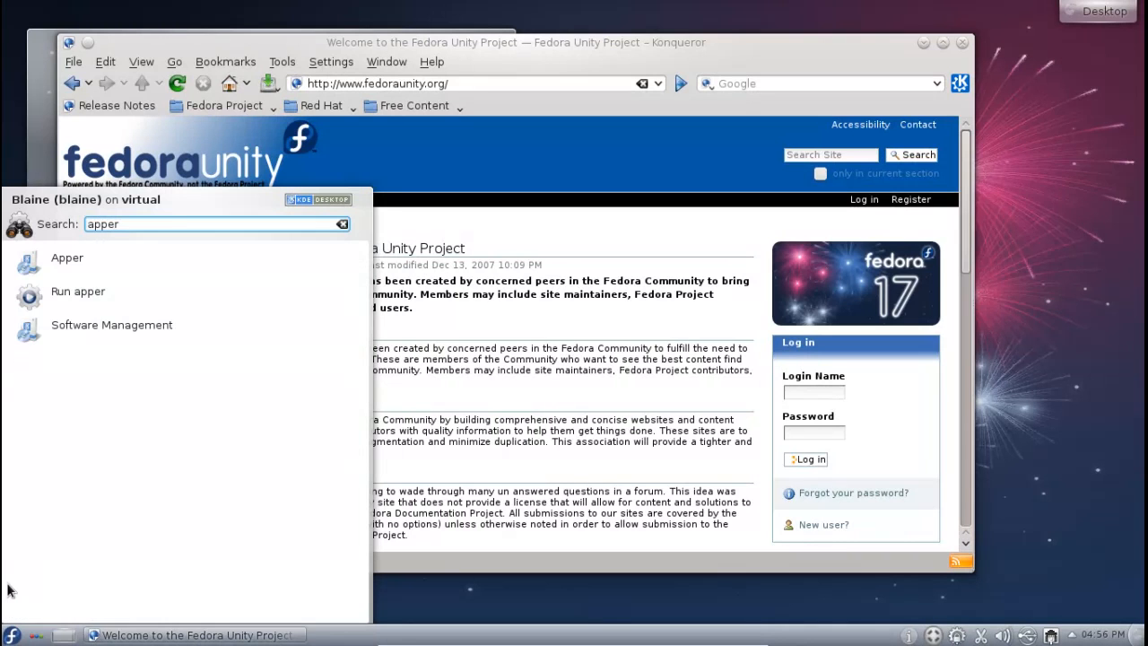
{"action": "left_click", "coordinate": [68, 258]}
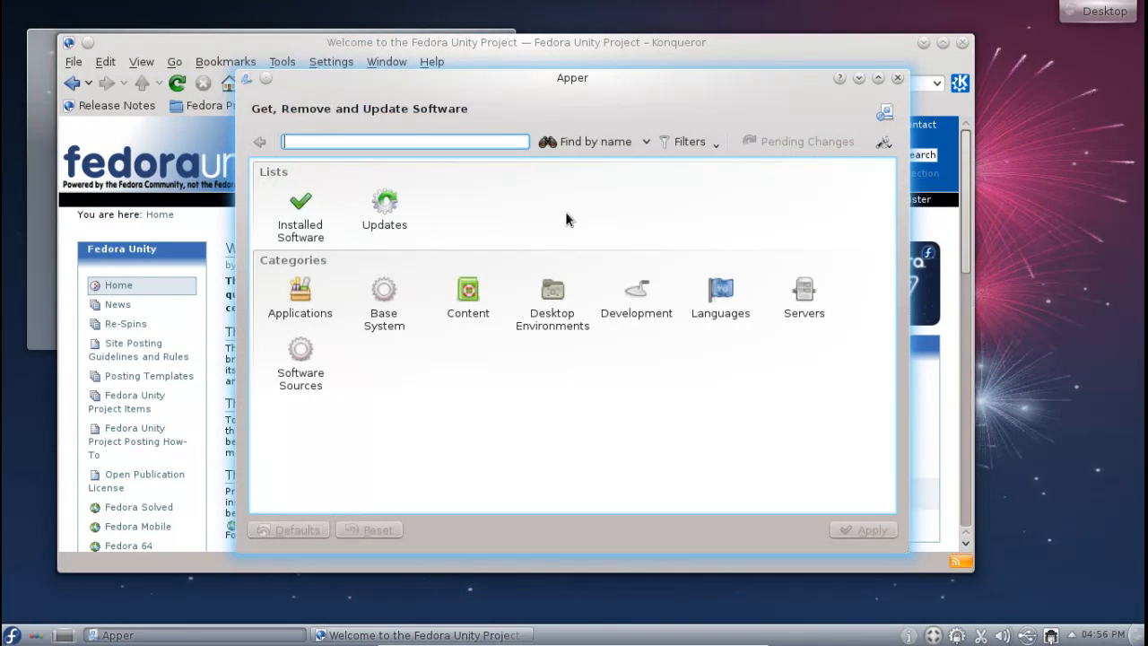
{"action": "mouse_move", "coordinate": [502, 260]}
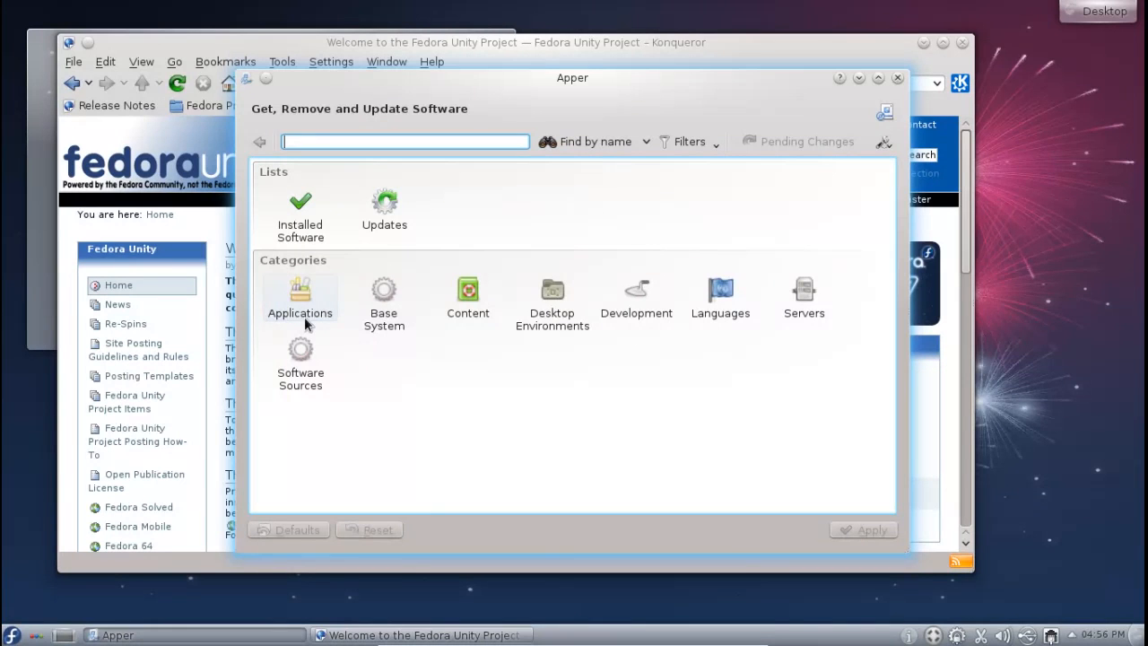
{"action": "mouse_move", "coordinate": [384, 296]}
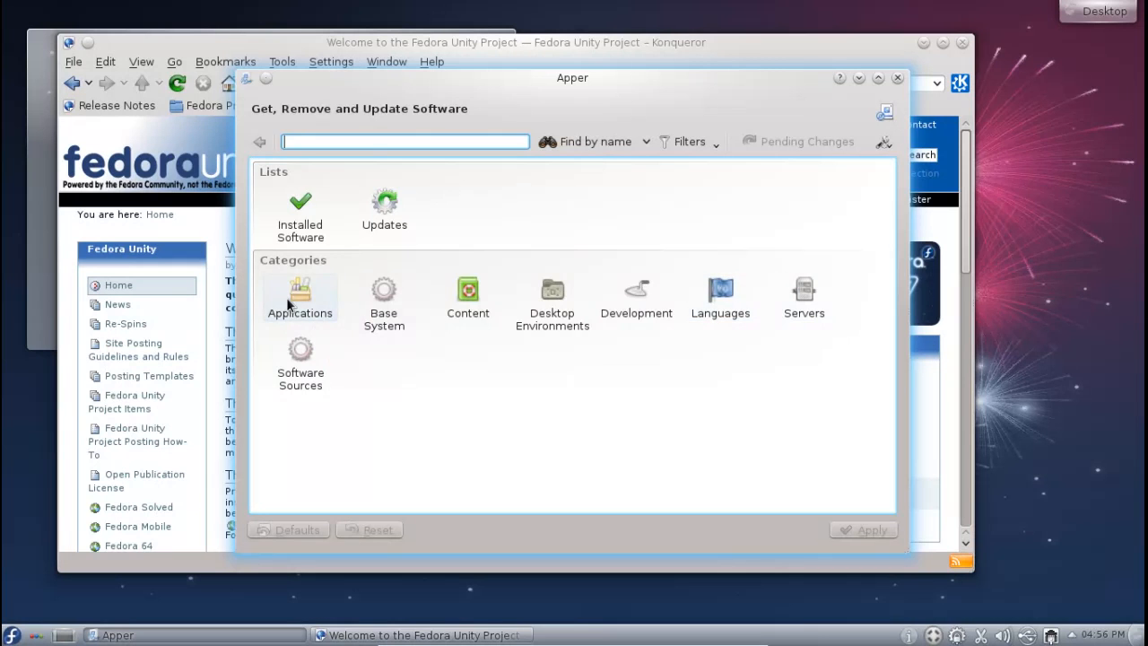
Open the Updates list and scroll through the 342 available updates
{"action": "left_click", "coordinate": [384, 202]}
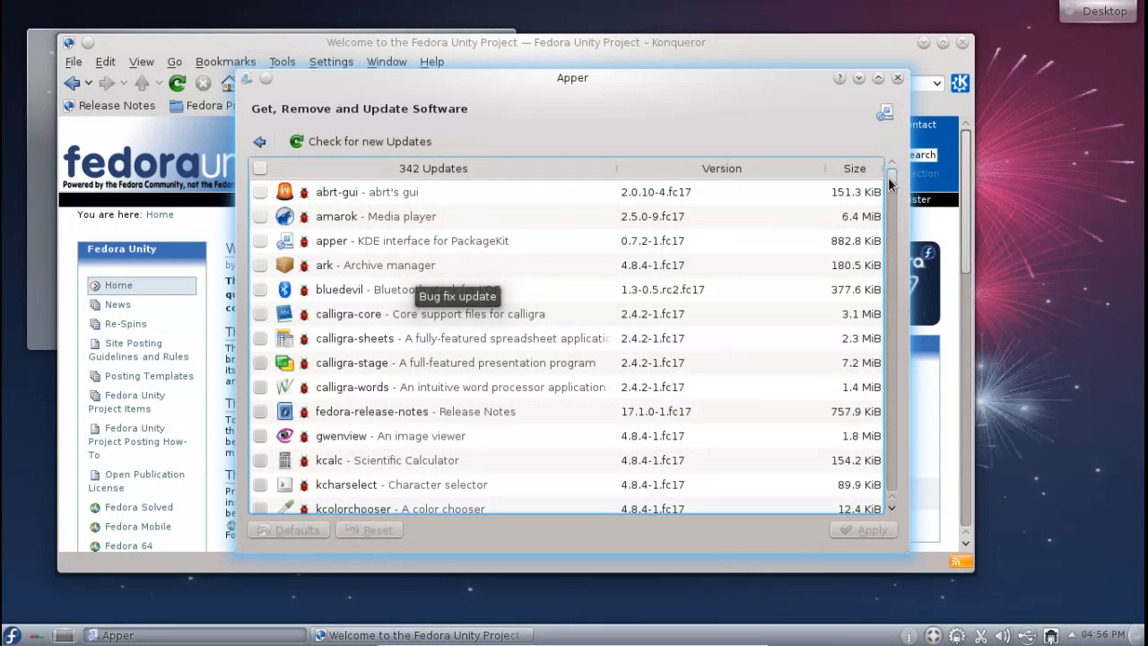
{"action": "scroll", "scroll_direction": "down", "scroll_amount": 3}
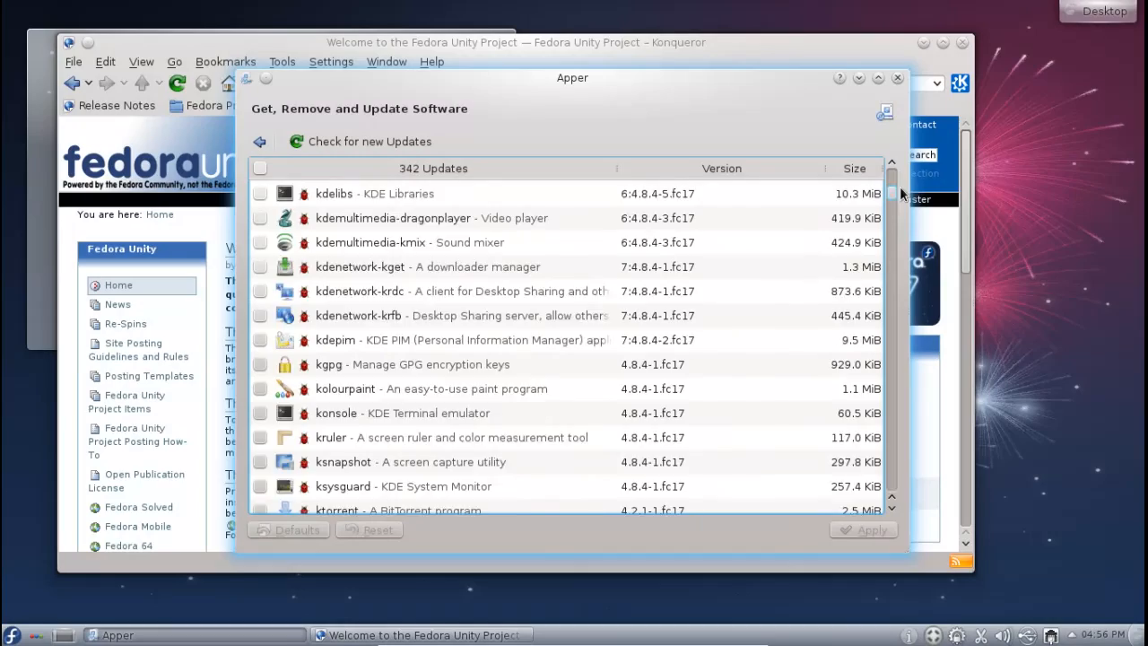
{"action": "scroll", "scroll_direction": "up", "scroll_amount": 3}
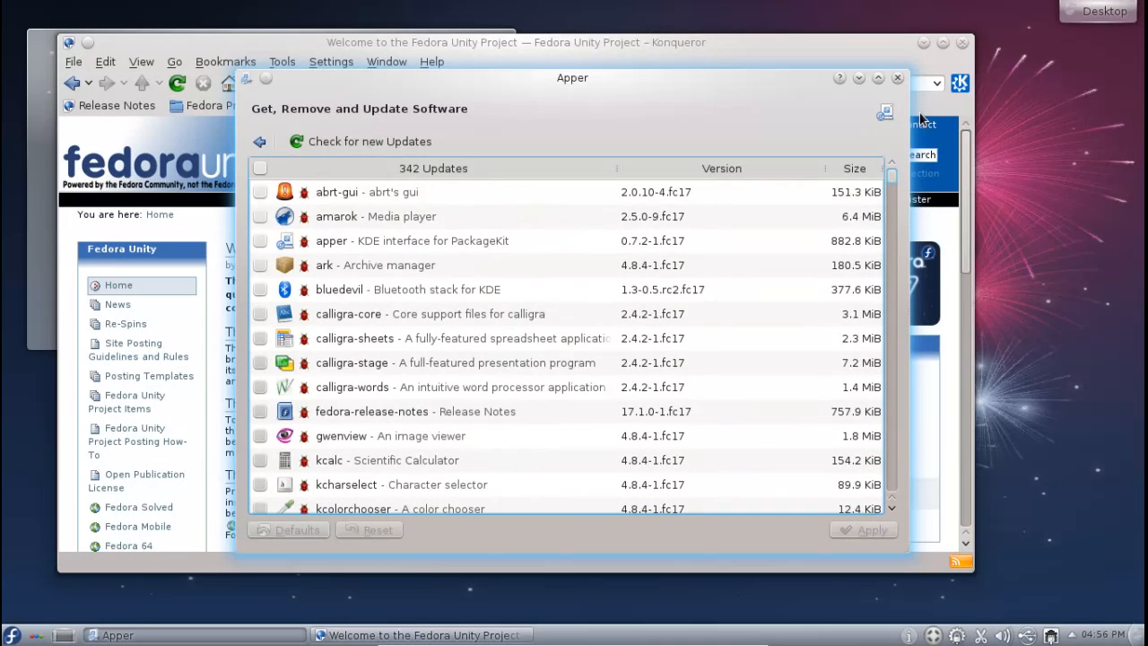
Mark all updates with the select-all checkbox and return to the Apper overview
{"action": "left_click", "coordinate": [261, 168]}
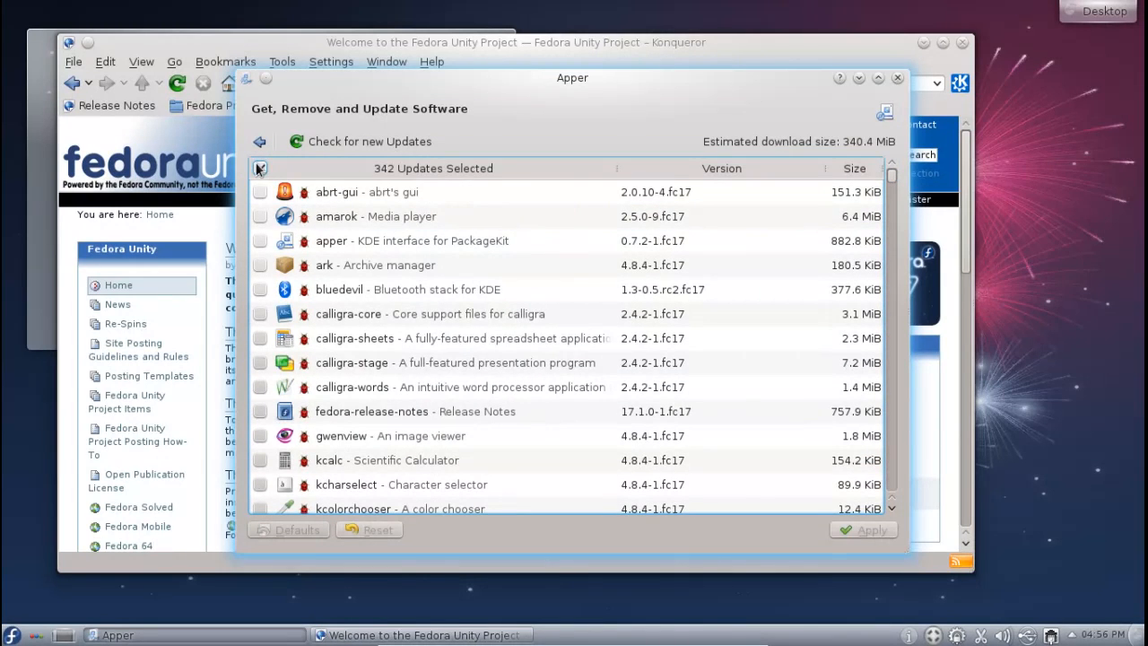
{"action": "left_click", "coordinate": [260, 167]}
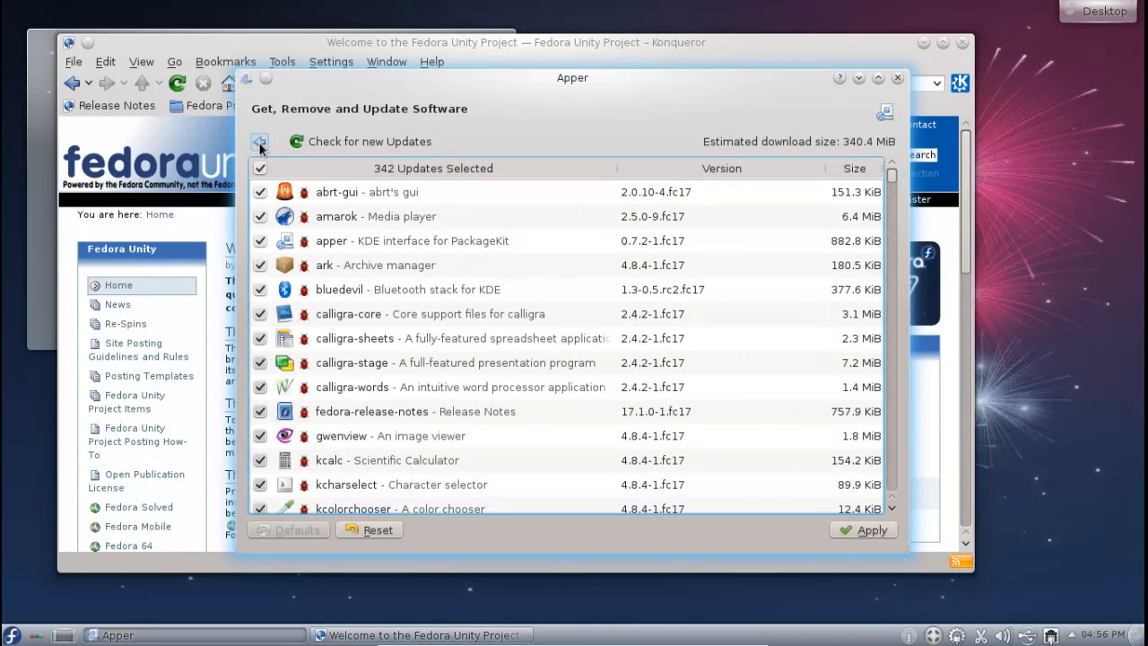
{"action": "left_click", "coordinate": [260, 141]}
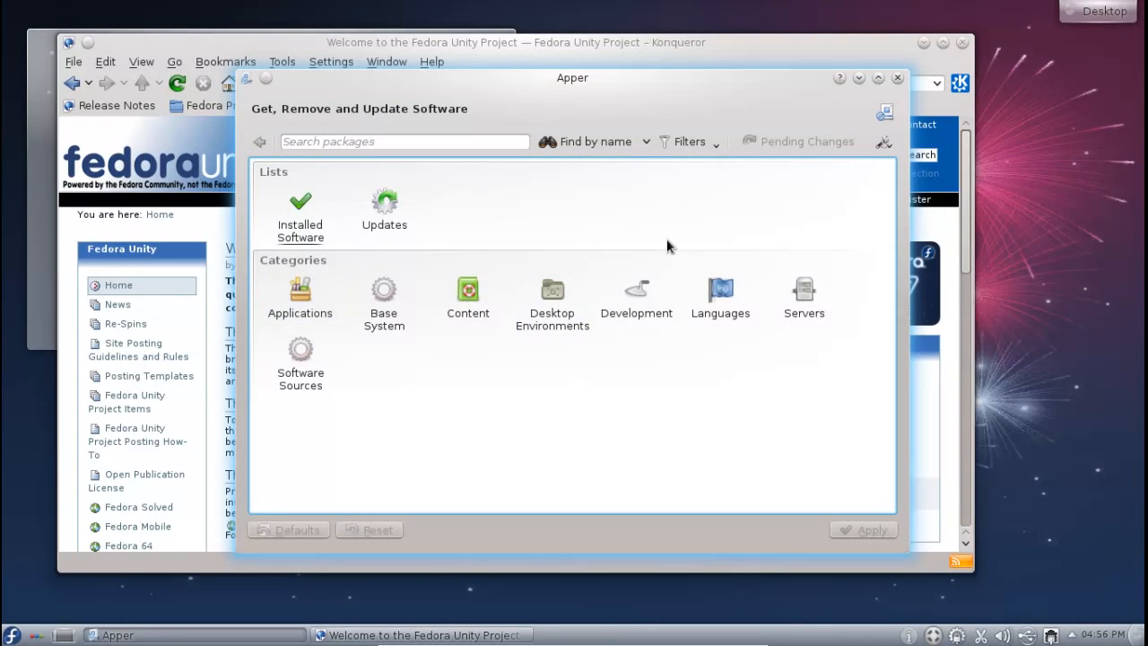
{"action": "left_click", "coordinate": [260, 141]}
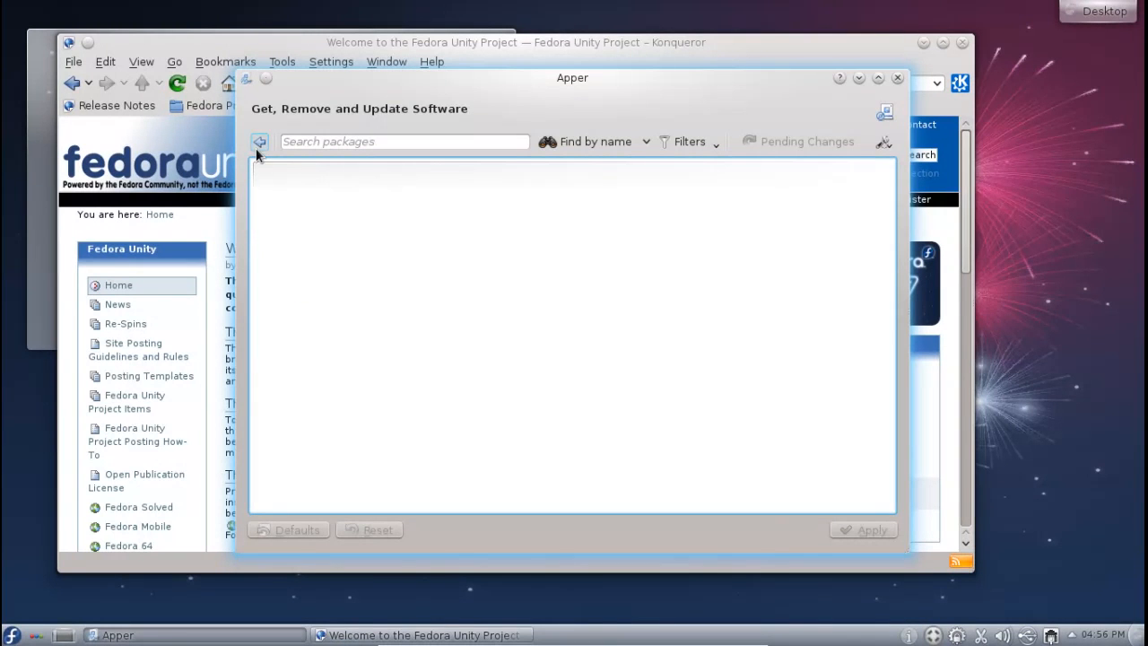
{"action": "left_click", "coordinate": [261, 141]}
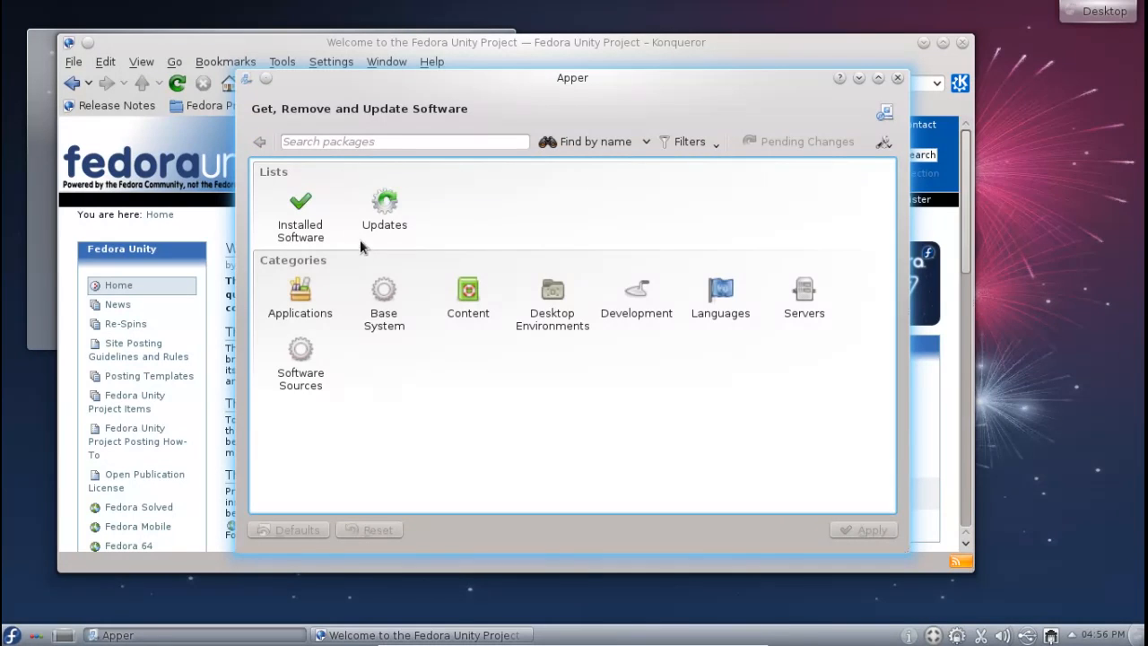
Search packages for 'fir' to list the Firefox packages, then clear the search field
{"action": "type", "text": "firefox"}
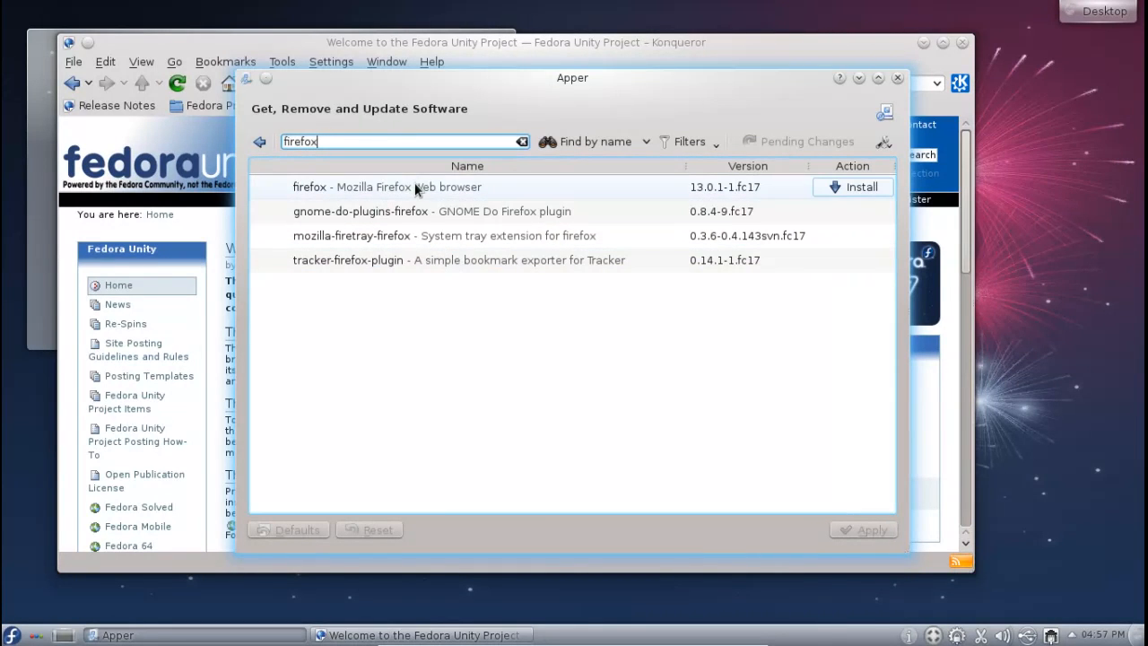
{"action": "left_click", "coordinate": [522, 141]}
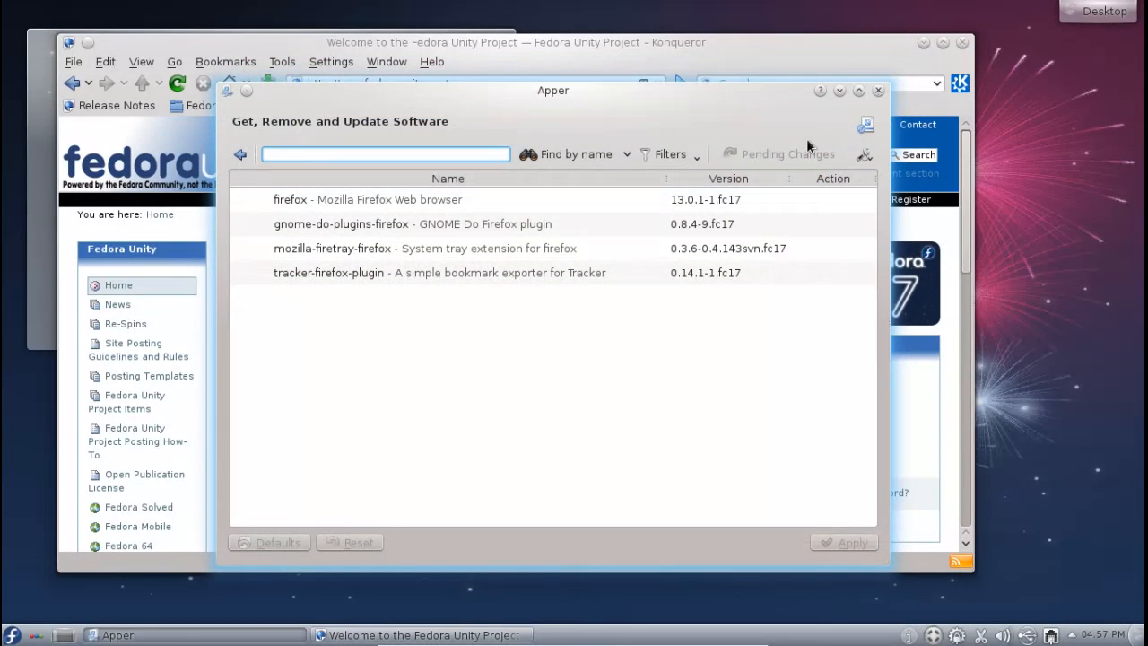
{"action": "mouse_move", "coordinate": [881, 203]}
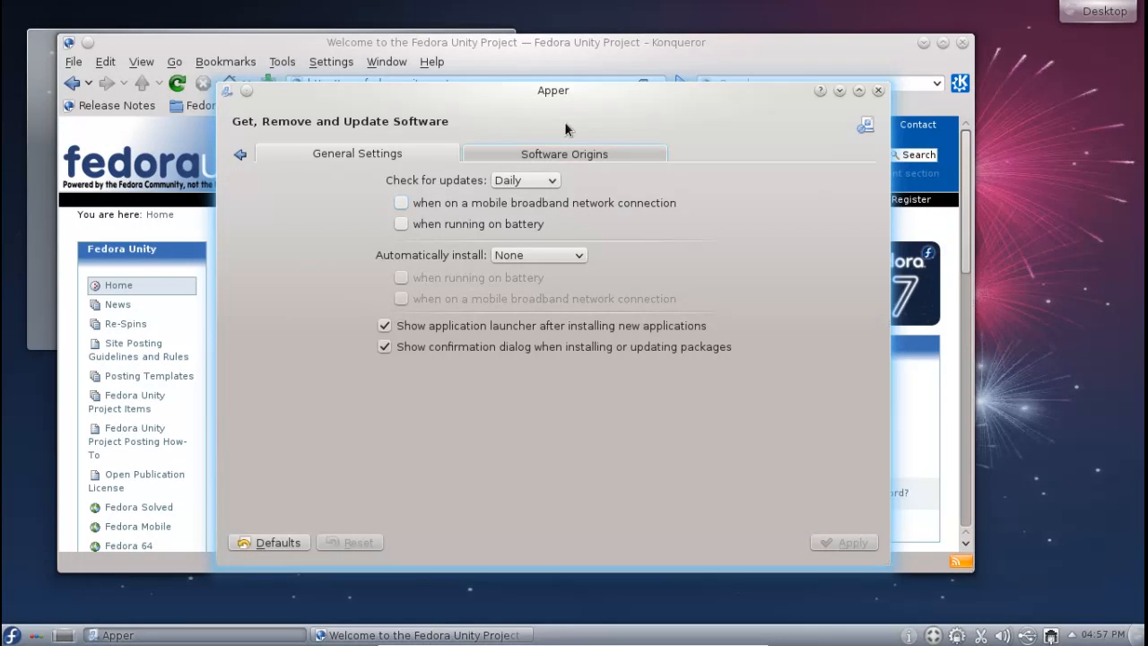
View the Fedora 17 Software Origins and General Settings tabs, then go back to the overview
{"action": "left_click", "coordinate": [564, 153]}
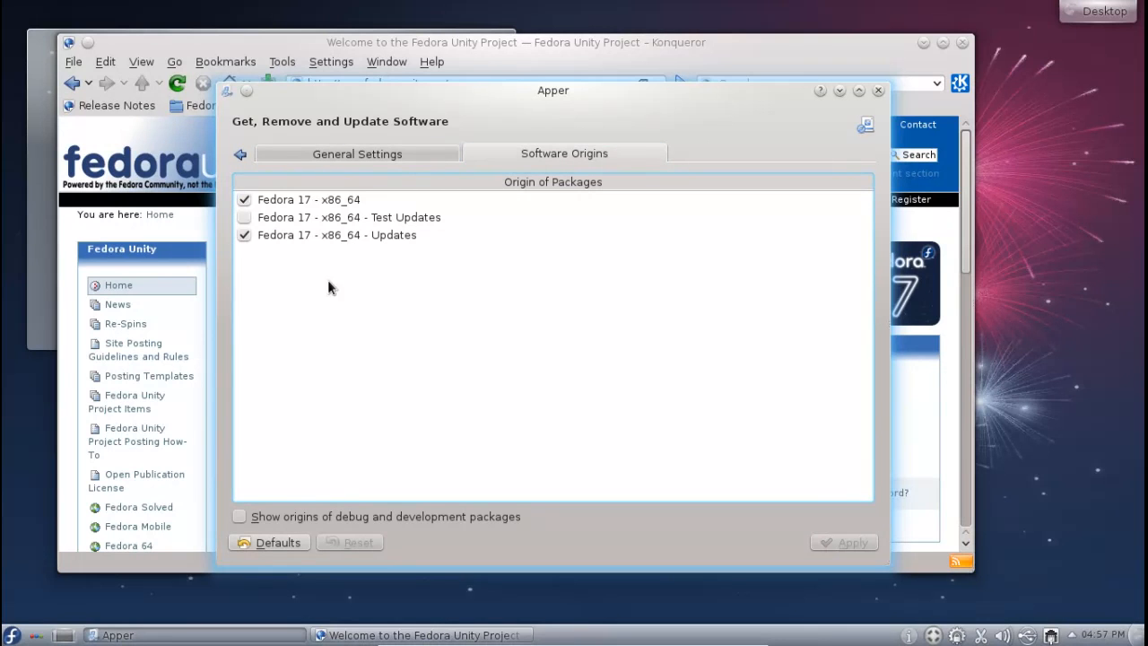
{"action": "left_click", "coordinate": [357, 153]}
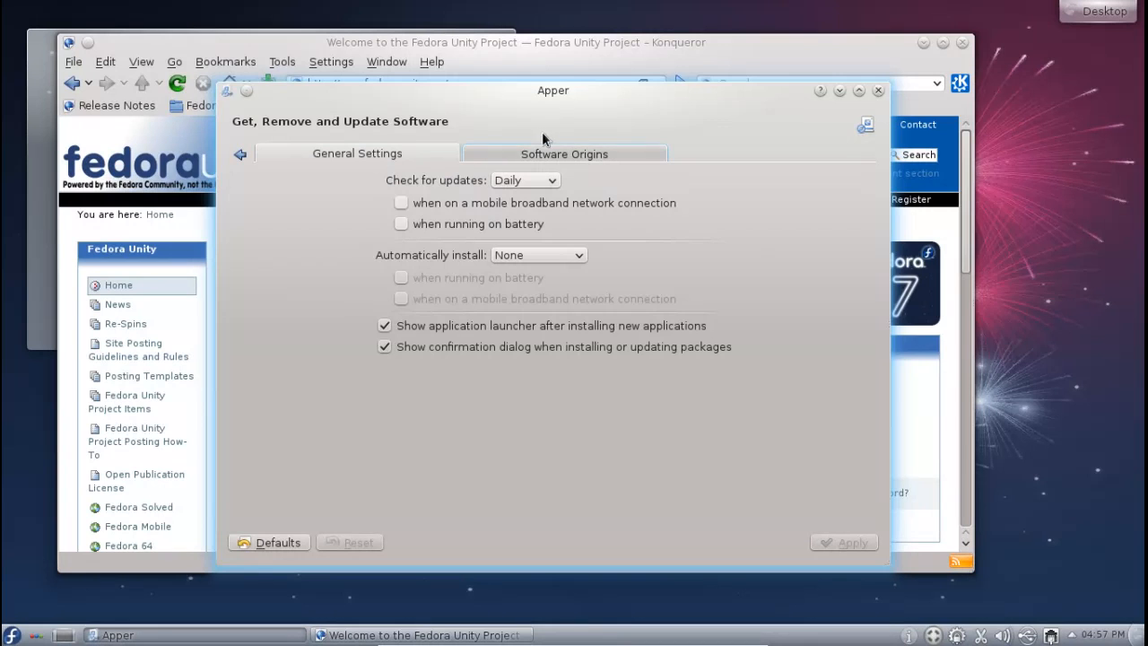
{"action": "left_click", "coordinate": [564, 153]}
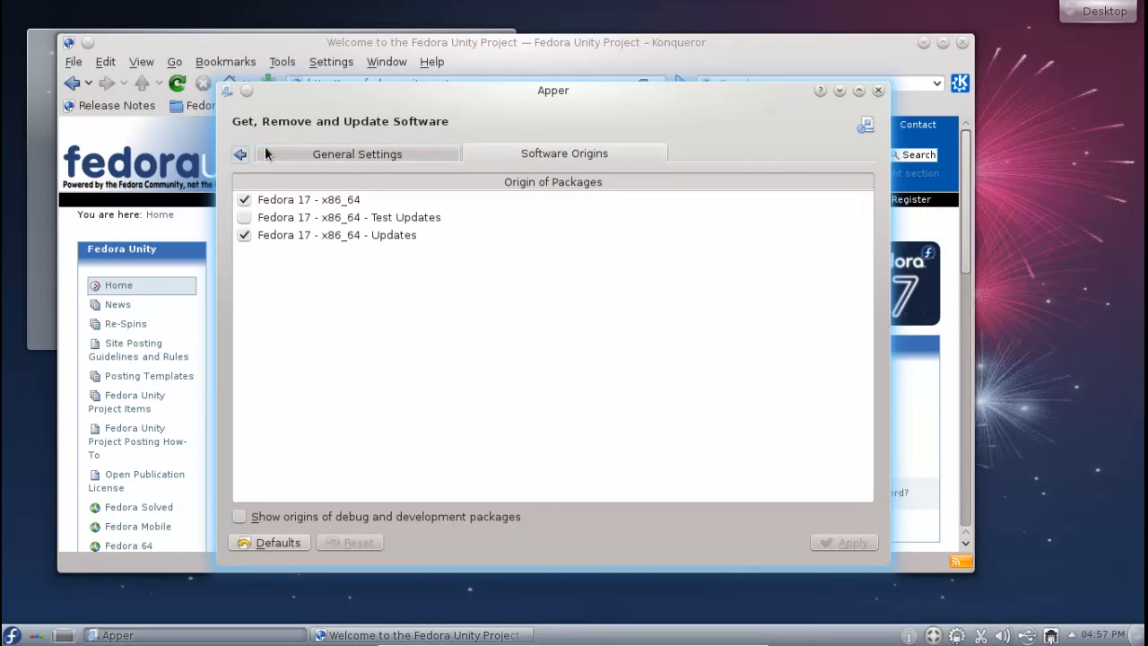
{"action": "left_click", "coordinate": [239, 154]}
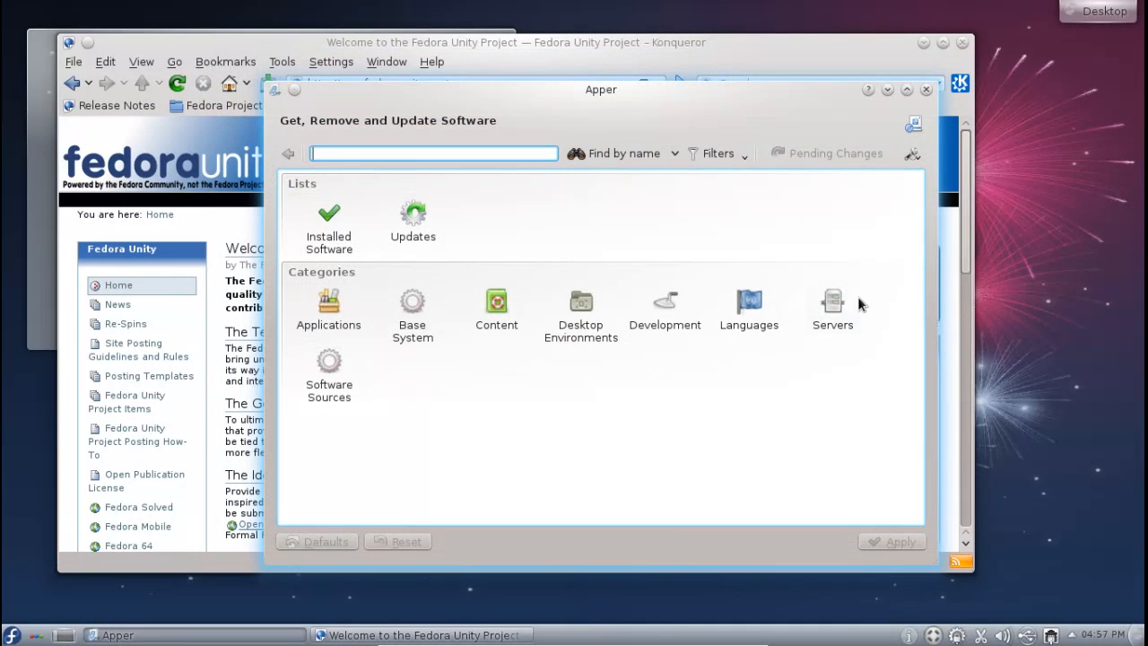
{"action": "mouse_move", "coordinate": [834, 241]}
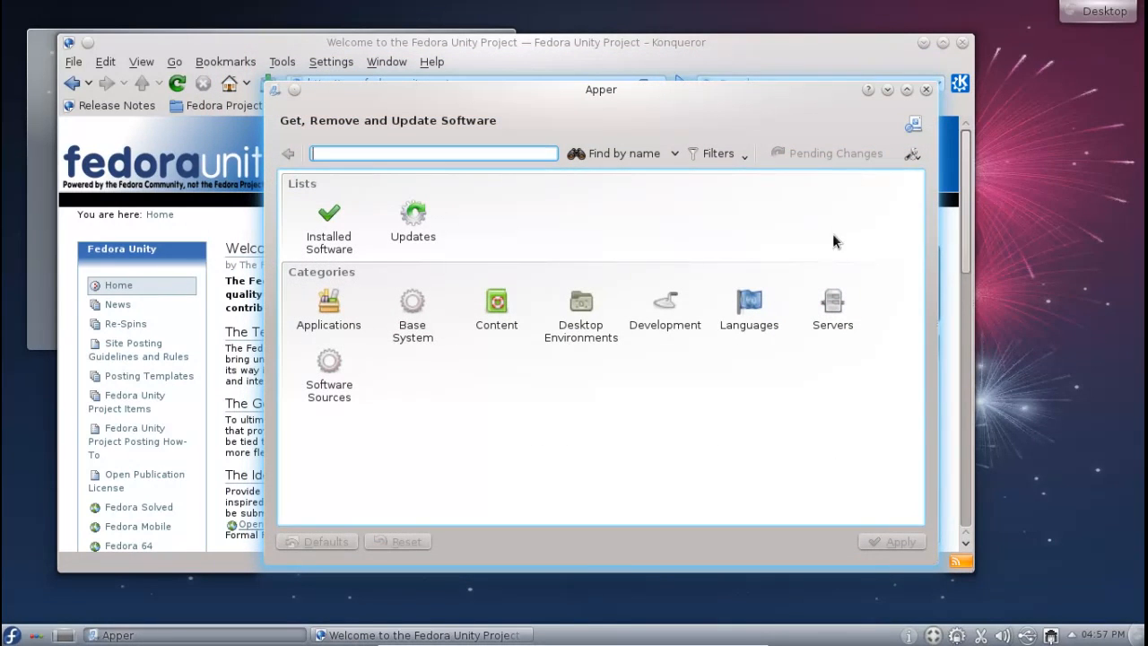
{"action": "mouse_move", "coordinate": [519, 231]}
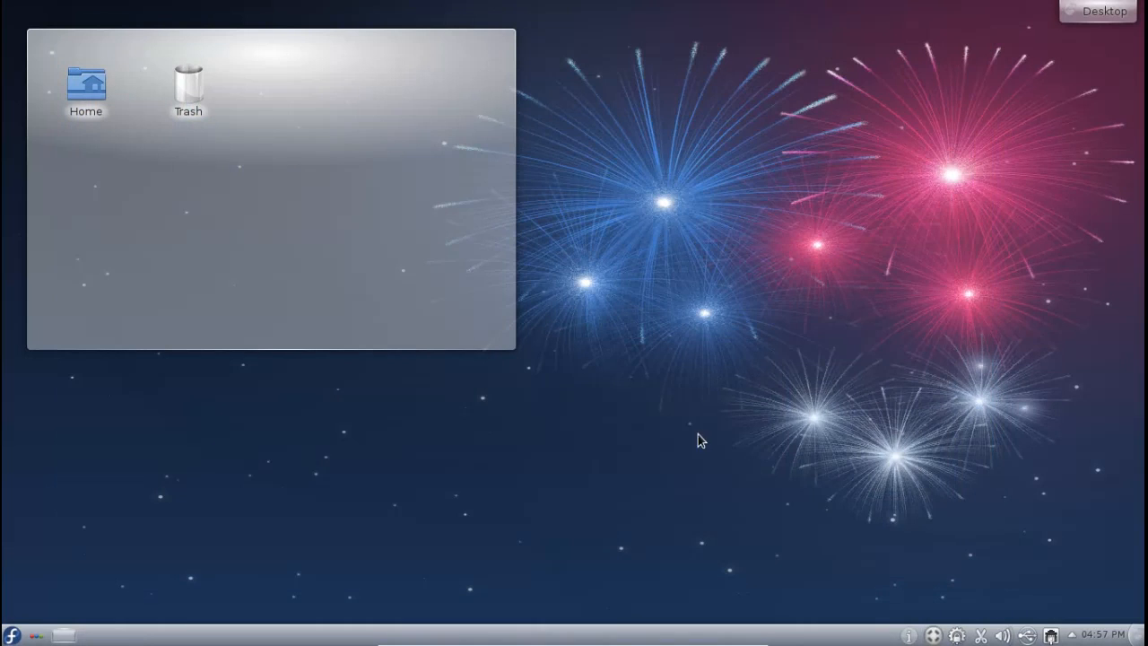
{"action": "mouse_move", "coordinate": [749, 305]}
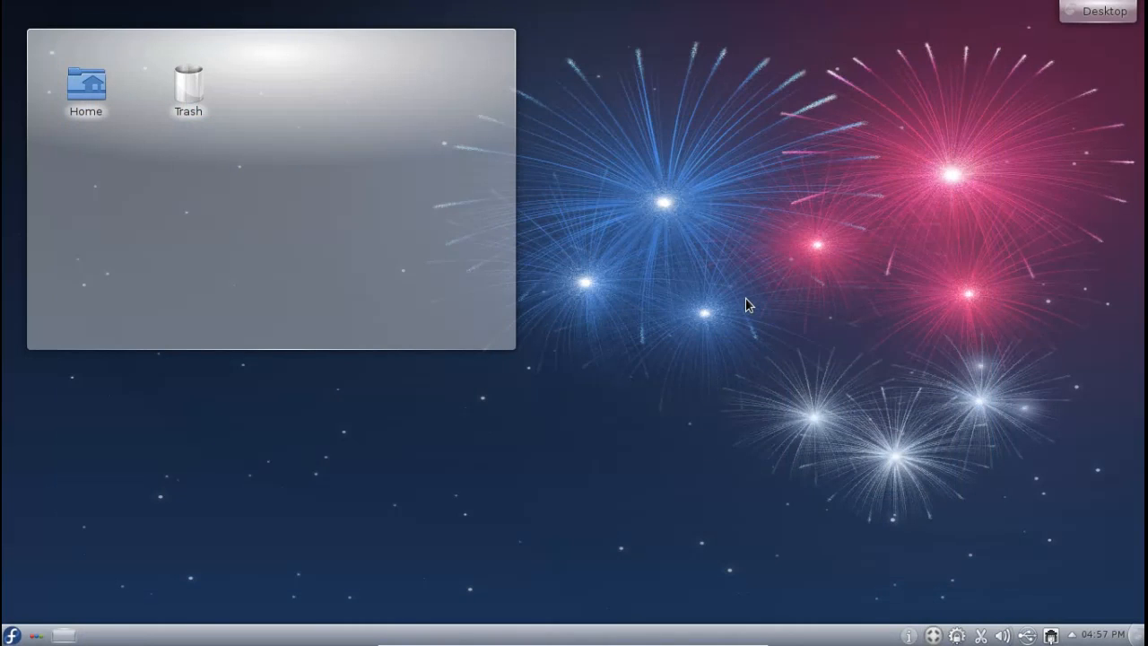
{"action": "mouse_move", "coordinate": [714, 312]}
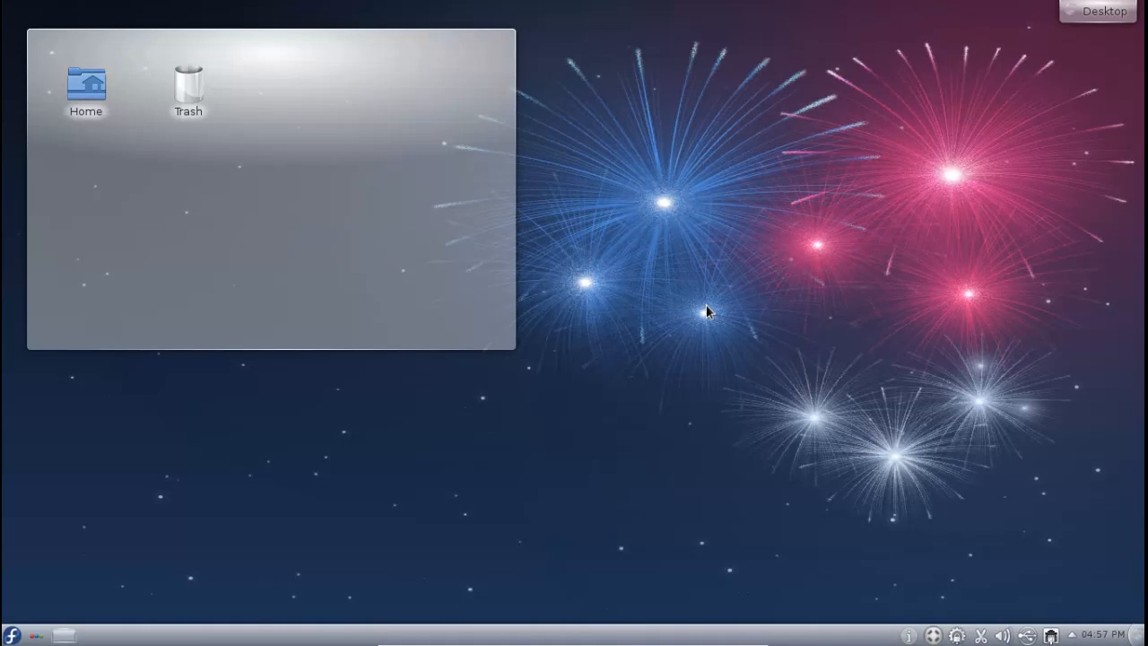
{"action": "mouse_move", "coordinate": [610, 419]}
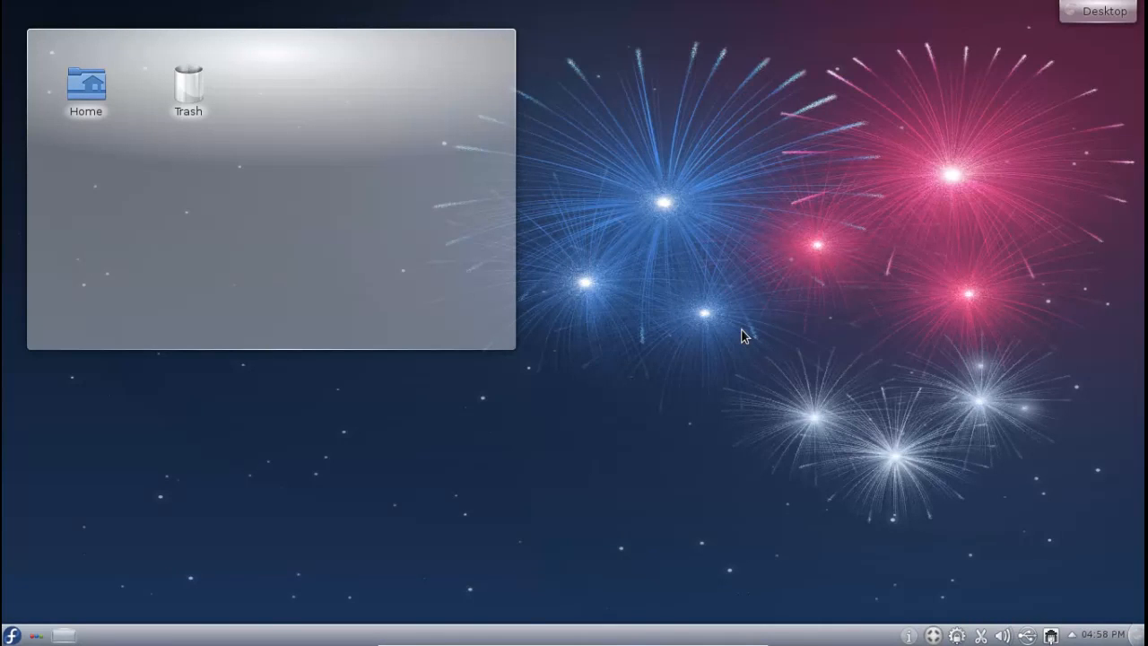
{"action": "mouse_move", "coordinate": [727, 321]}
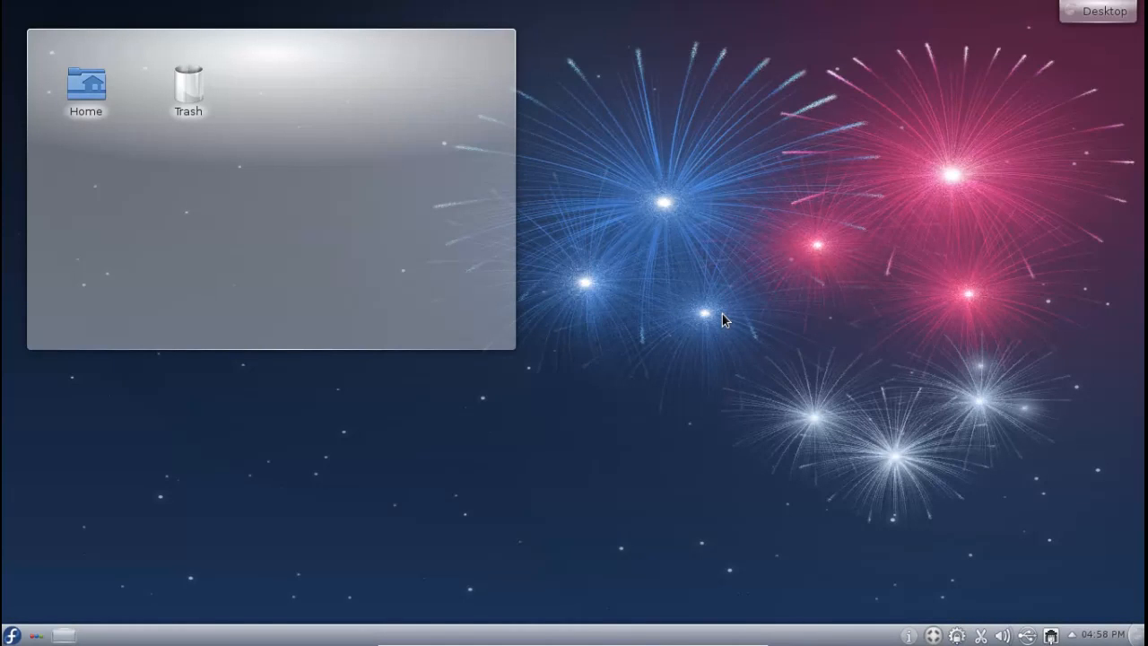
{"action": "mouse_move", "coordinate": [843, 260]}
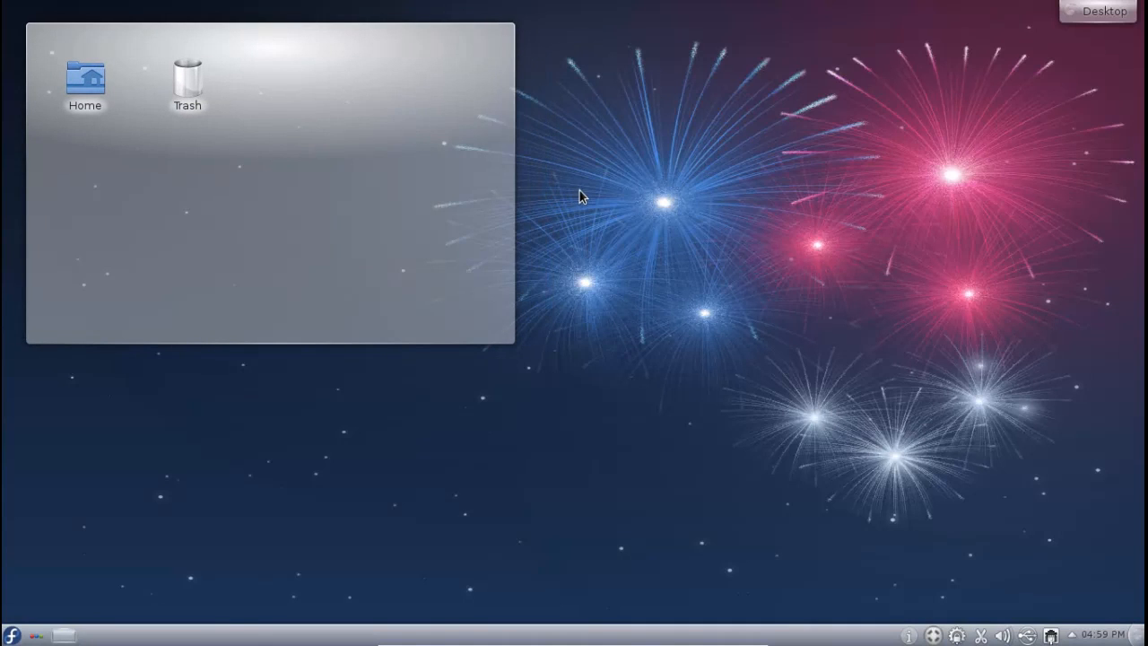
{"action": "mouse_move", "coordinate": [440, 86]}
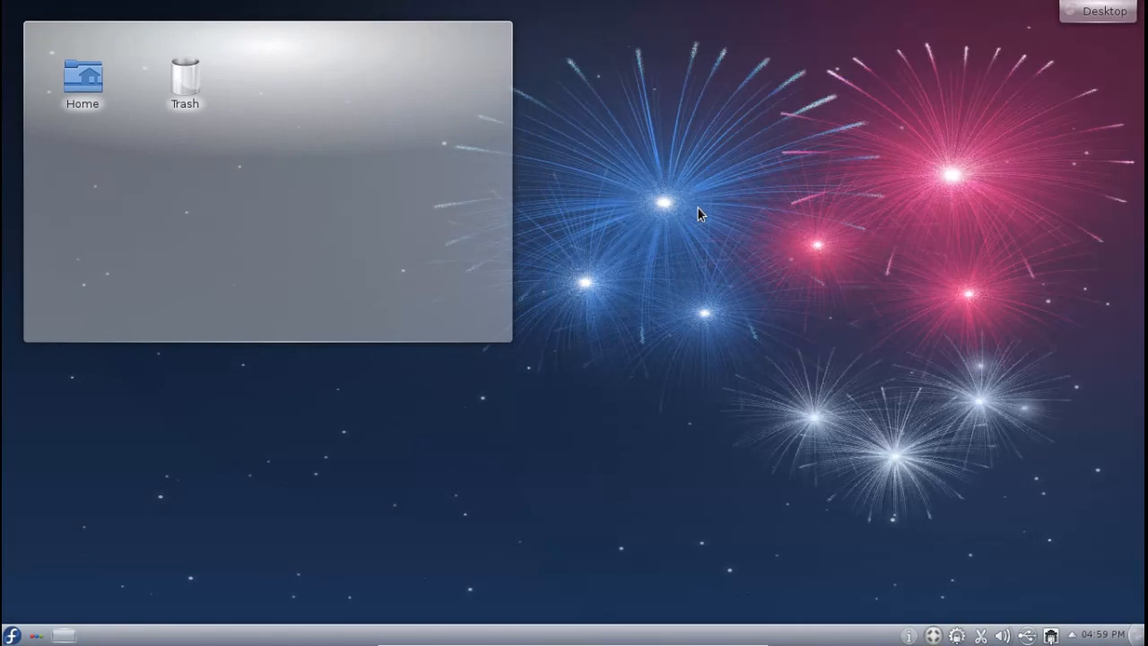
{"action": "mouse_move", "coordinate": [671, 213]}
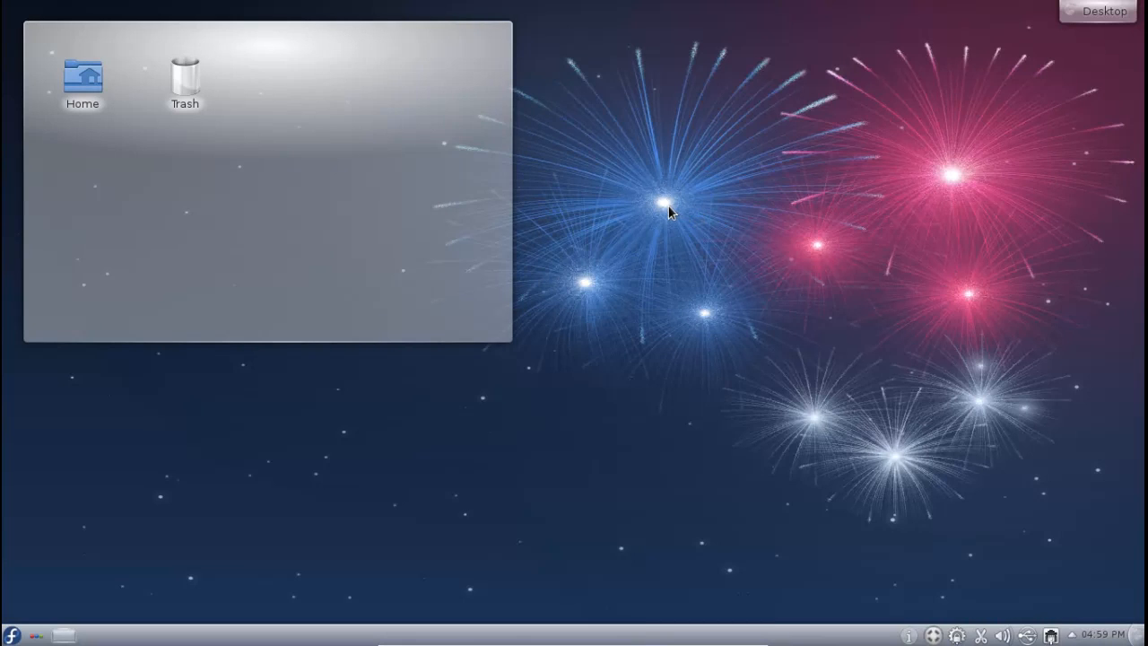
{"action": "mouse_move", "coordinate": [643, 168]}
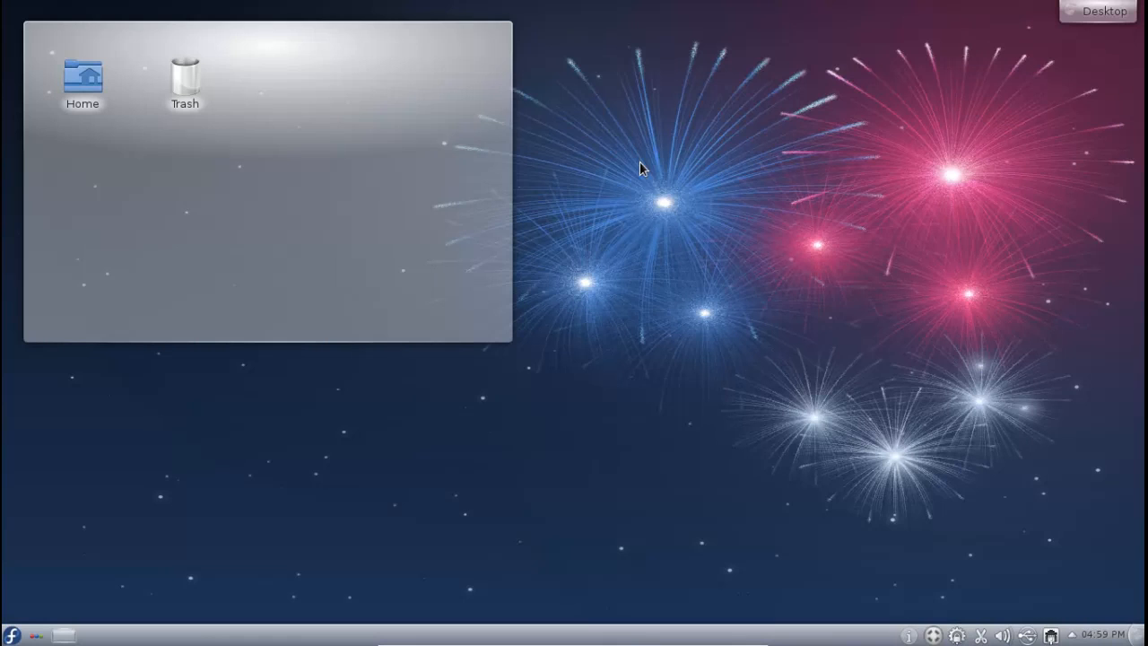
{"action": "mouse_move", "coordinate": [490, 497]}
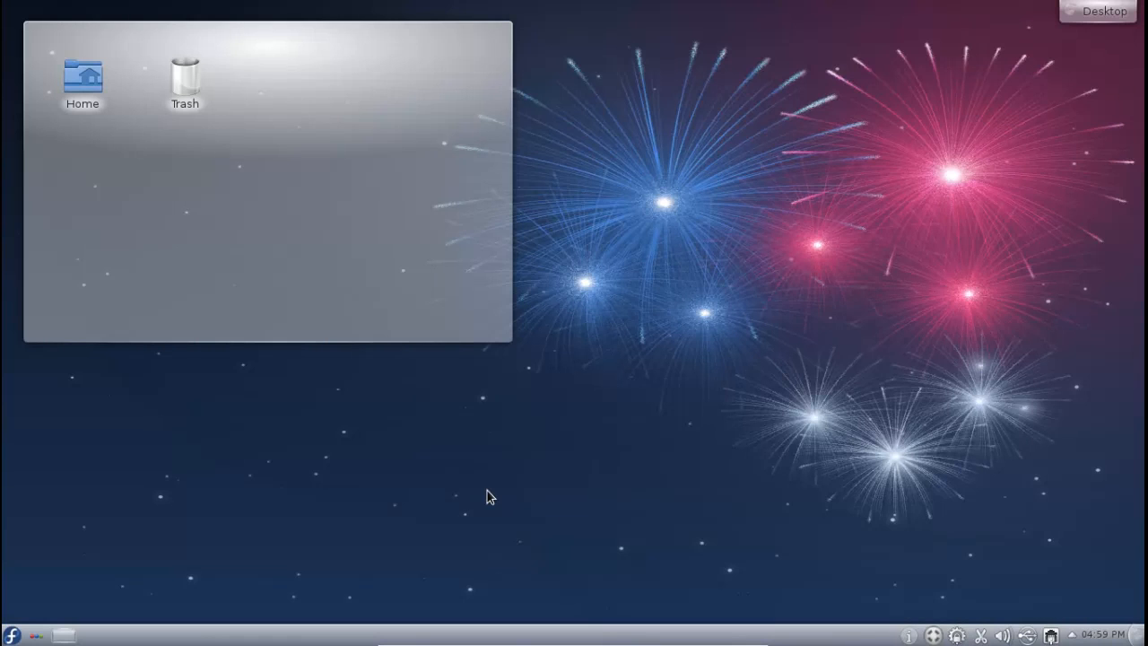
{"action": "mouse_move", "coordinate": [496, 490]}
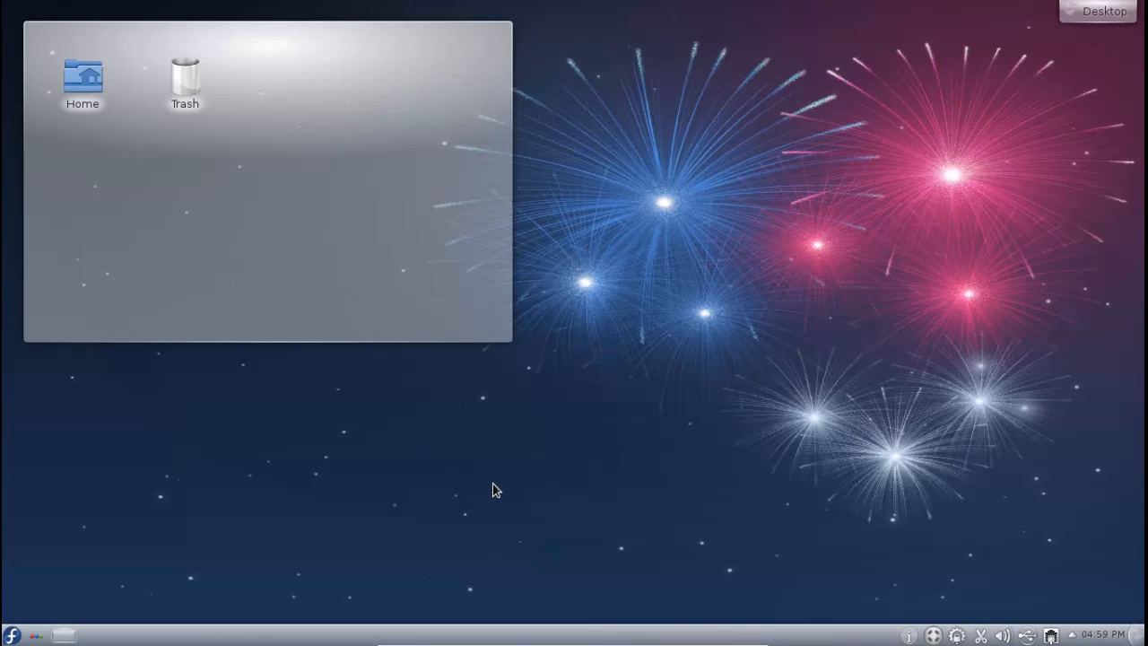
{"action": "mouse_move", "coordinate": [485, 494]}
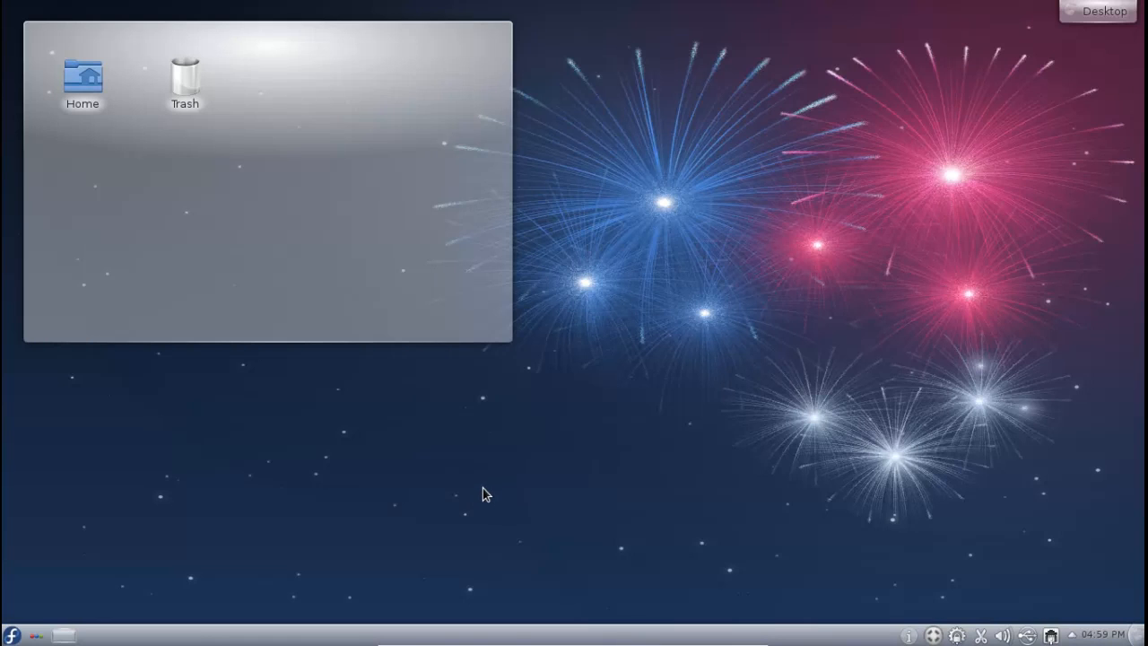
{"action": "mouse_move", "coordinate": [487, 490]}
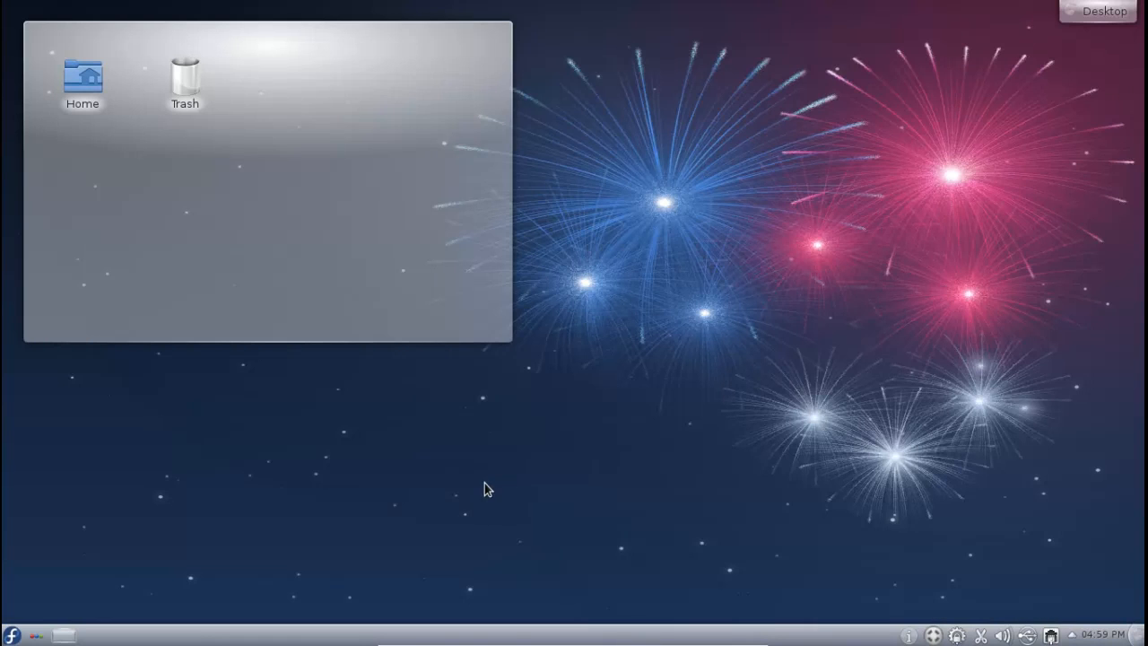
{"action": "mouse_move", "coordinate": [448, 384]}
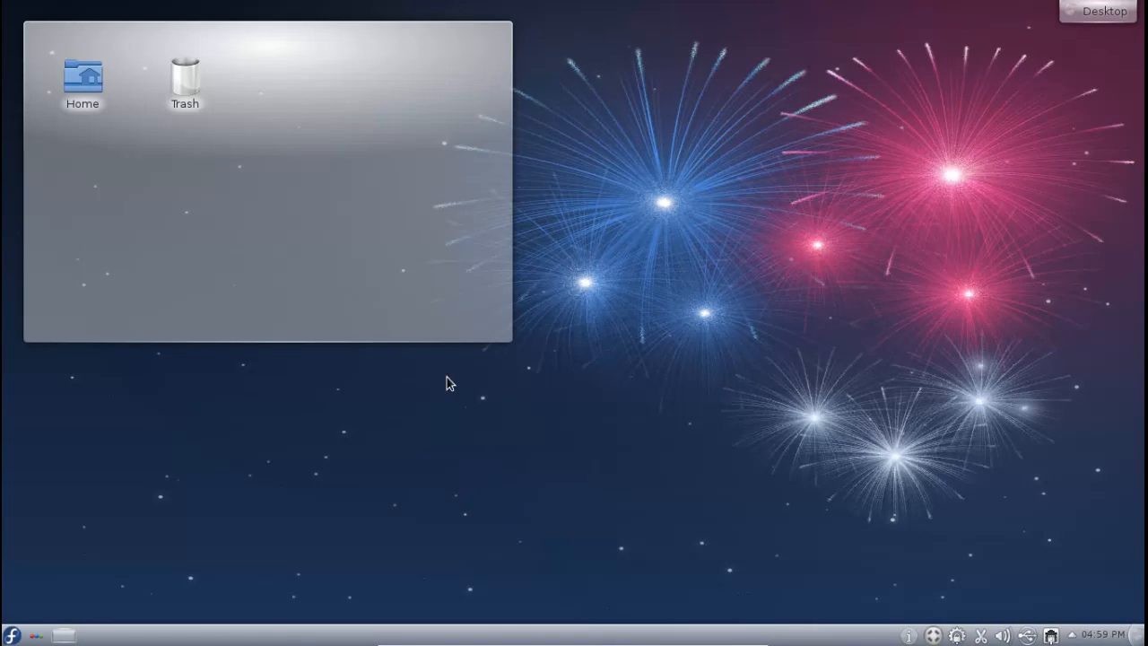
{"action": "mouse_move", "coordinate": [433, 422]}
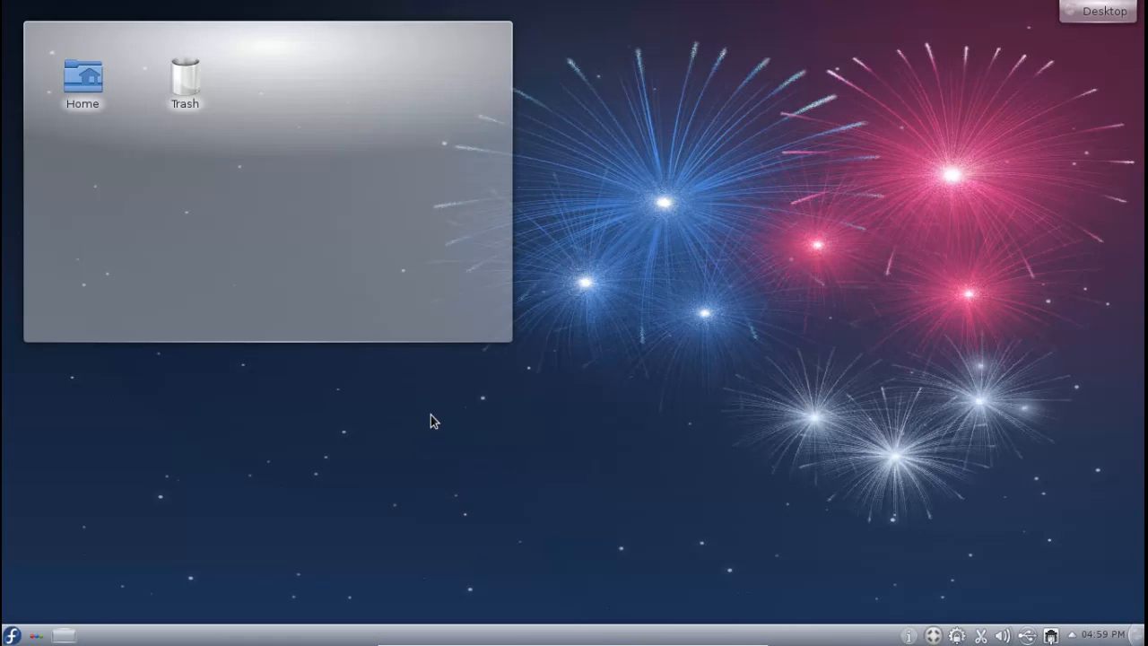